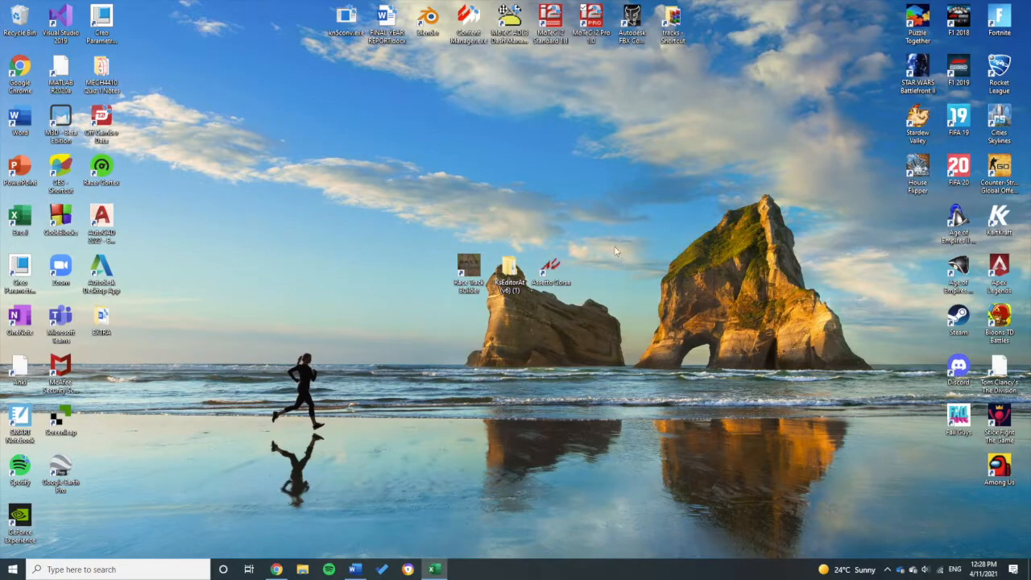
mouse_move(425, 212)
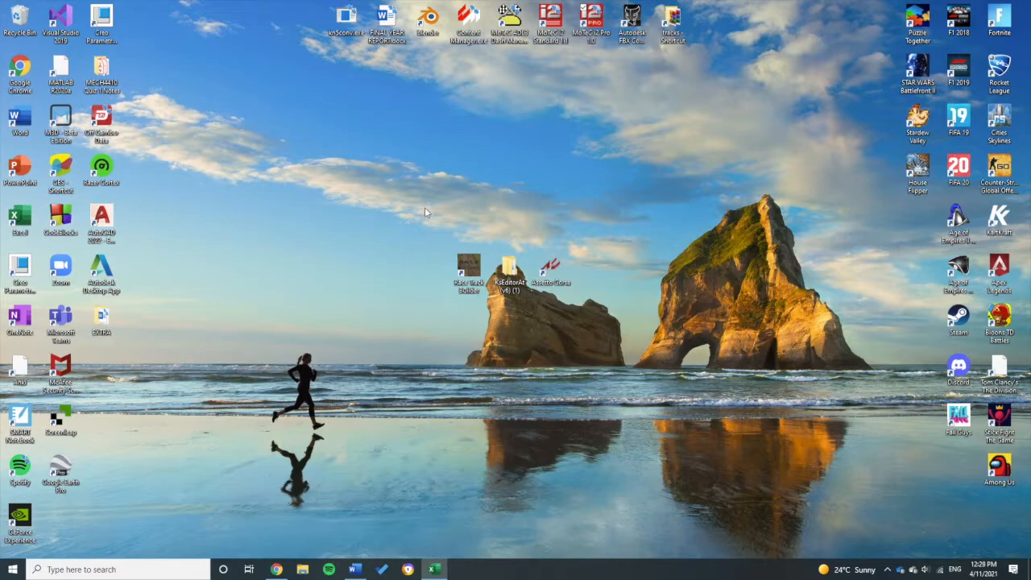
mouse_move(382, 187)
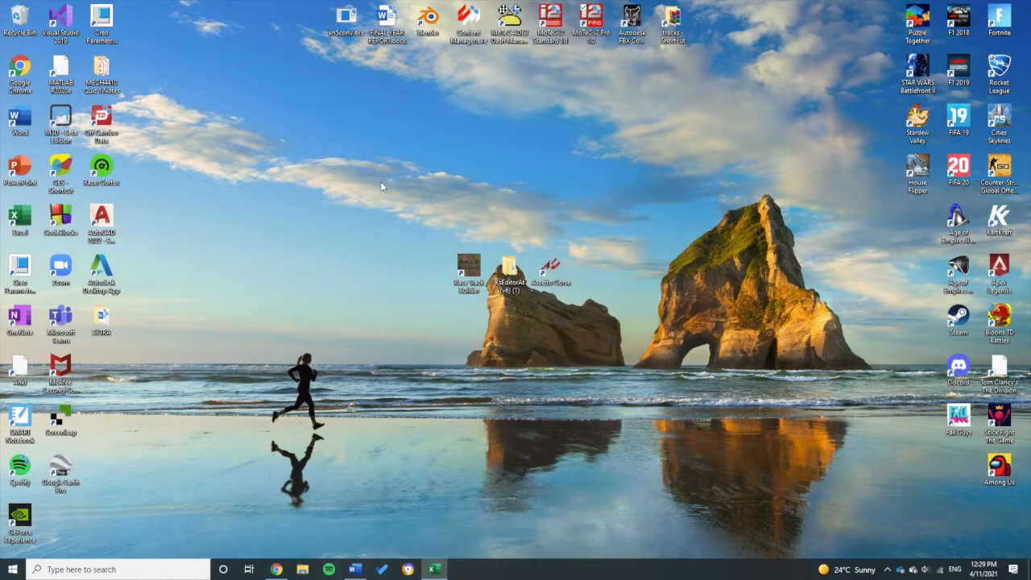
mouse_move(360, 153)
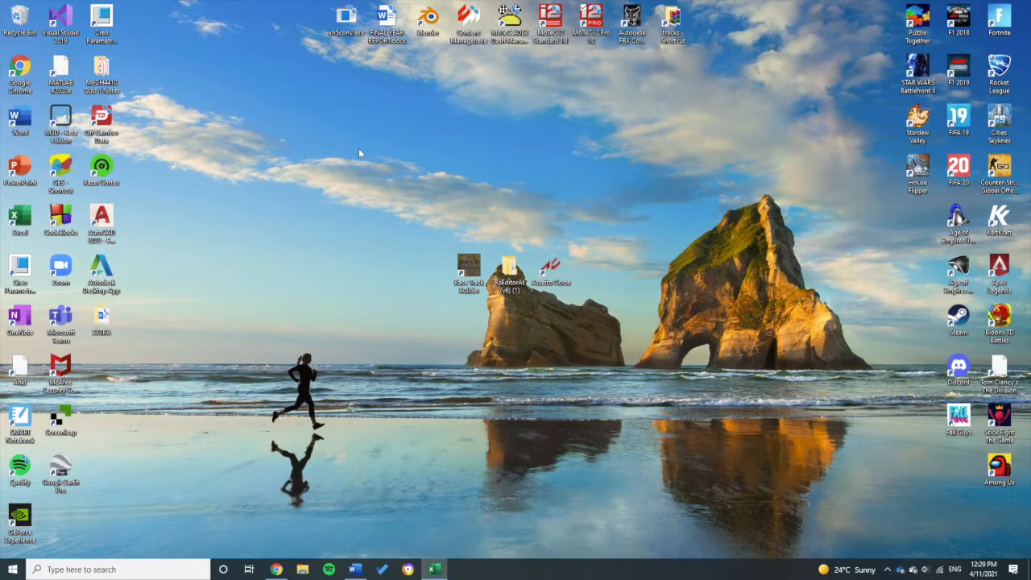
mouse_move(339, 137)
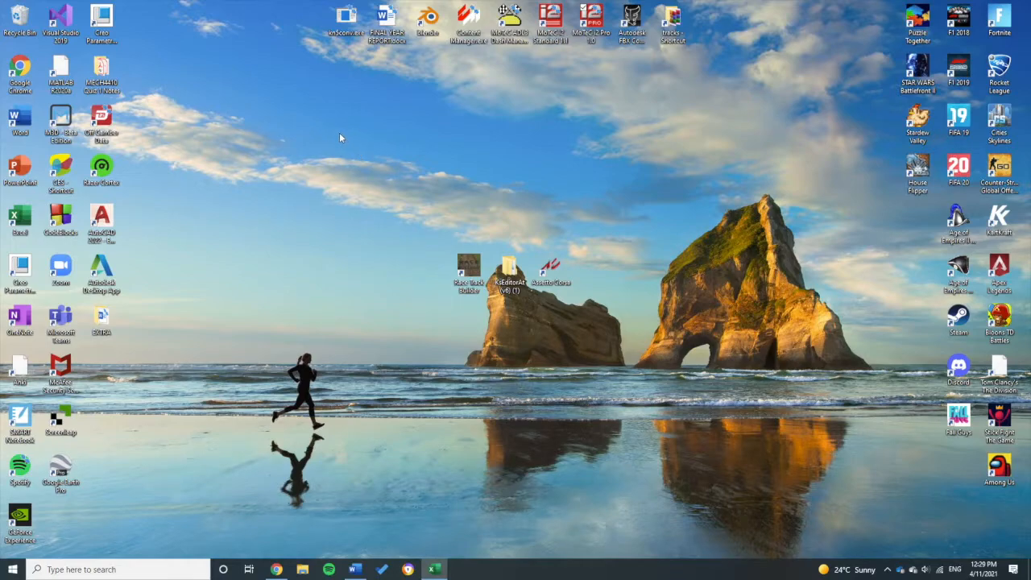
mouse_move(260, 117)
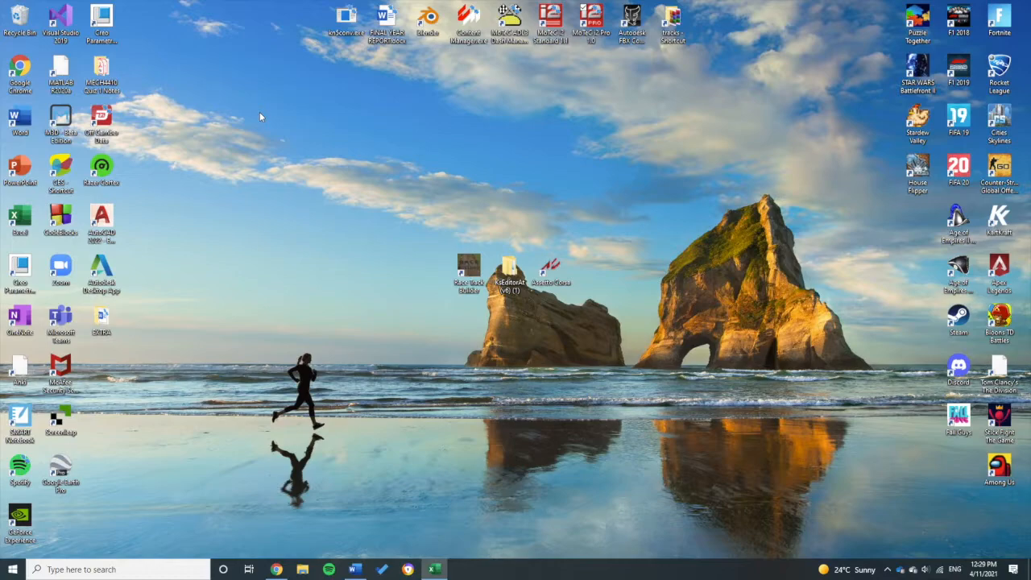
mouse_move(361, 116)
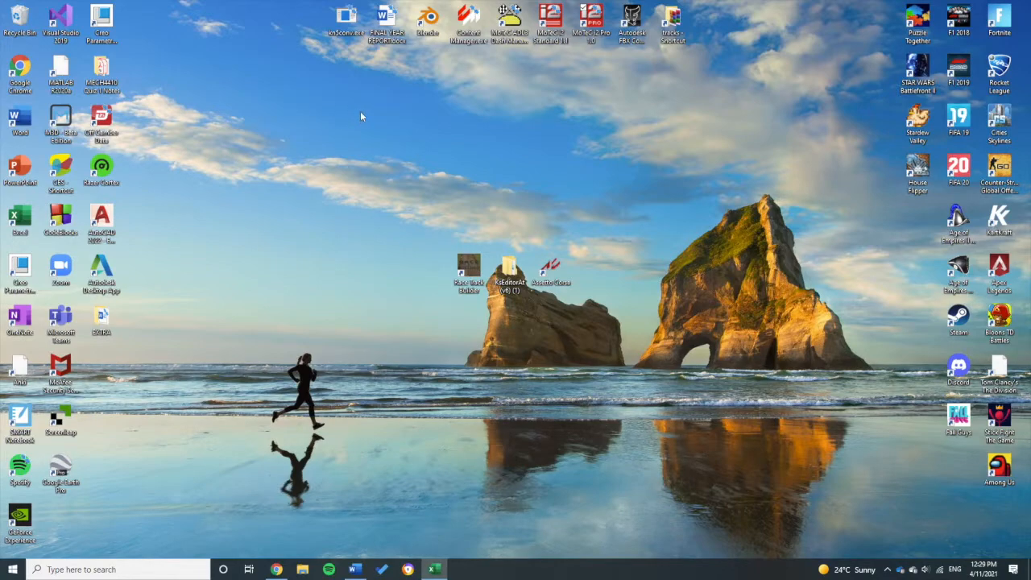
mouse_move(373, 123)
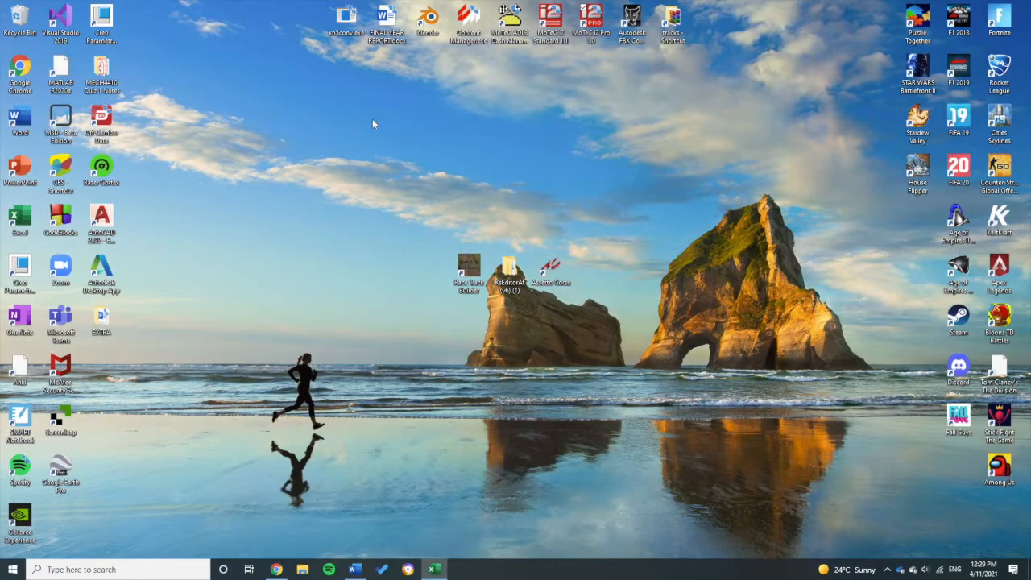
mouse_move(359, 126)
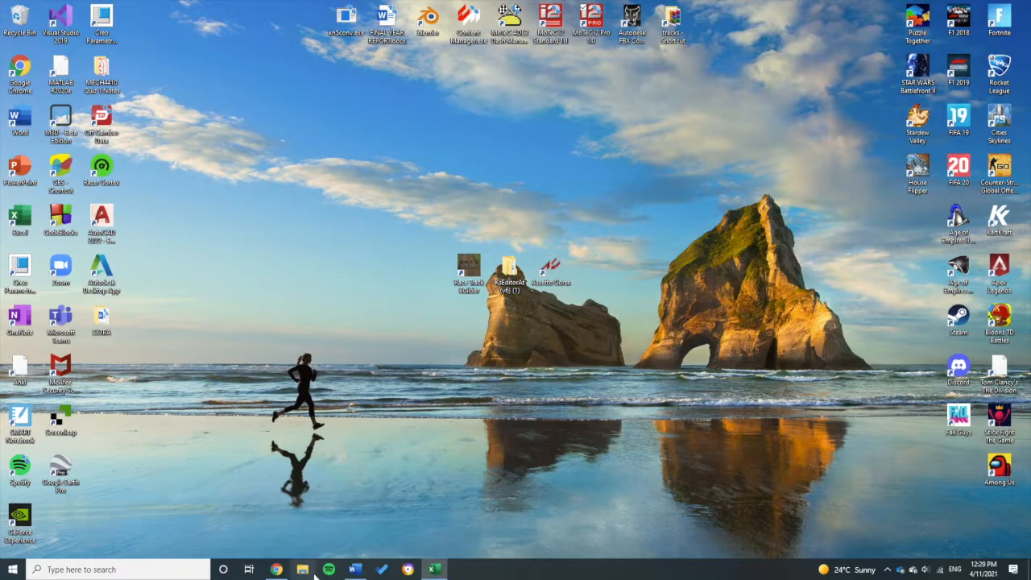
Launch OptimumLap.exe from Documents > OptimumLap1.5.1 via File Explorer.
click(302, 570)
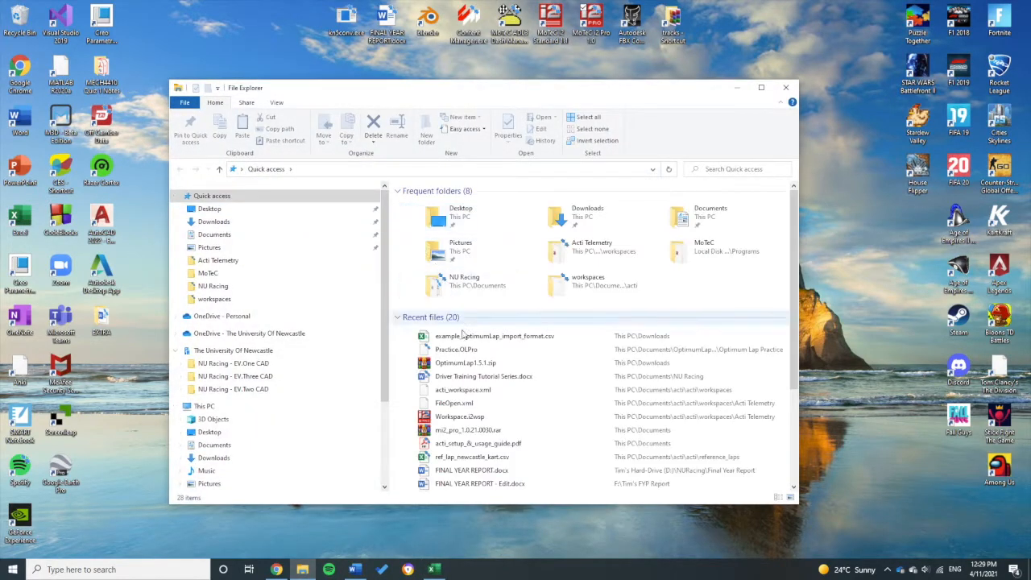
click(214, 233)
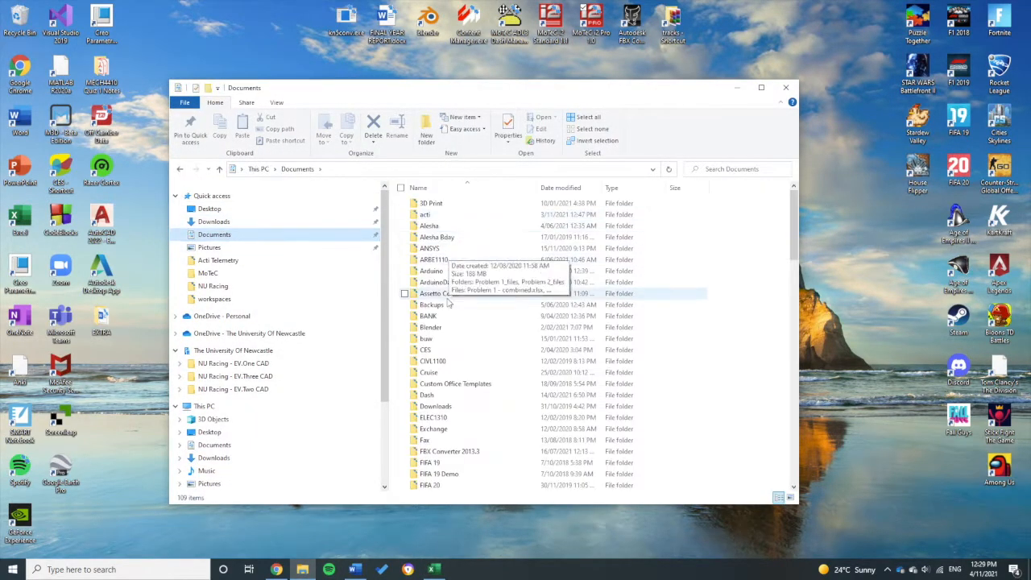
scroll(down, 3)
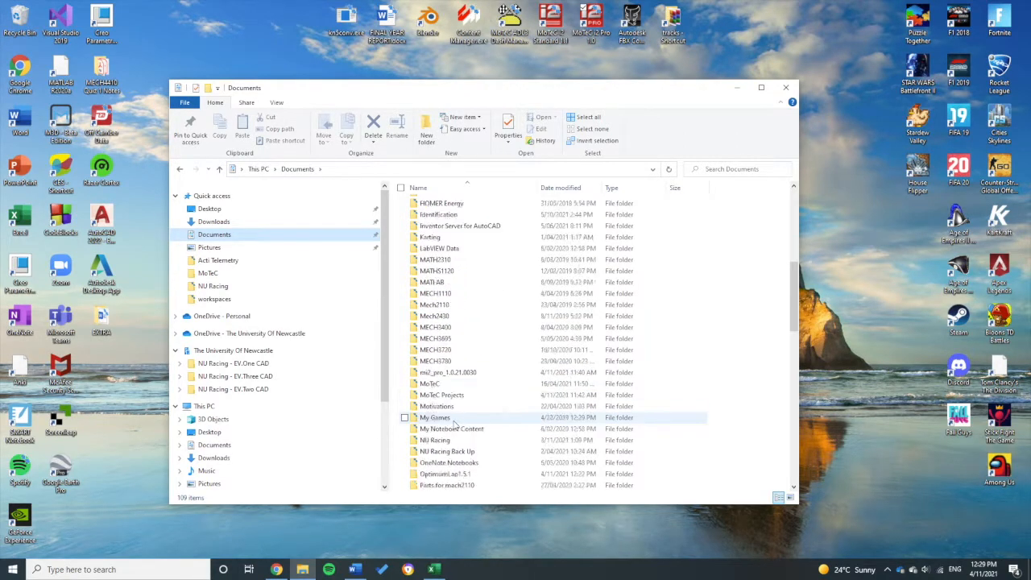
double_click(445, 473)
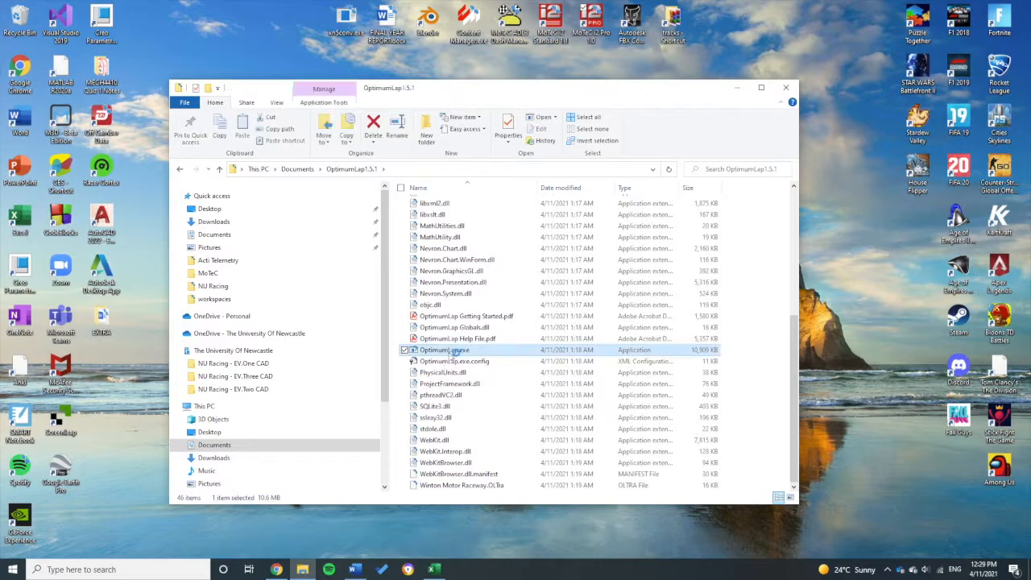
double_click(444, 349)
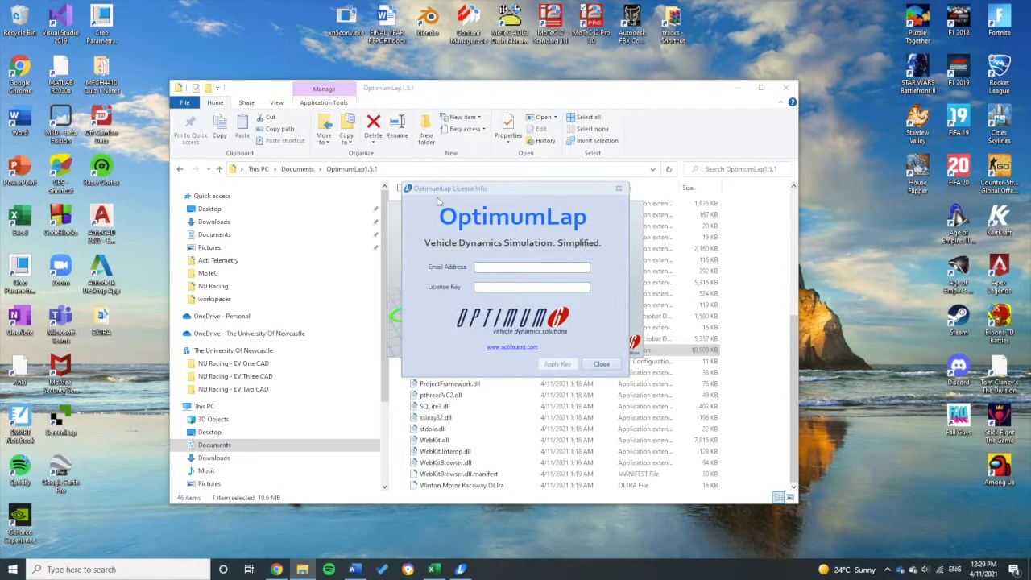
Copy the licence key from the email in the browser and apply it in the License Info dialog.
click(532, 286)
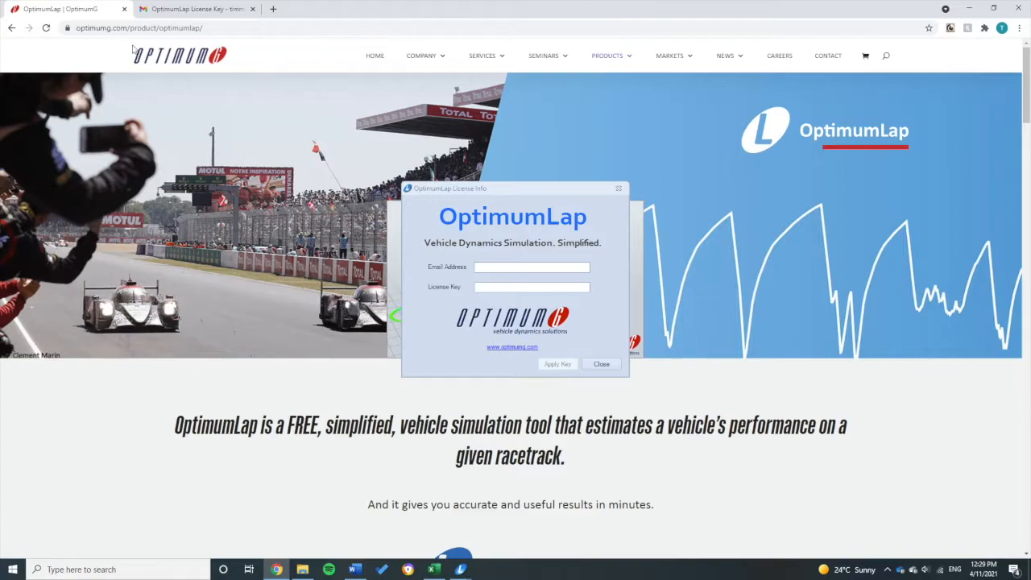
scroll(down, 3)
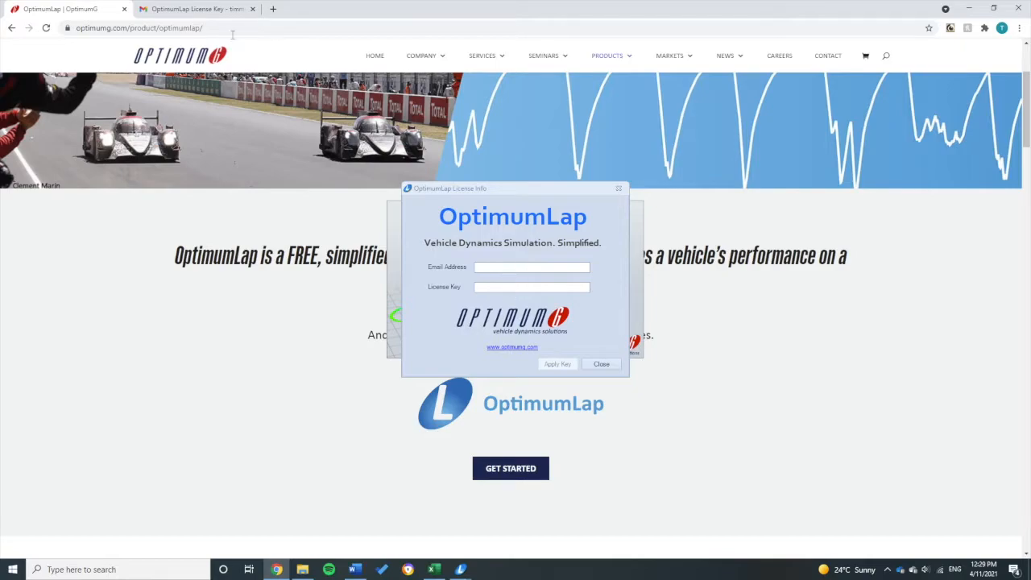
click(198, 8)
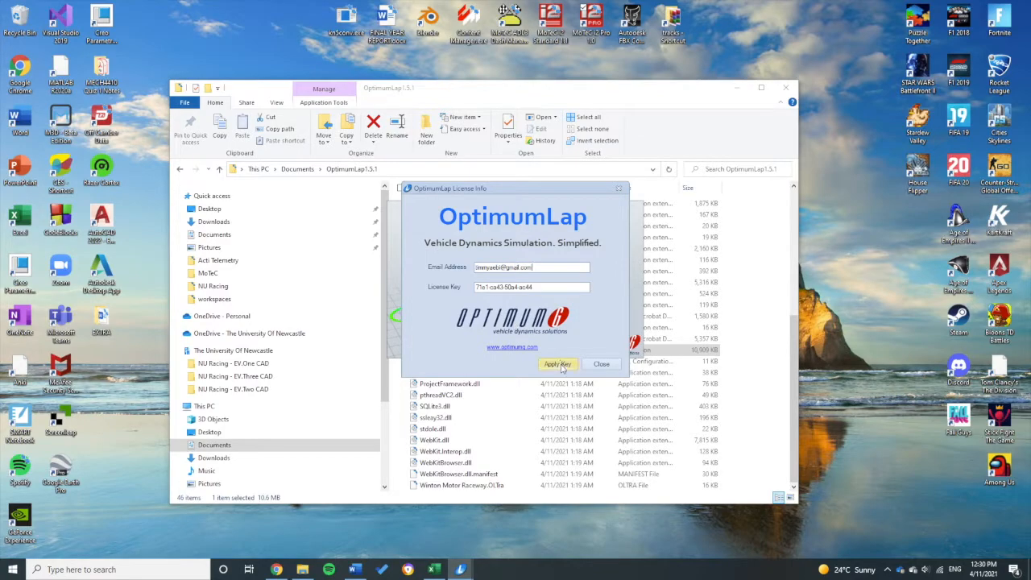
click(558, 364)
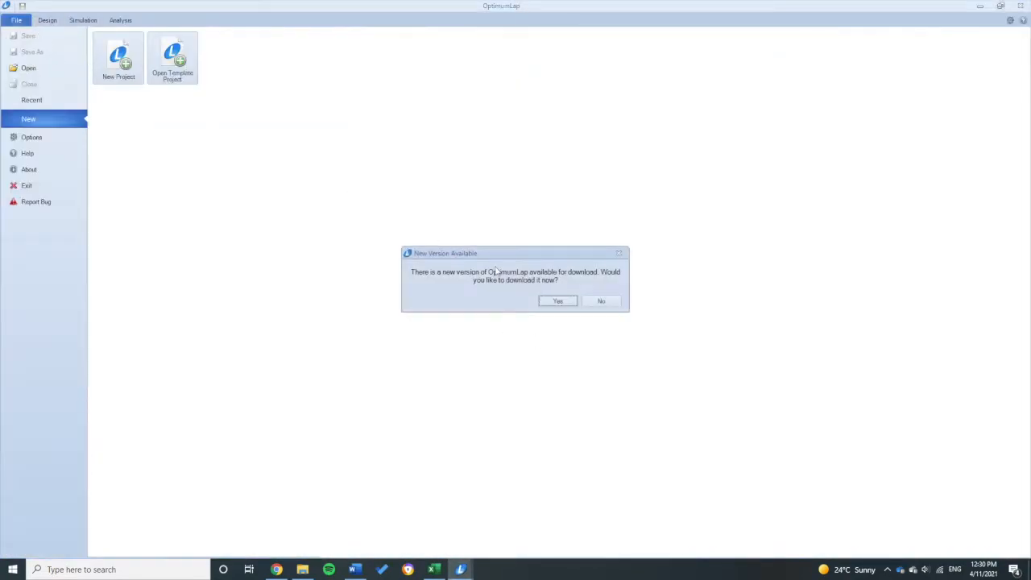
Decline the update and open Practice.OLPro from OptimumLap1.5.1 > Optimum Lap Practice.
click(600, 300)
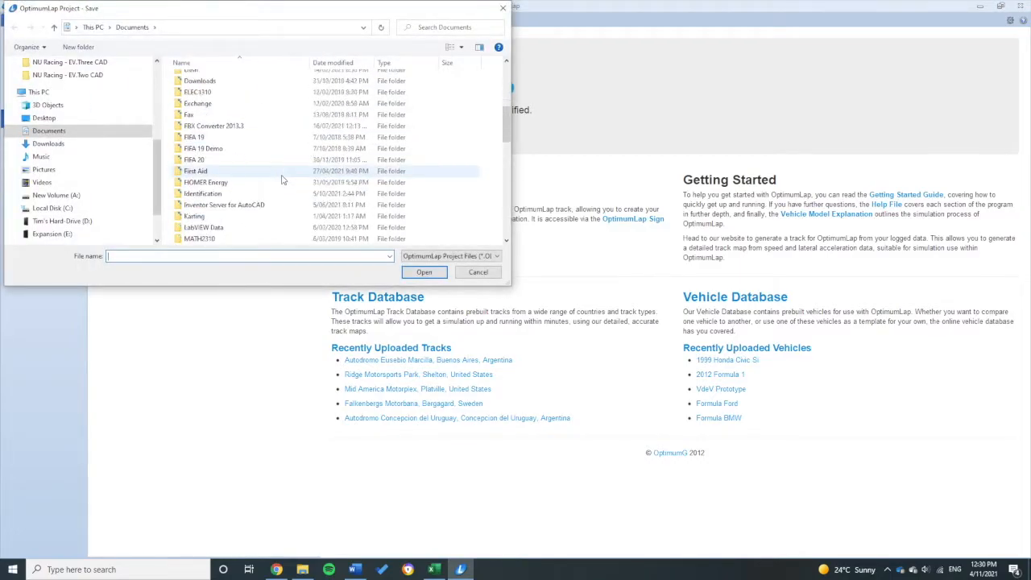
scroll(down, 3)
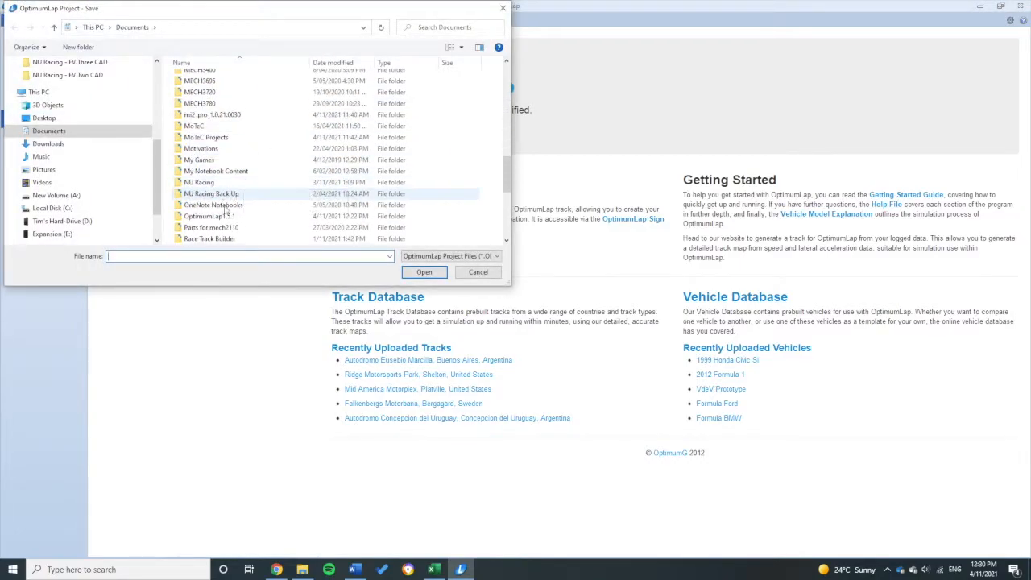
double_click(208, 216)
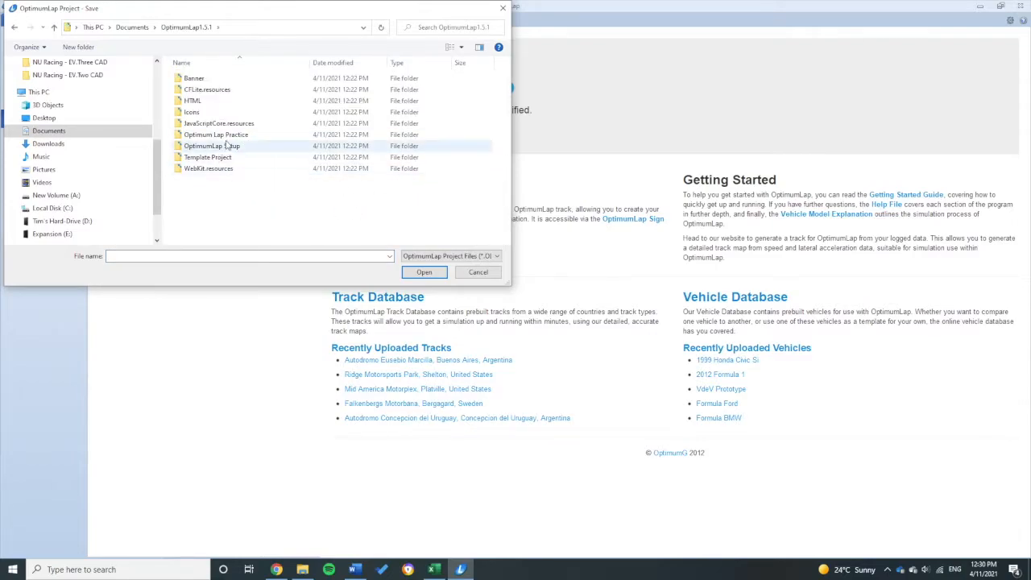
double_click(215, 134)
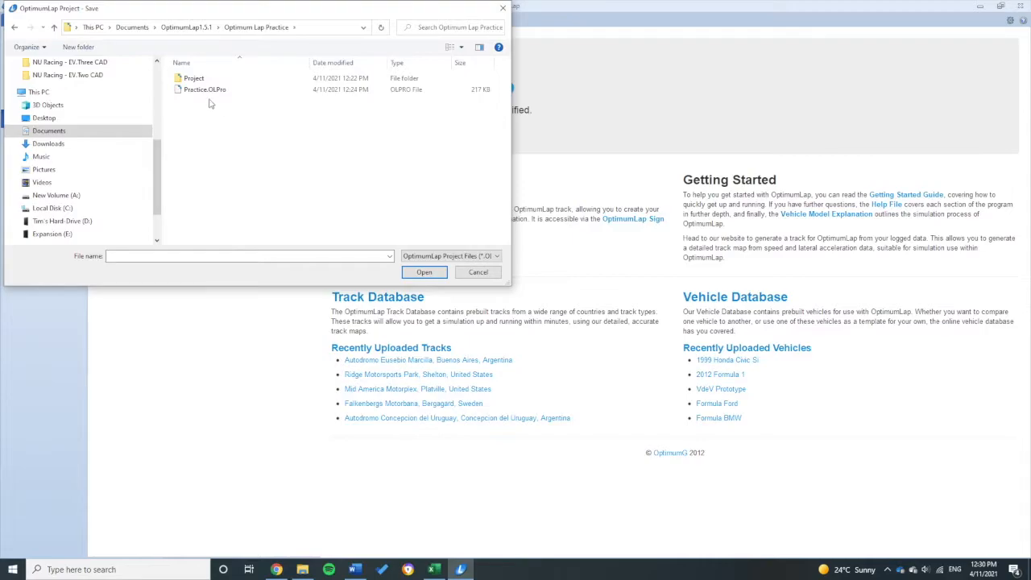
click(205, 88)
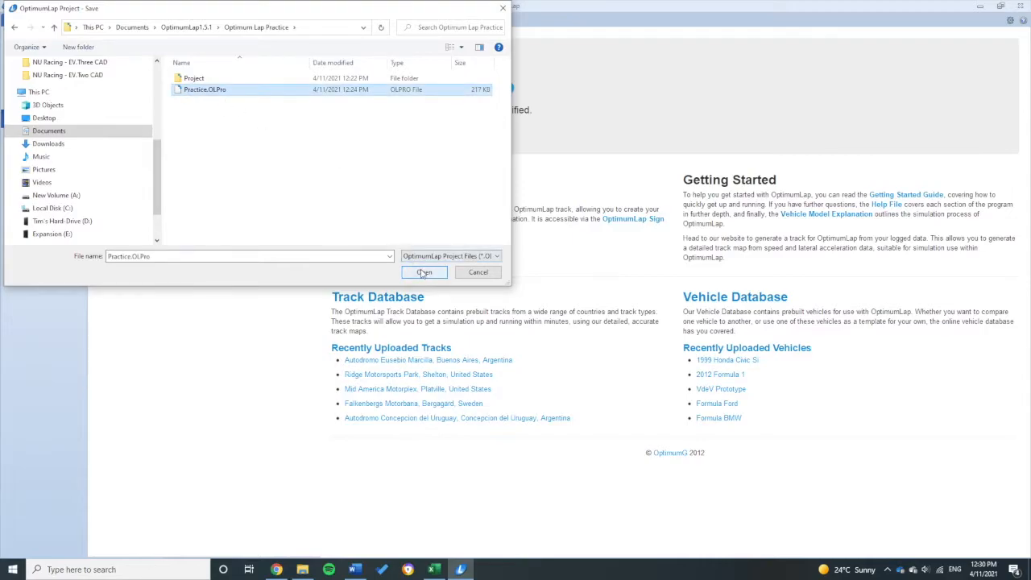
click(425, 272)
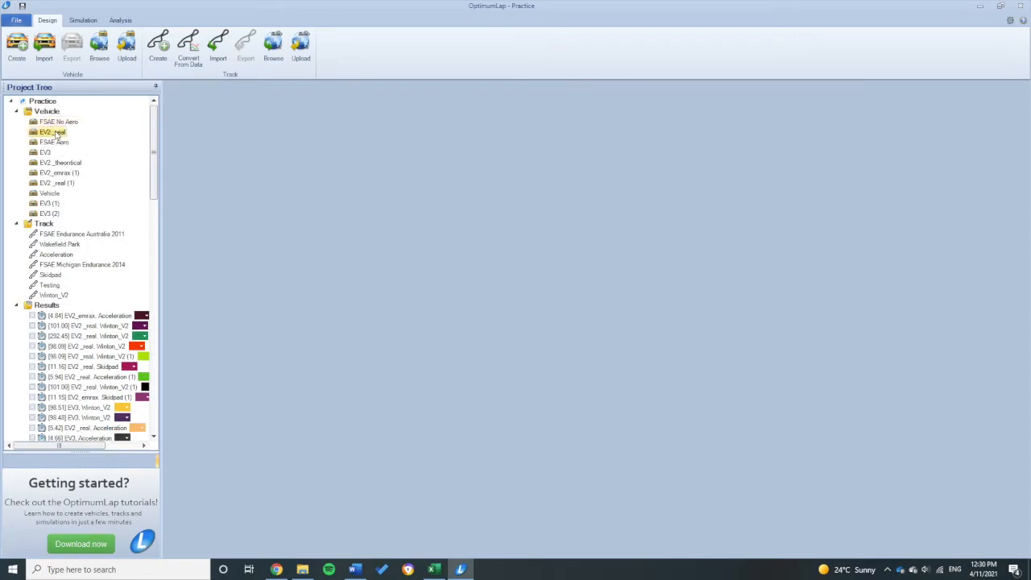
Browse the EV2 _real (1) vehicle and tracks, then open Winton_V2 to view its map and corner table.
click(59, 173)
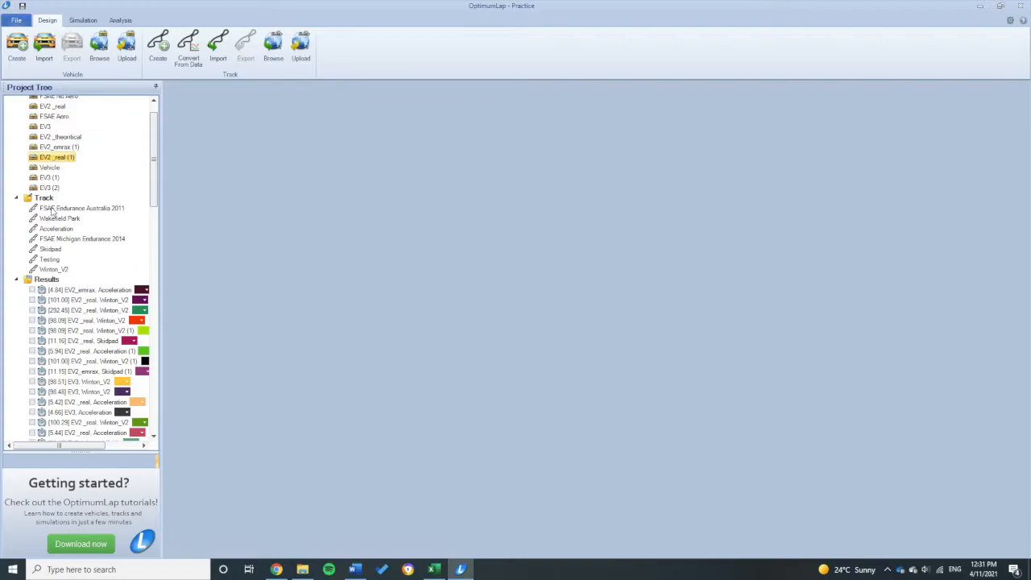
click(59, 219)
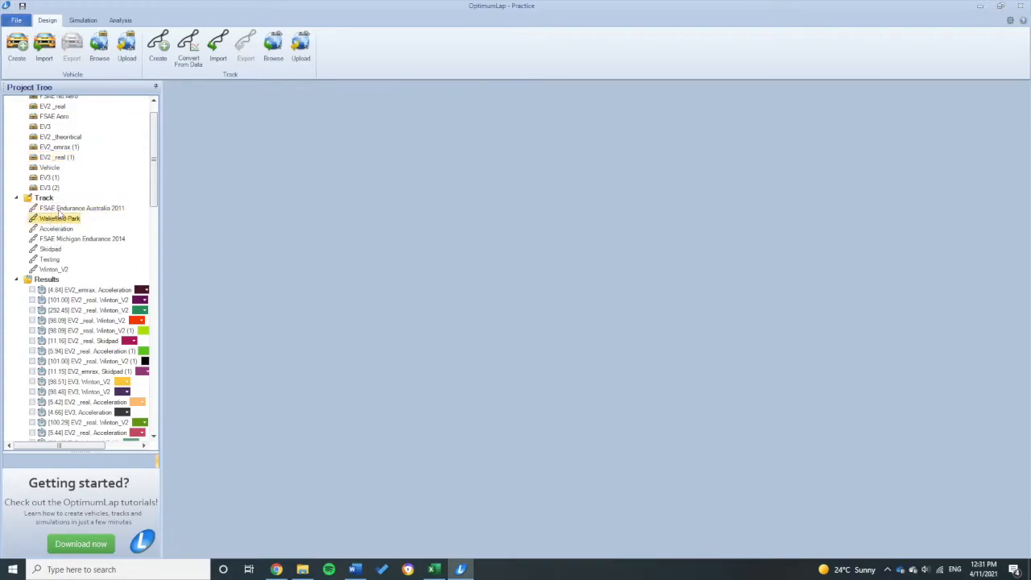
click(54, 268)
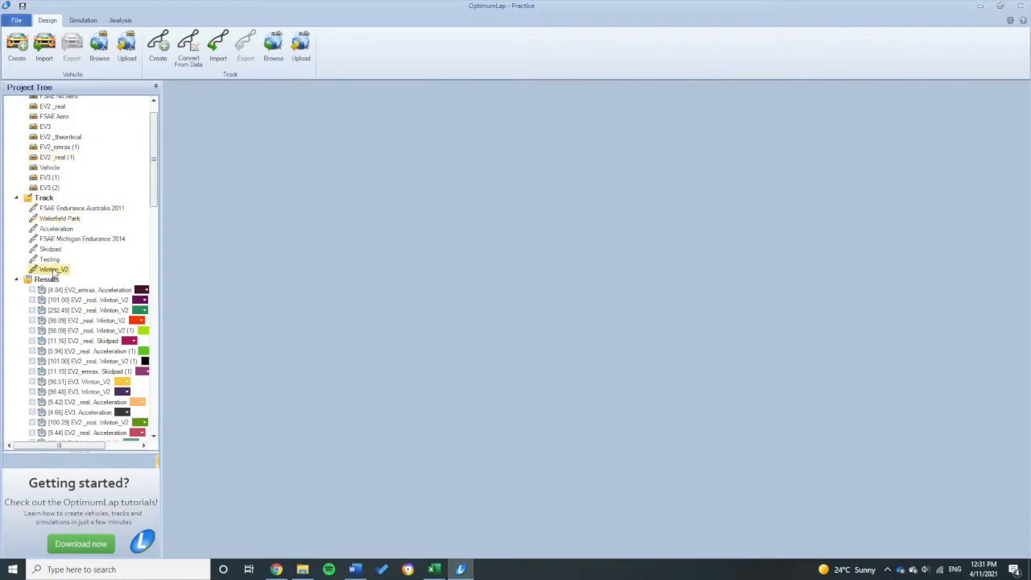
double_click(54, 269)
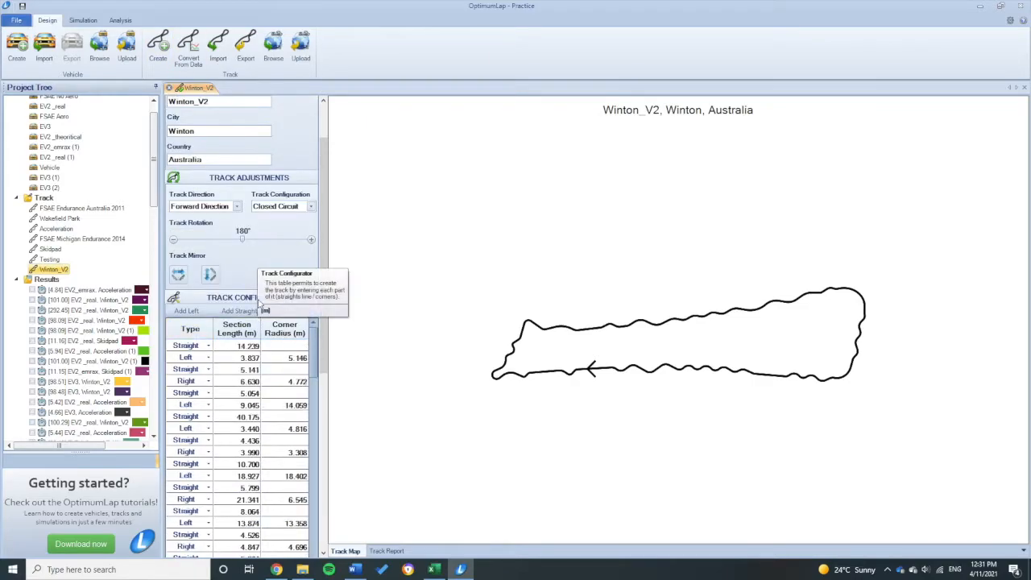
mouse_move(649, 389)
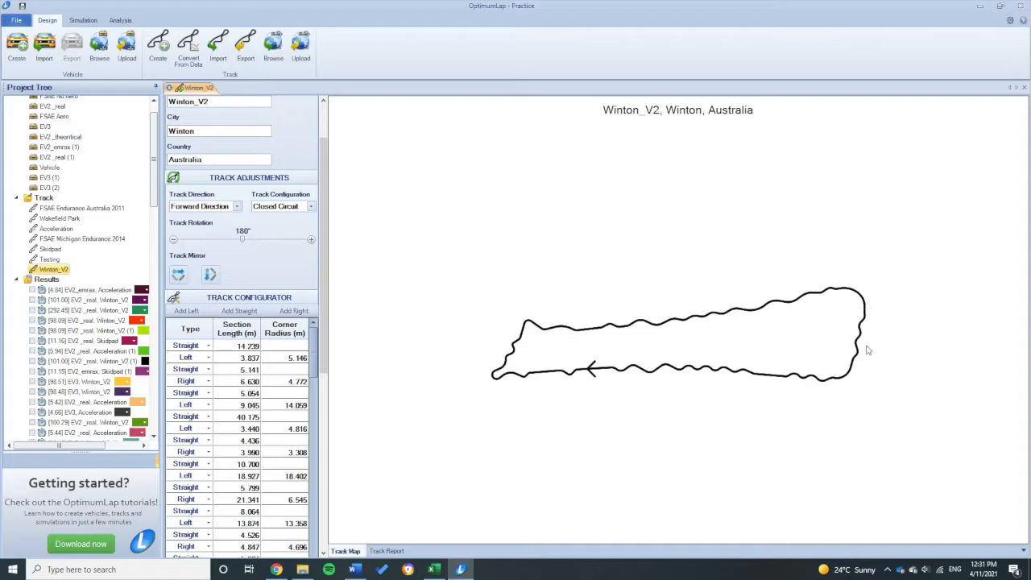
mouse_move(808, 382)
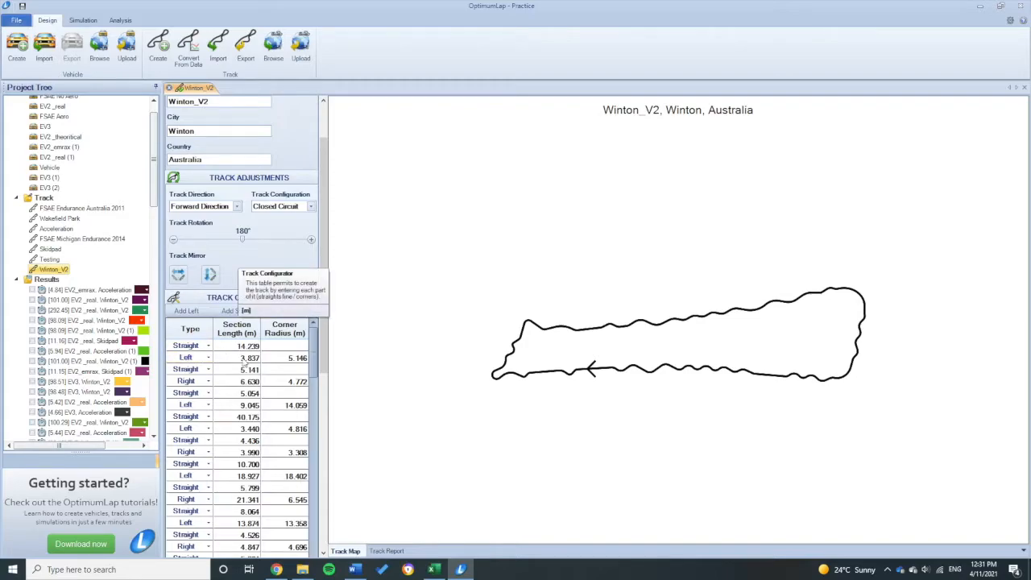
scroll(down, 3)
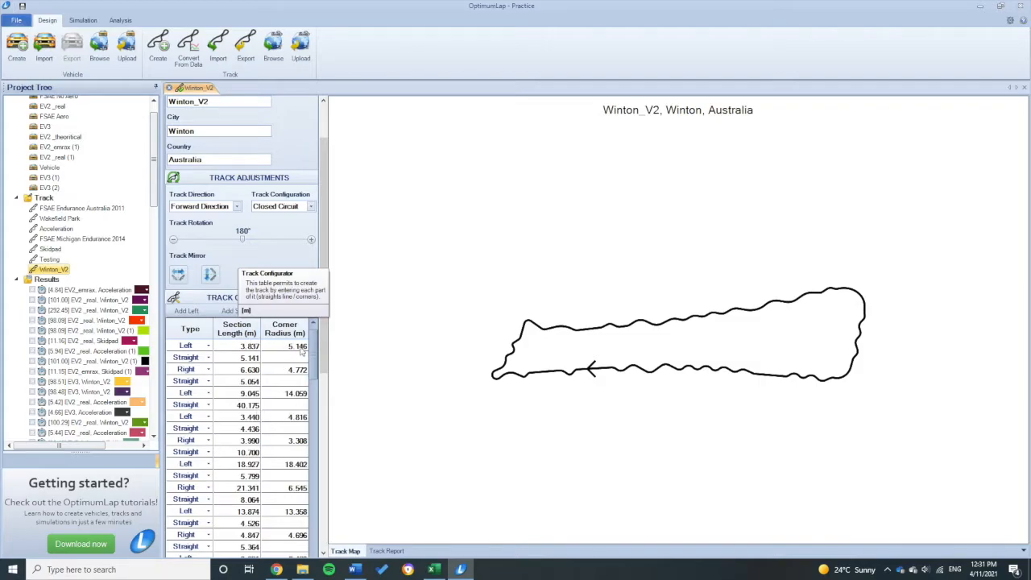
scroll(down, 3)
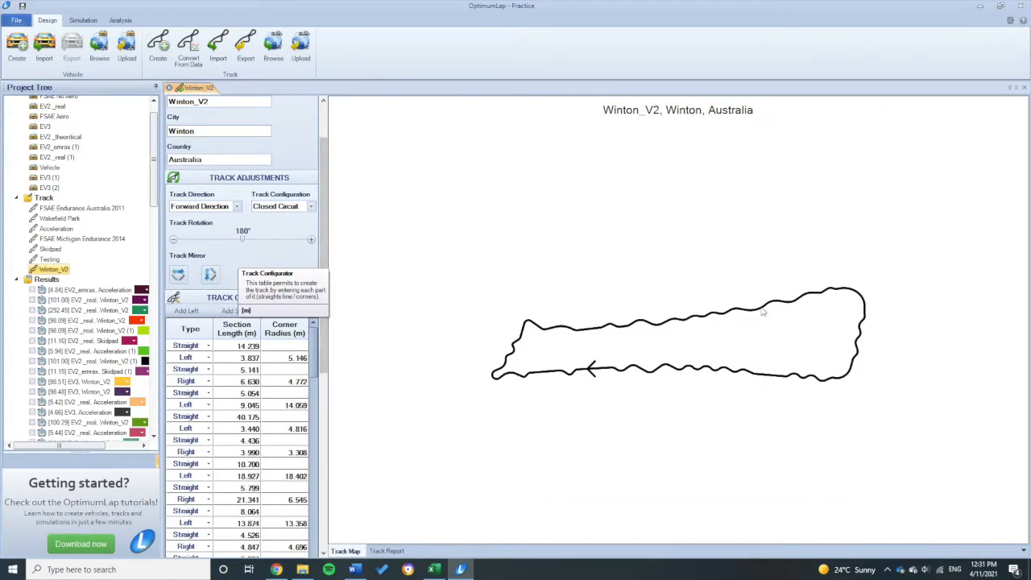
mouse_move(522, 361)
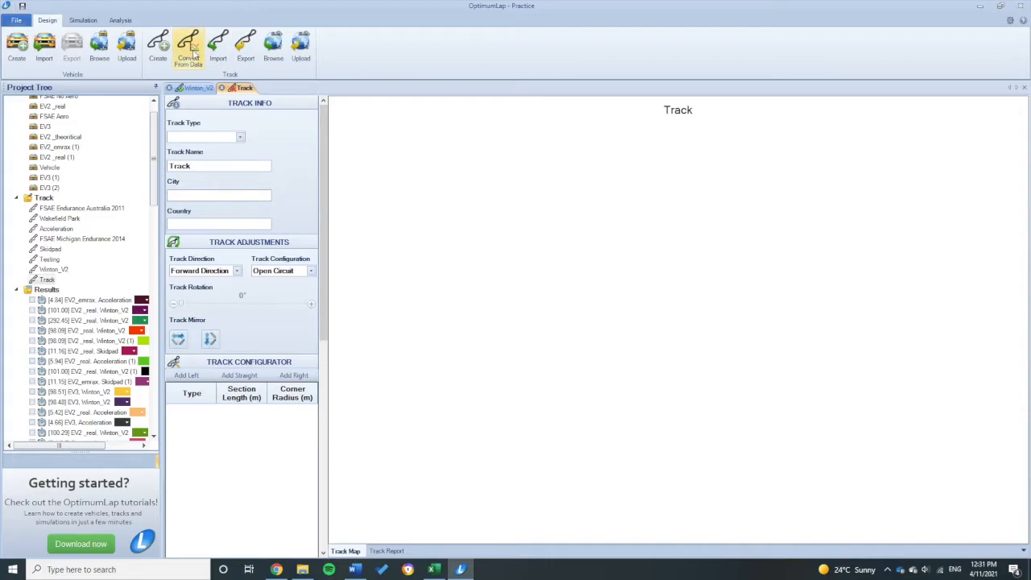
mouse_move(188, 46)
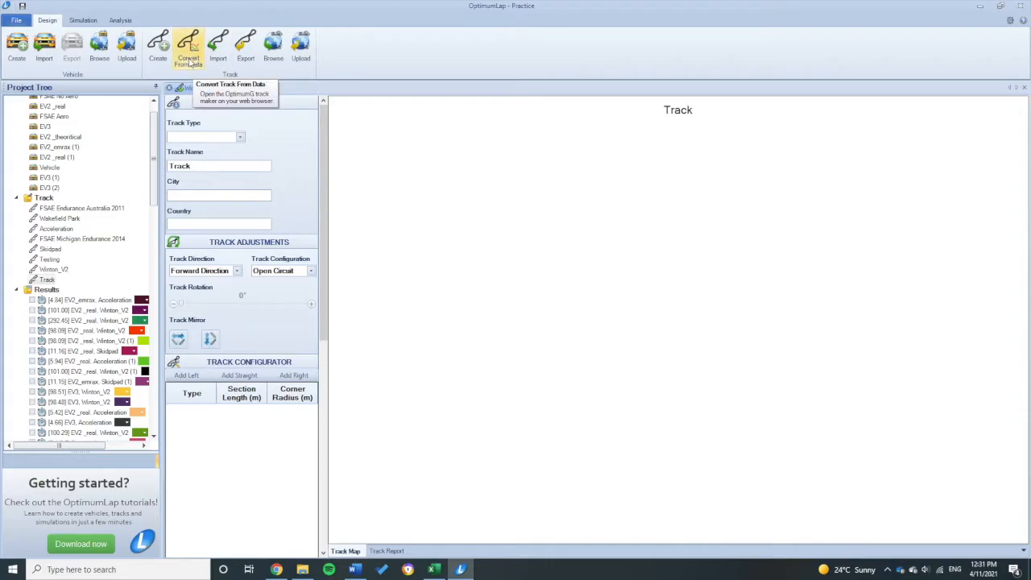
Launch Convert From Data to open the OptimumG track maker page in the browser.
click(189, 47)
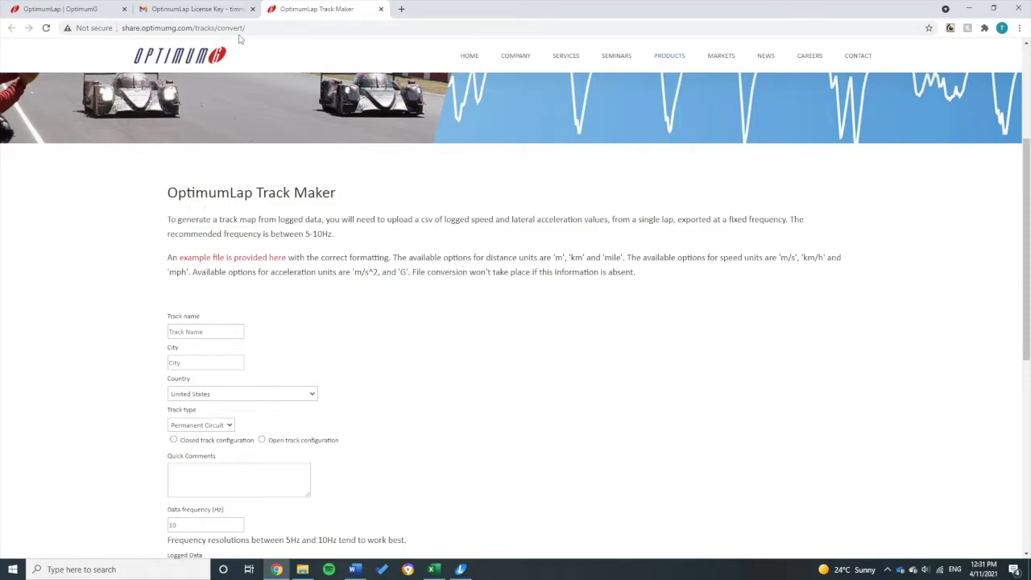
Fill the form: name Newcastle, city Cameron, Autocross type, closed configuration, comment FSAE Sth.
scroll(down, 3)
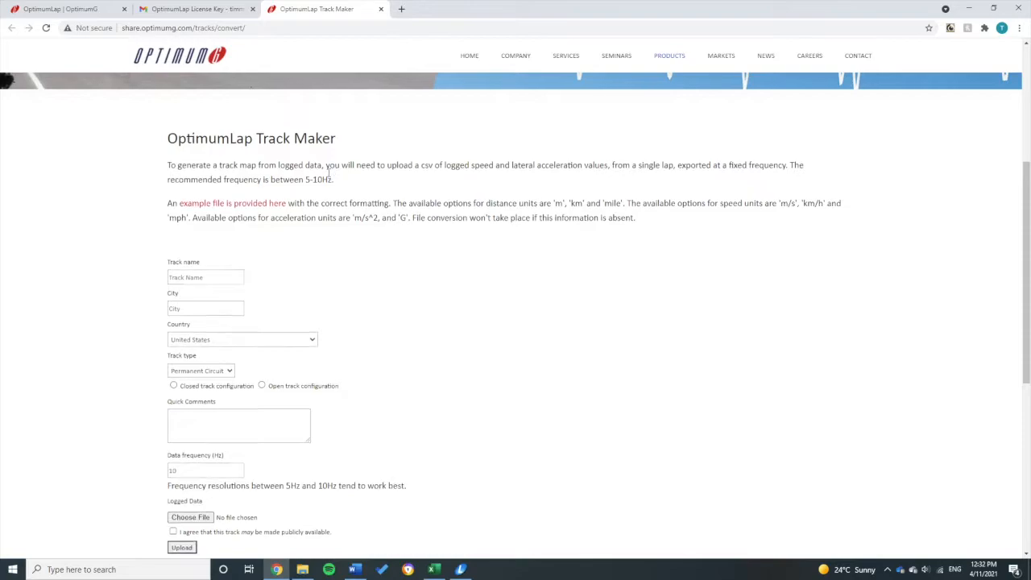
scroll(down, 3)
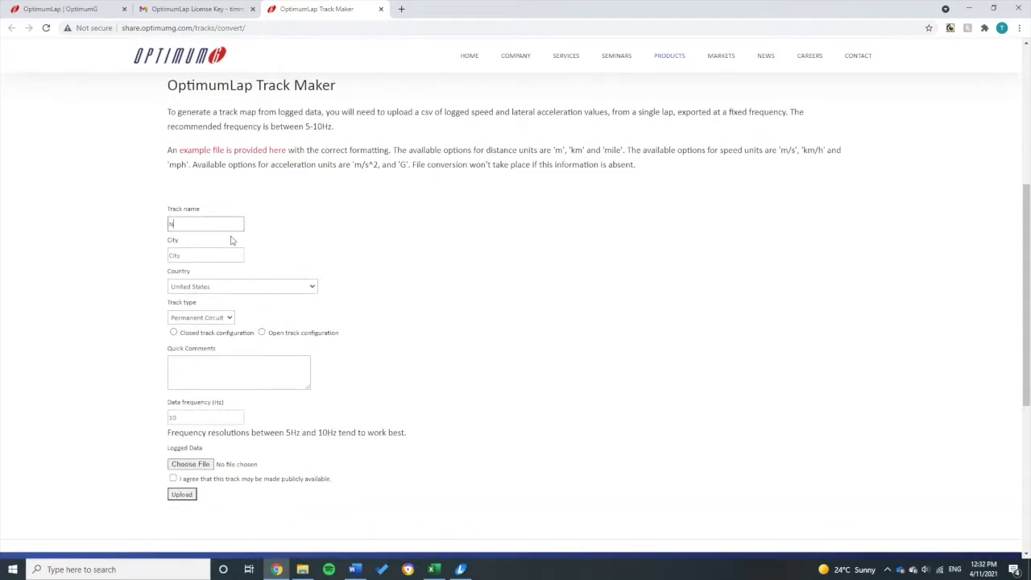
text(Newcastle)
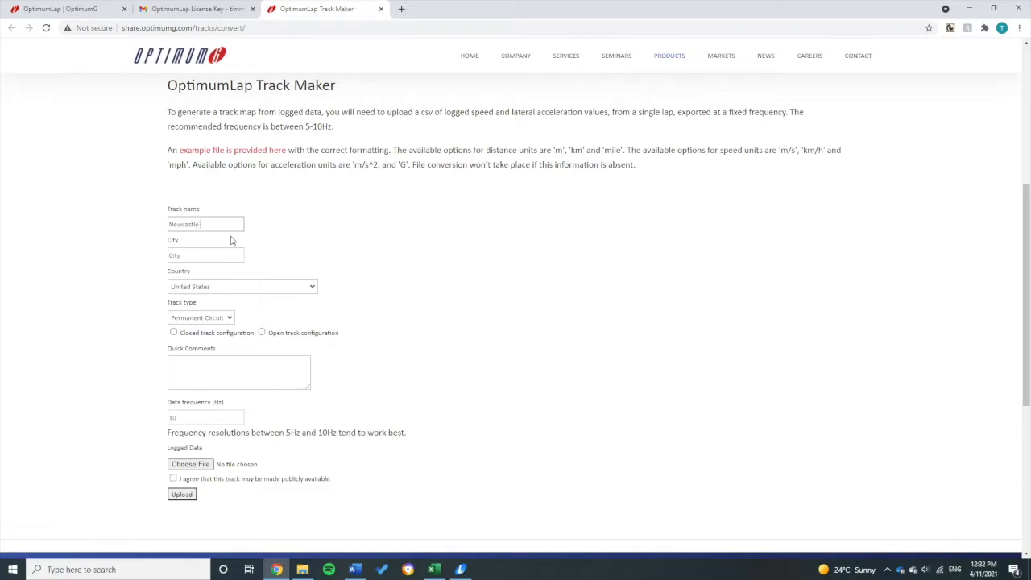
click(205, 255)
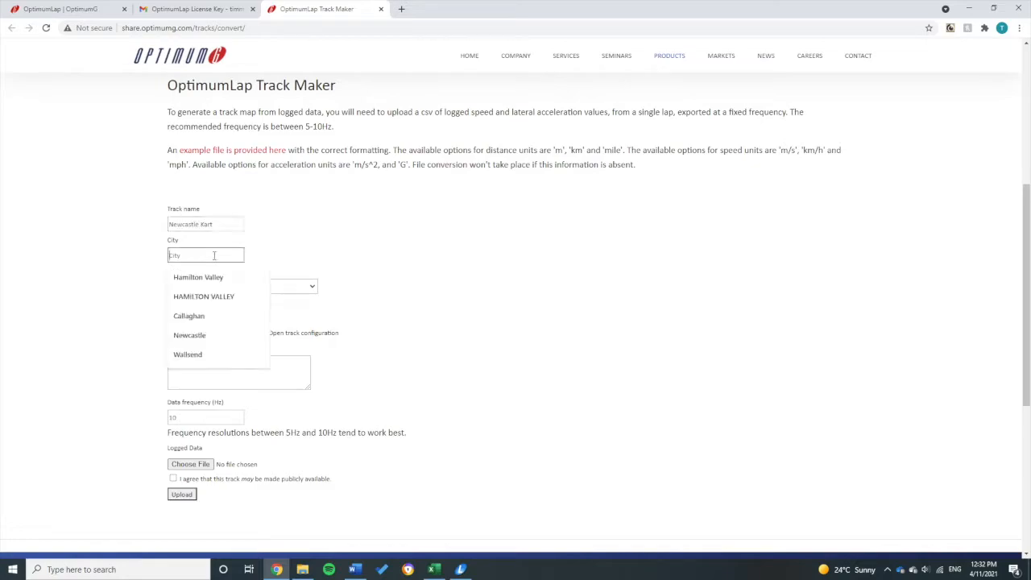
text(Cameron Park)
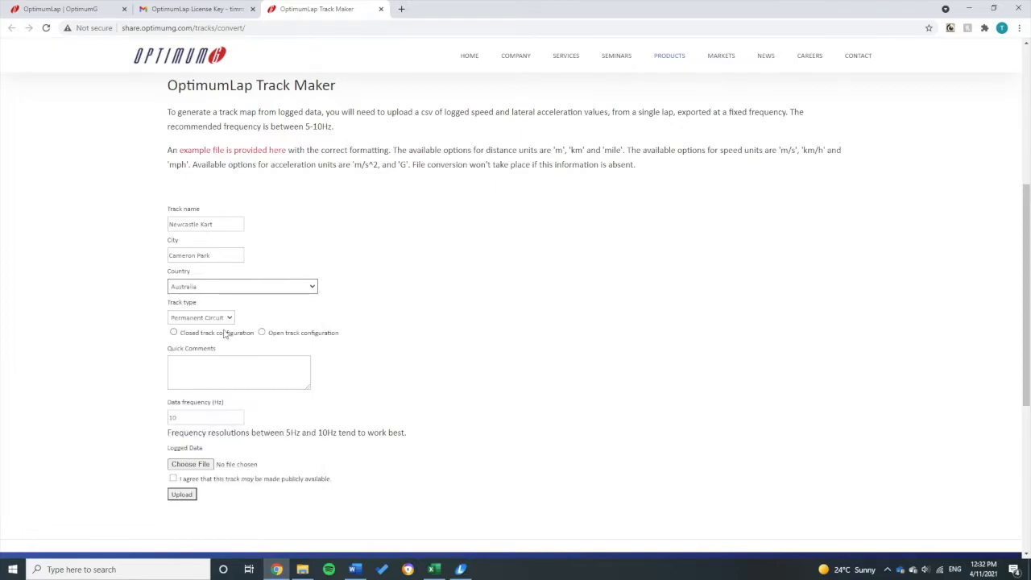
click(201, 316)
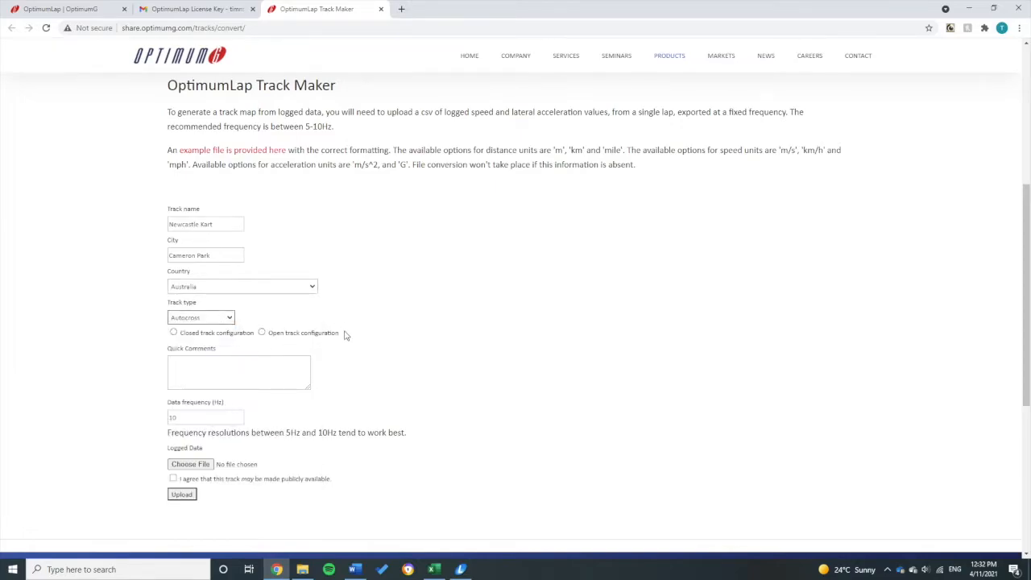
click(173, 332)
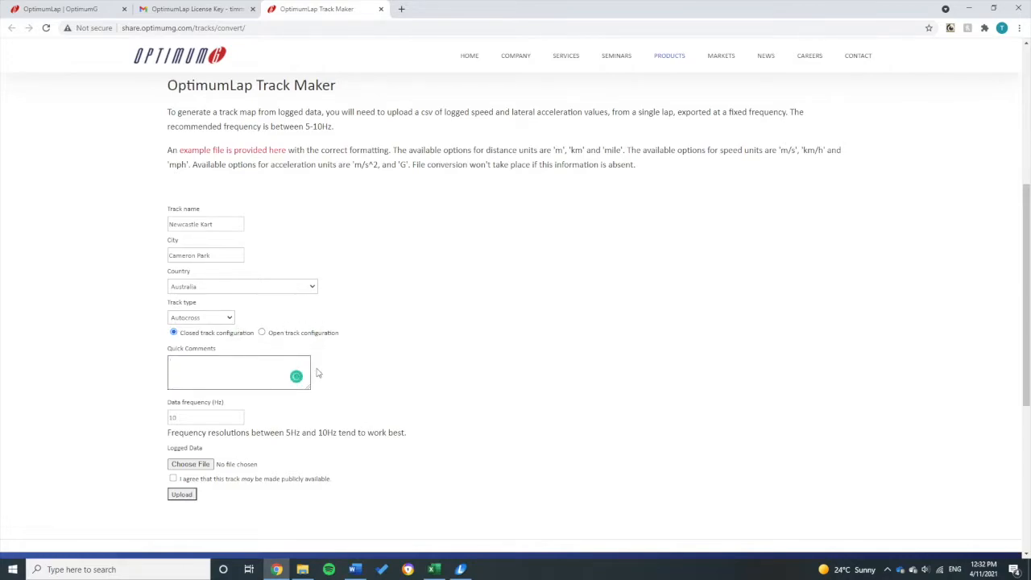
text(FSAE Sth)
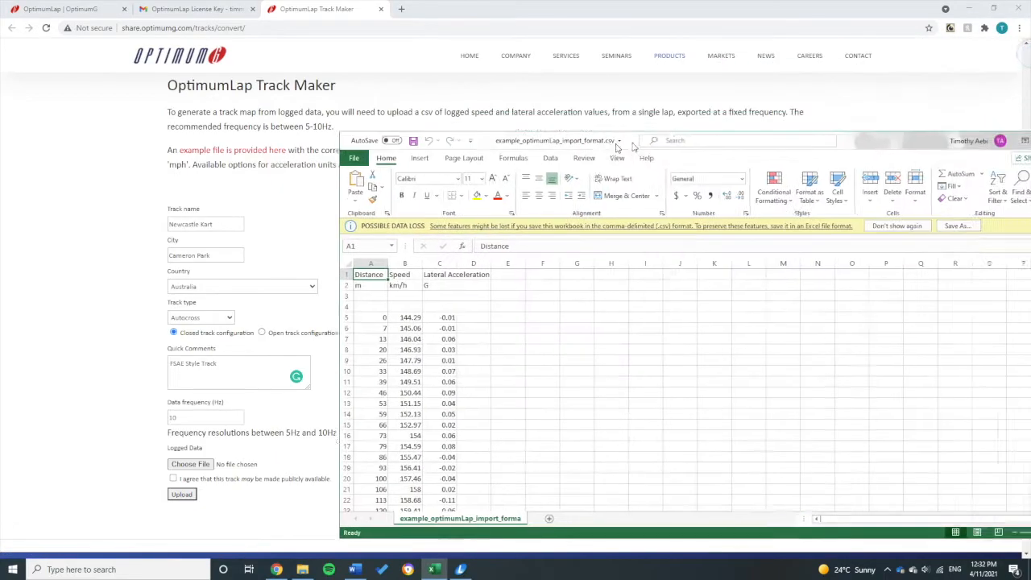
Maximize the example CSV in Excel and check its distance and speed unit cells.
click(993, 8)
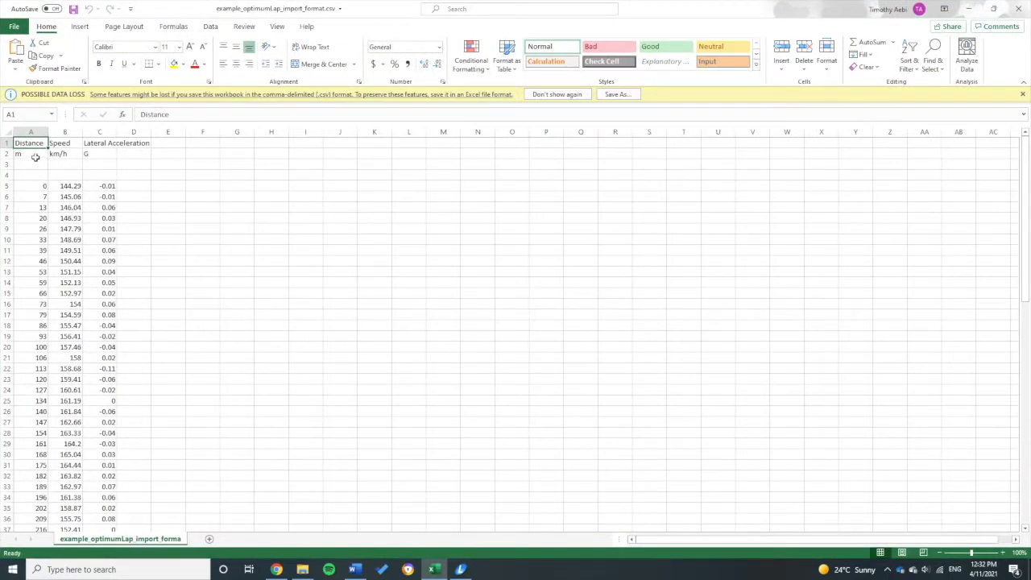
click(31, 154)
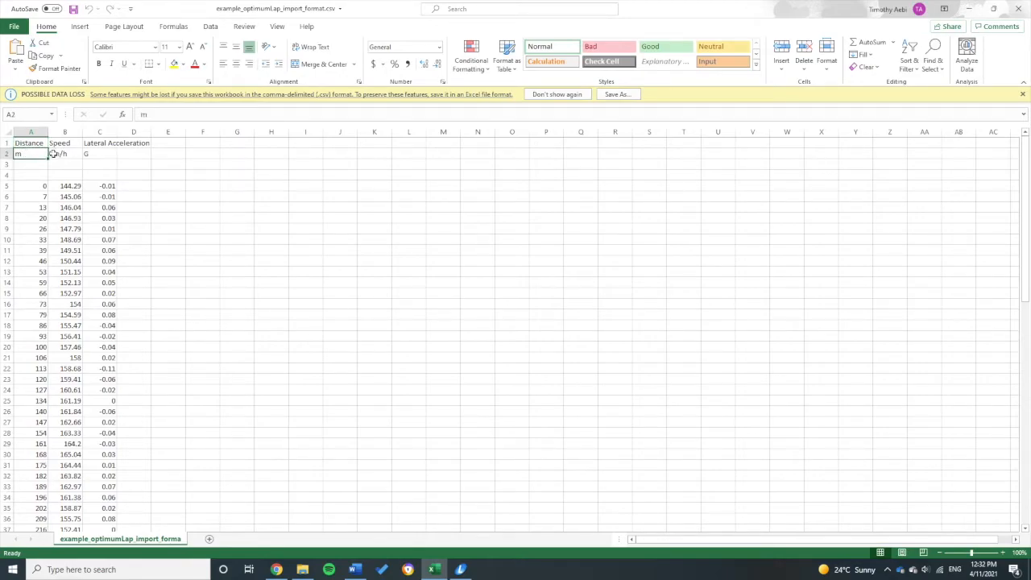
click(64, 154)
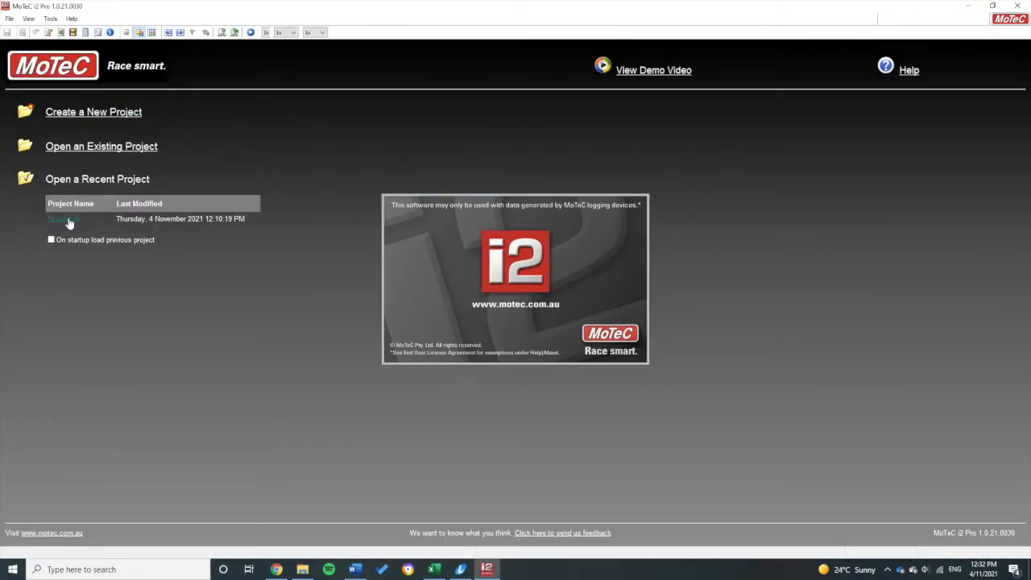
Load the recent Newcastle project with the 12:00 newcastle_kart session log.
click(60, 218)
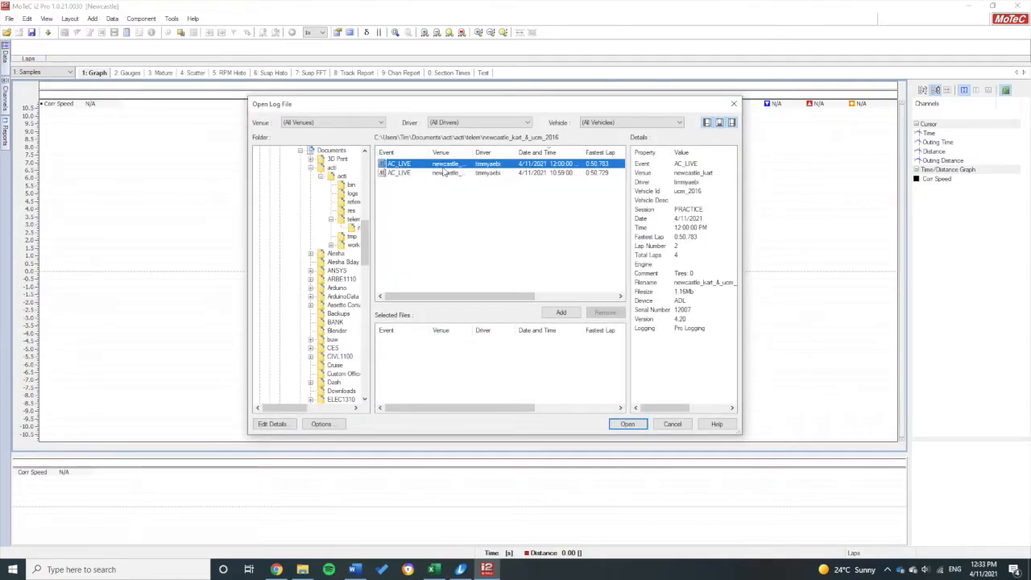
click(627, 423)
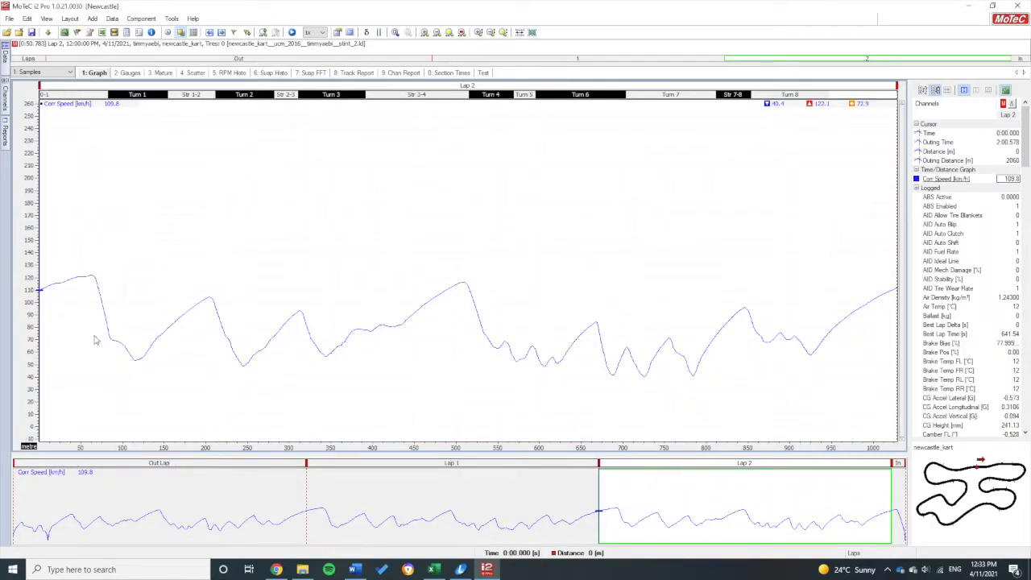
mouse_move(52, 125)
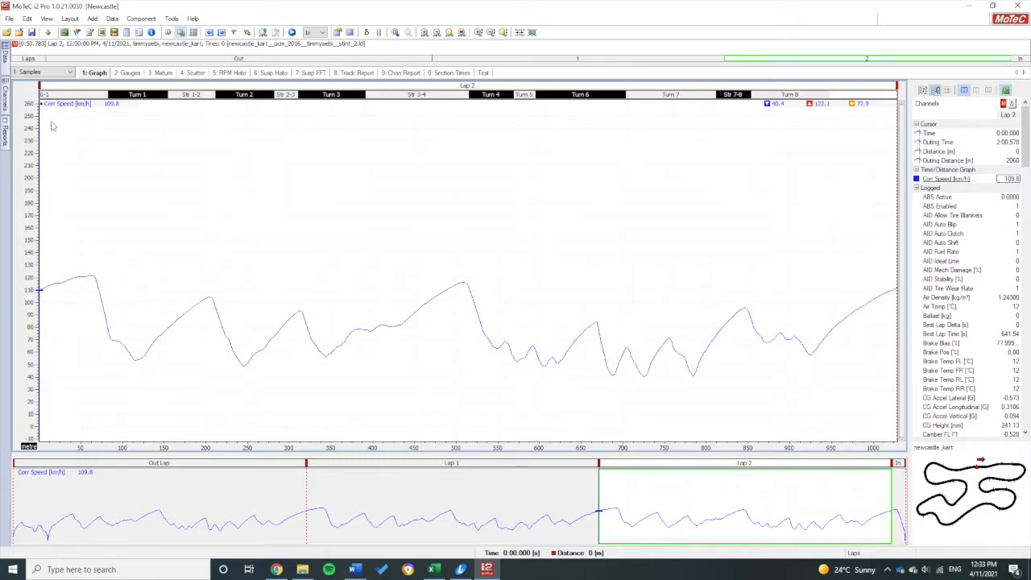
click(9, 18)
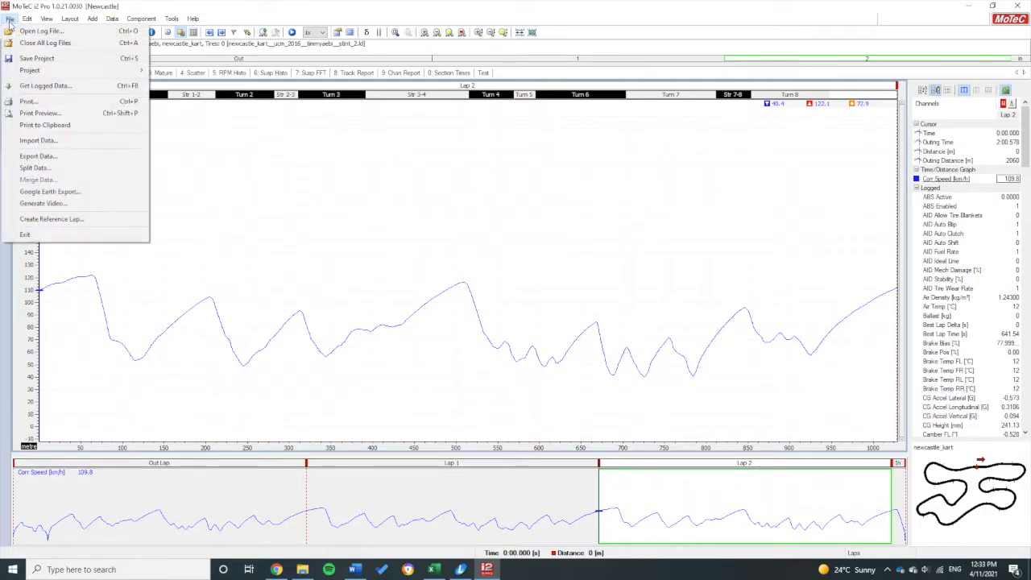
mouse_move(37, 155)
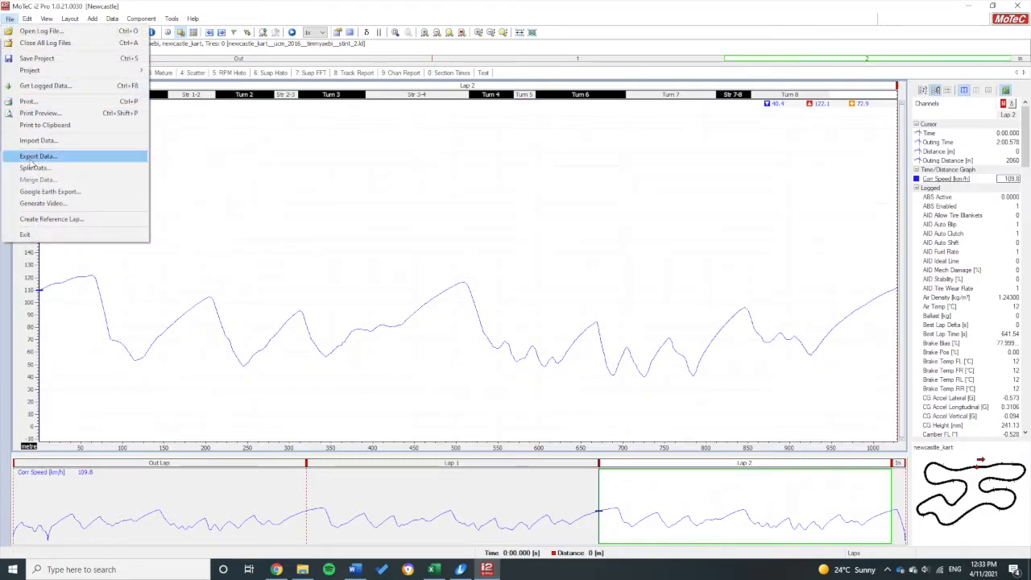
Configure Data Export for Current Range (Lap 2) as CSV with distance data, then check the recommended frequency.
click(38, 155)
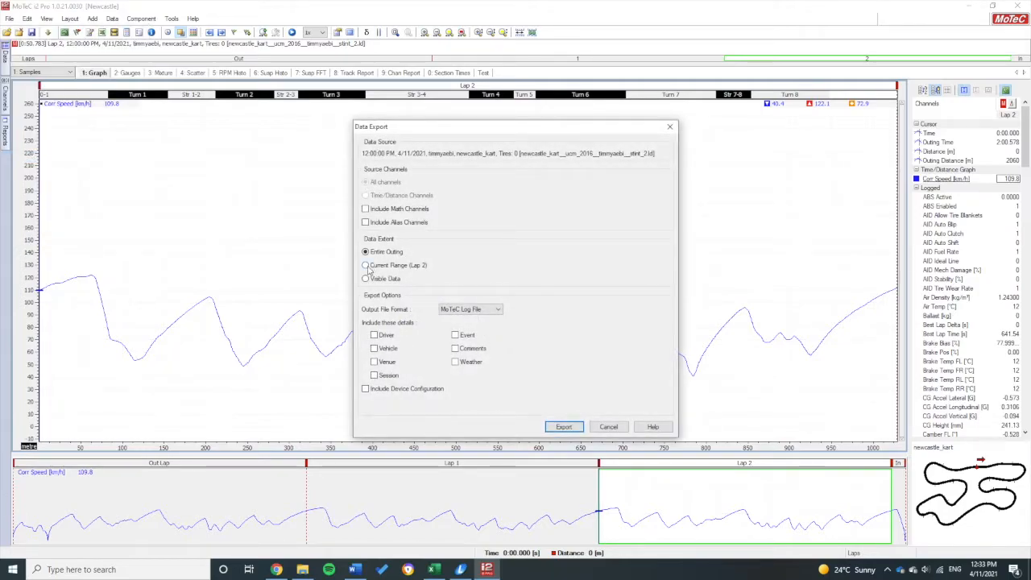
click(365, 265)
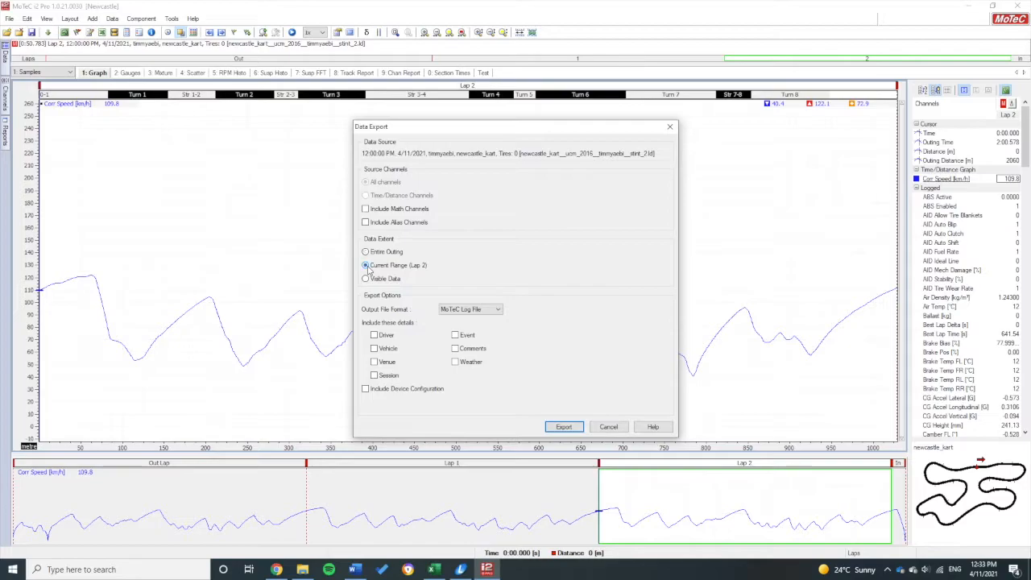
click(365, 265)
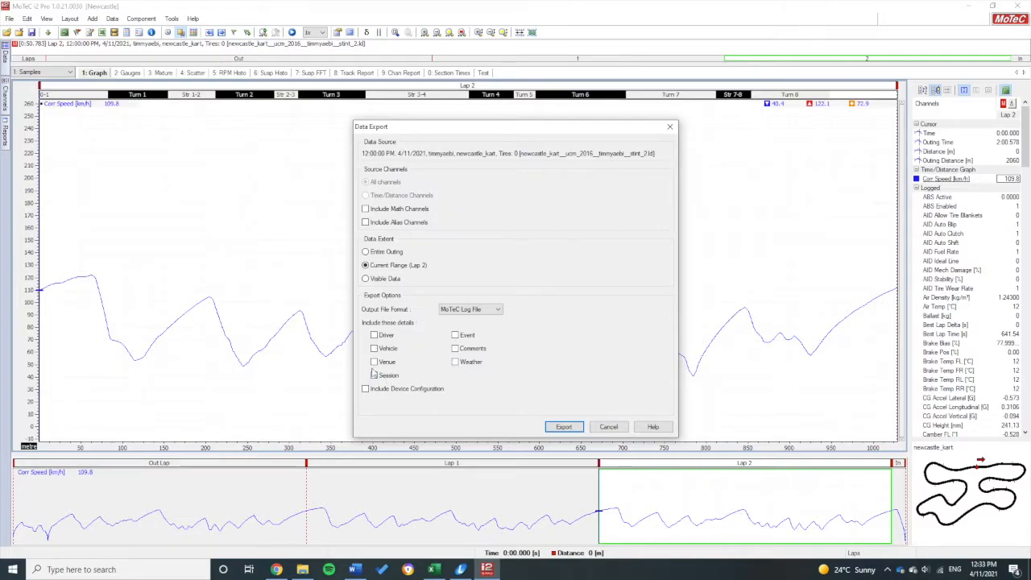
click(497, 310)
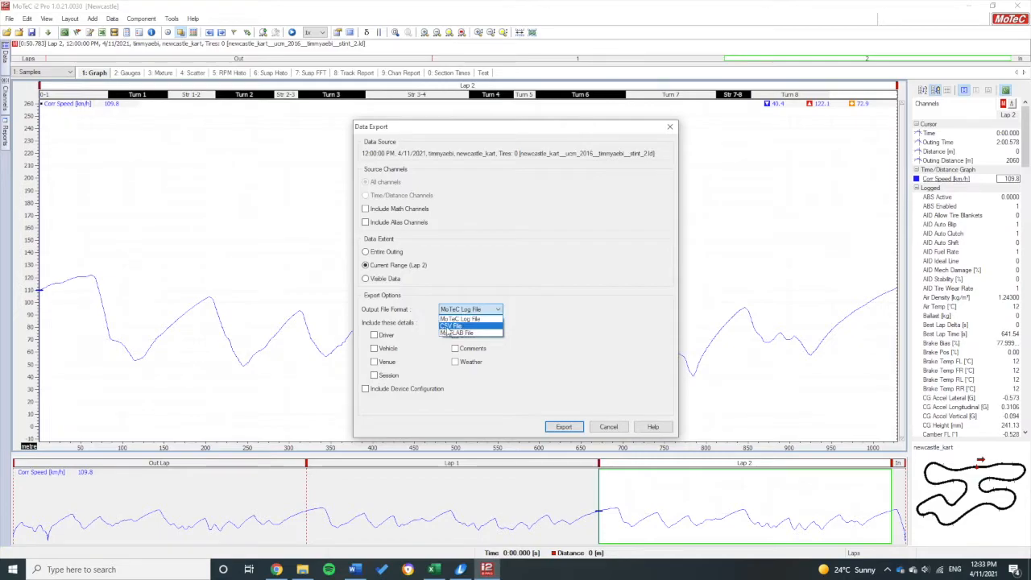
click(456, 325)
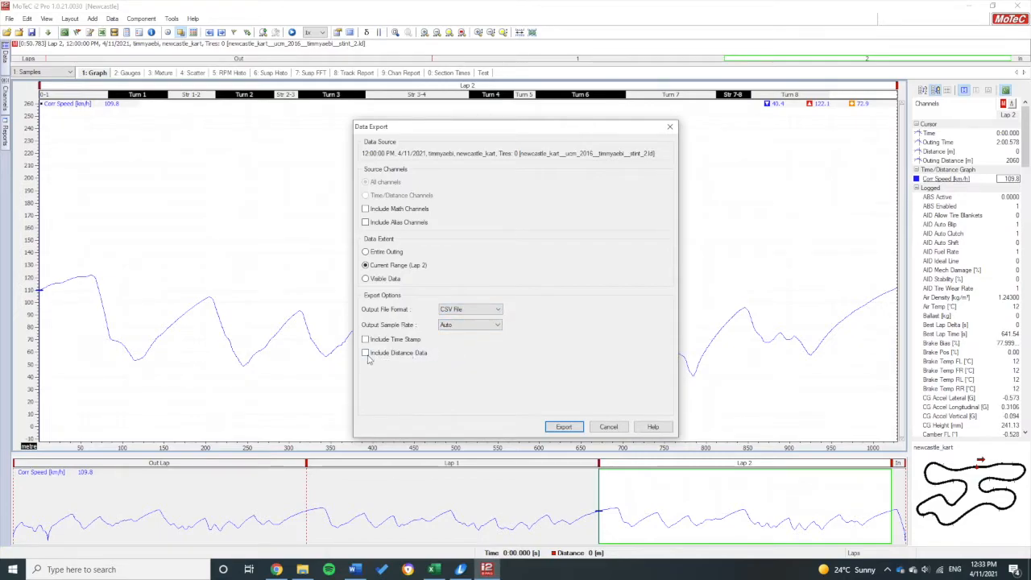
click(365, 353)
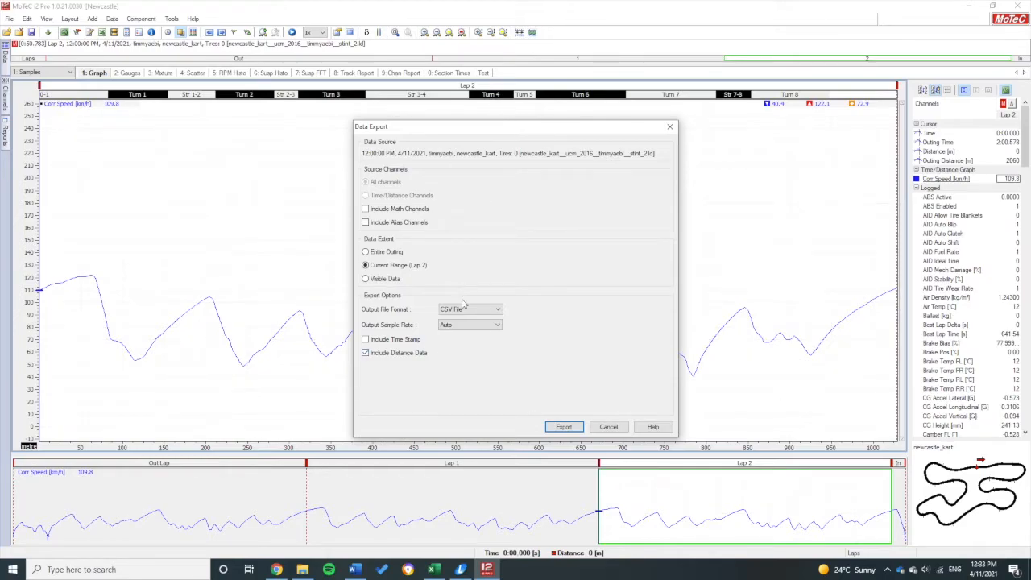
mouse_move(473, 335)
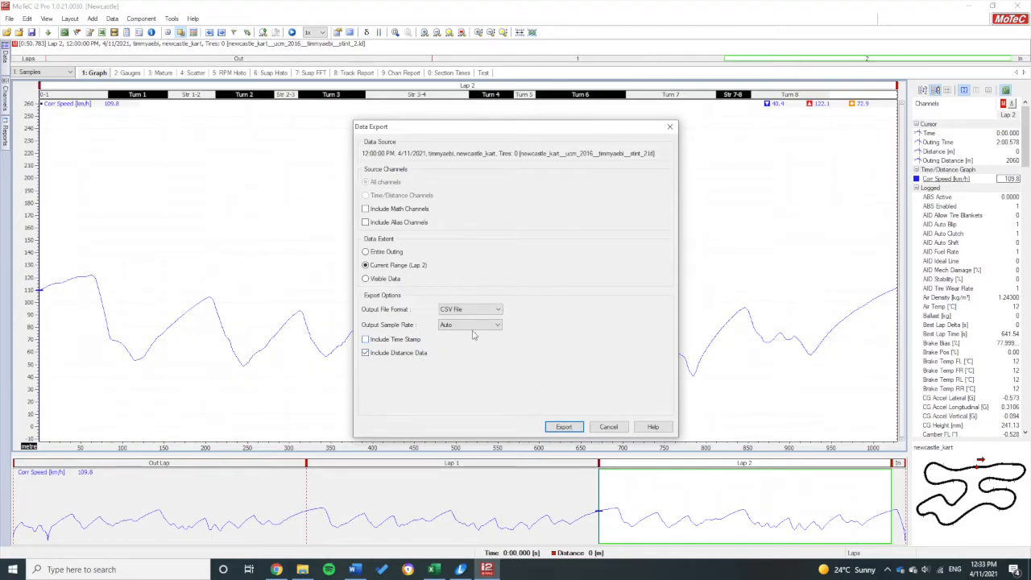
click(497, 325)
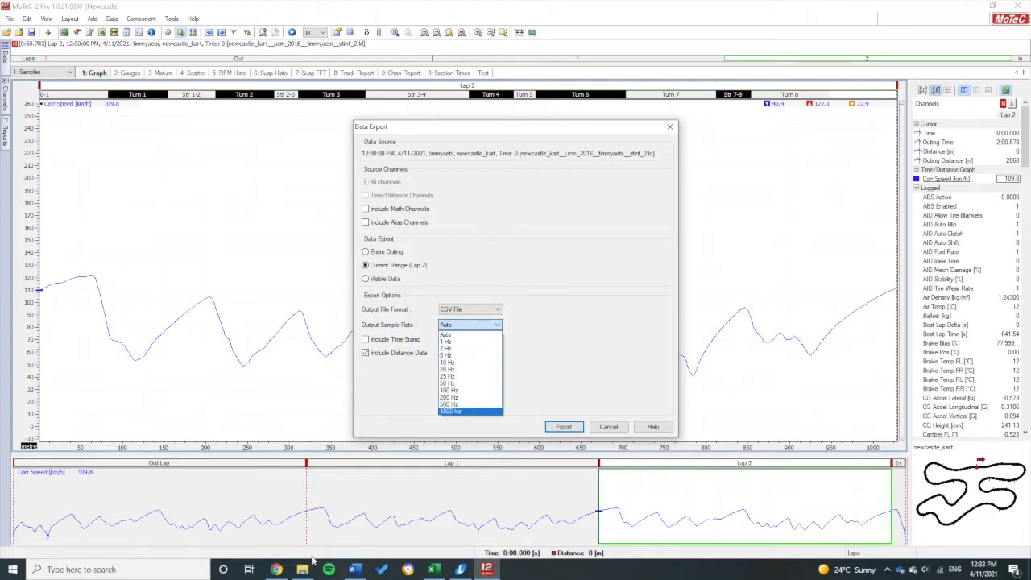
click(276, 569)
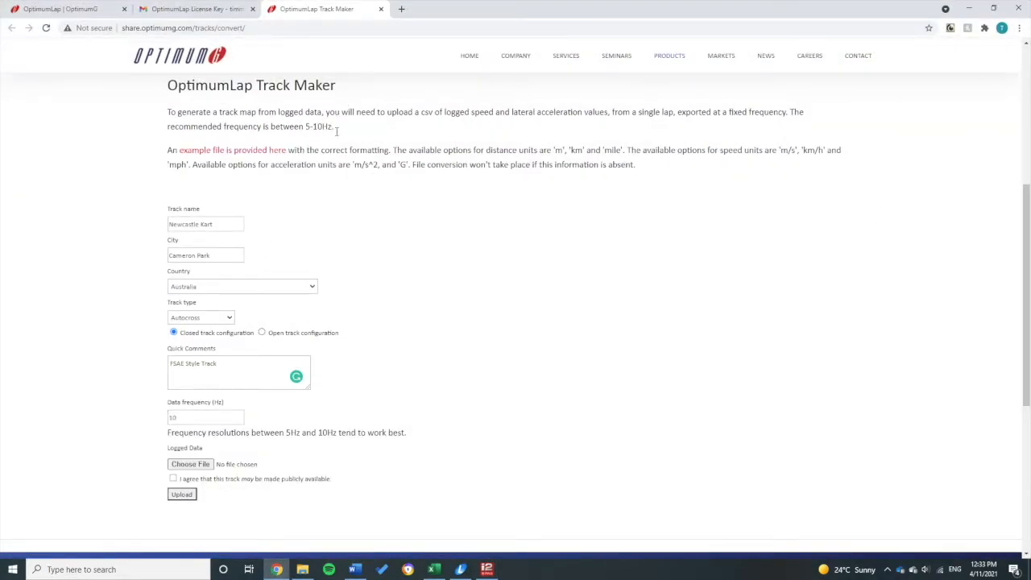
Export Lap 2 at 10 Hz as Newcastle Kart.csv in C:\MoTeC and confirm.
scroll(down, 3)
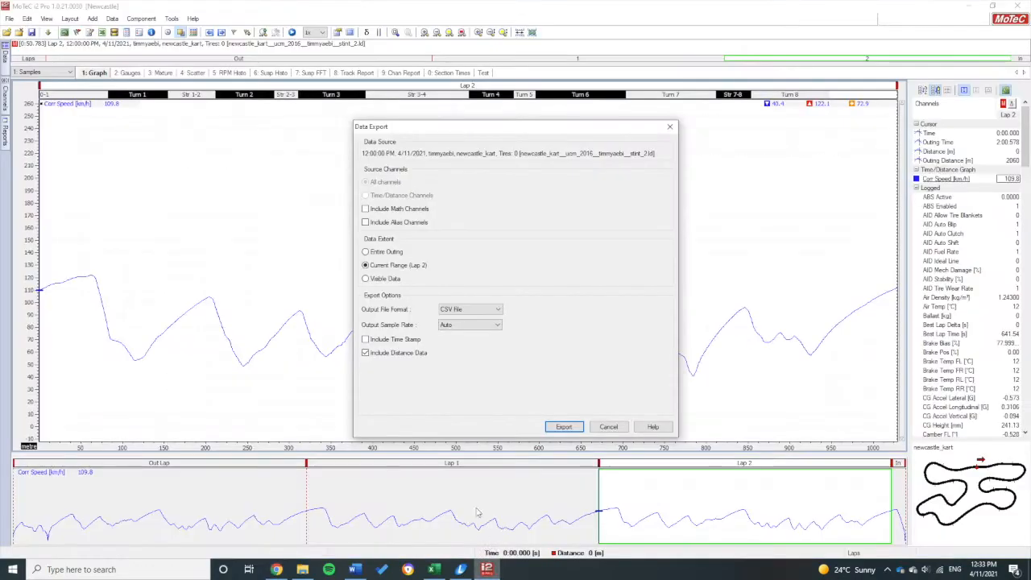
click(470, 325)
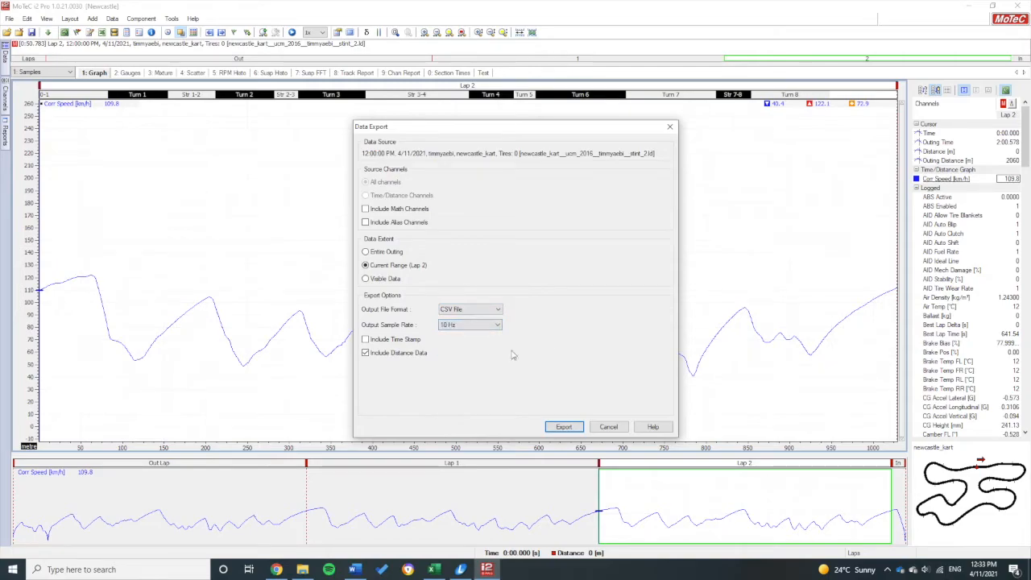
click(563, 426)
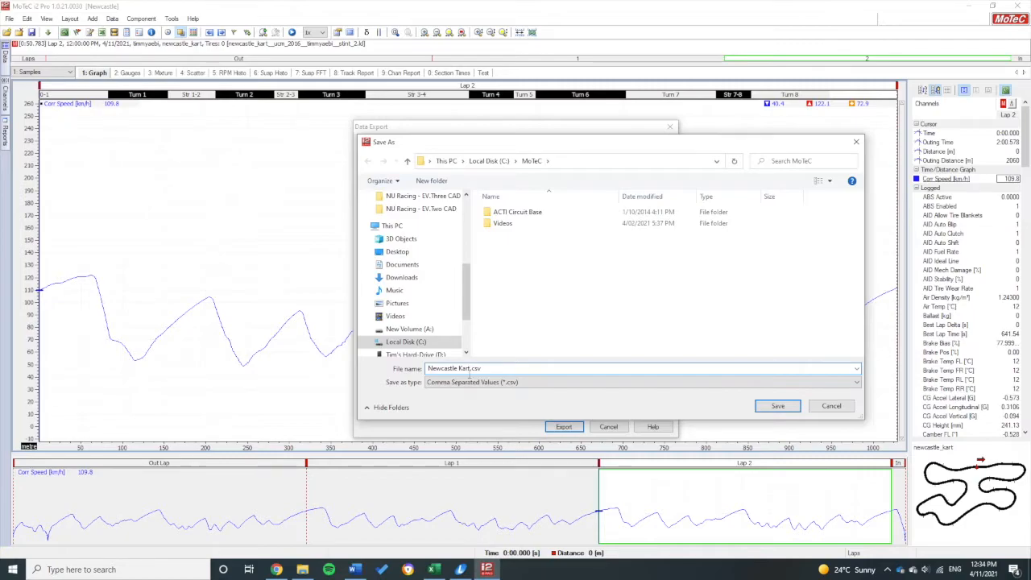
click(777, 405)
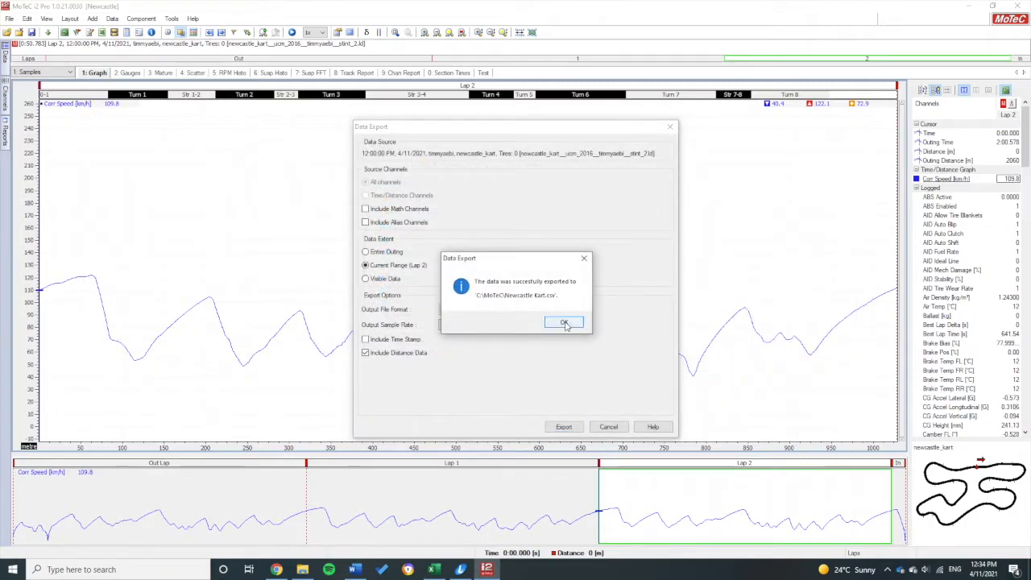
click(564, 322)
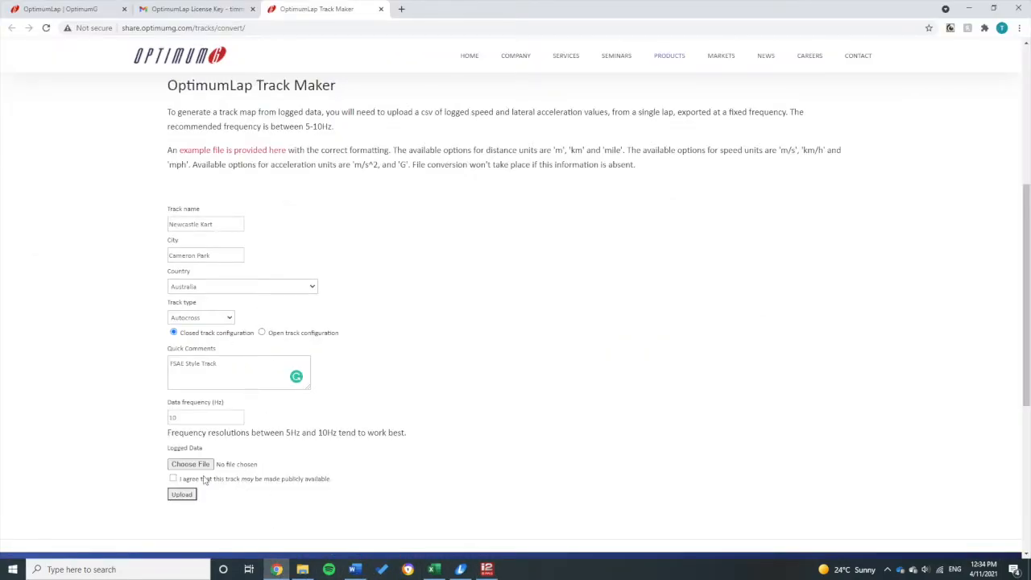
Browse Documents\MoTeC and its Logged Data folder looking for the exported CSV.
click(190, 464)
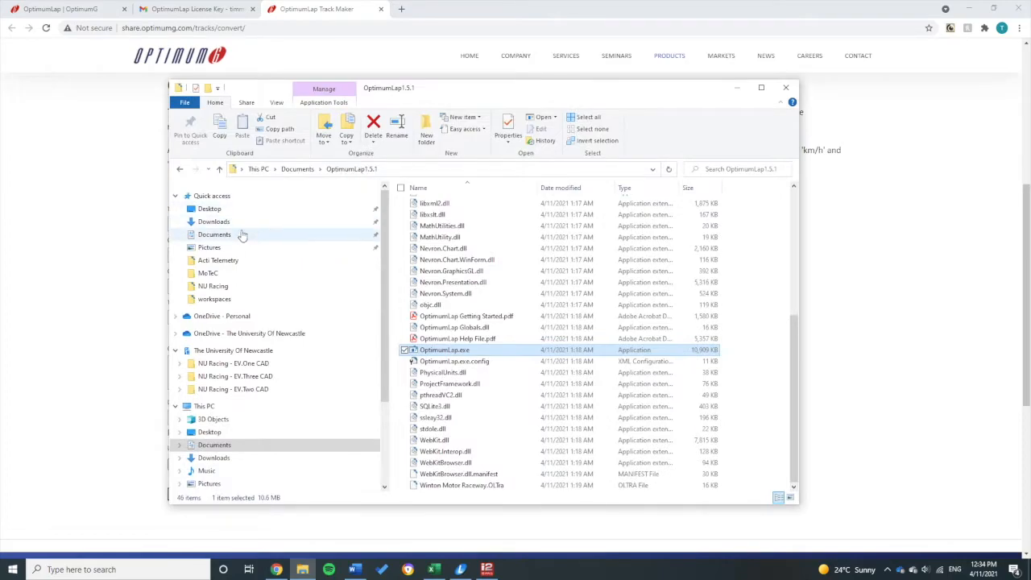
mouse_move(230, 222)
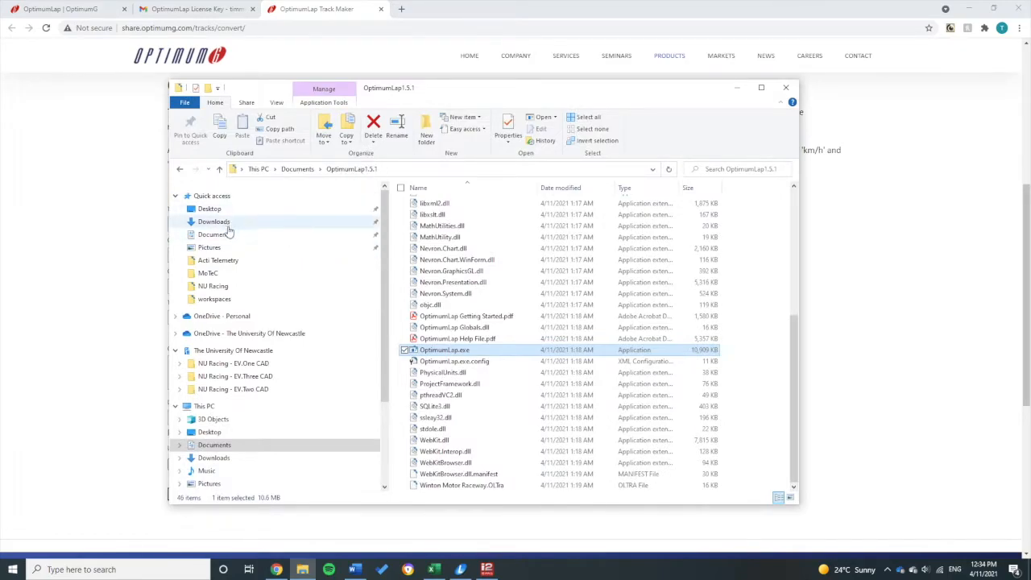
click(214, 234)
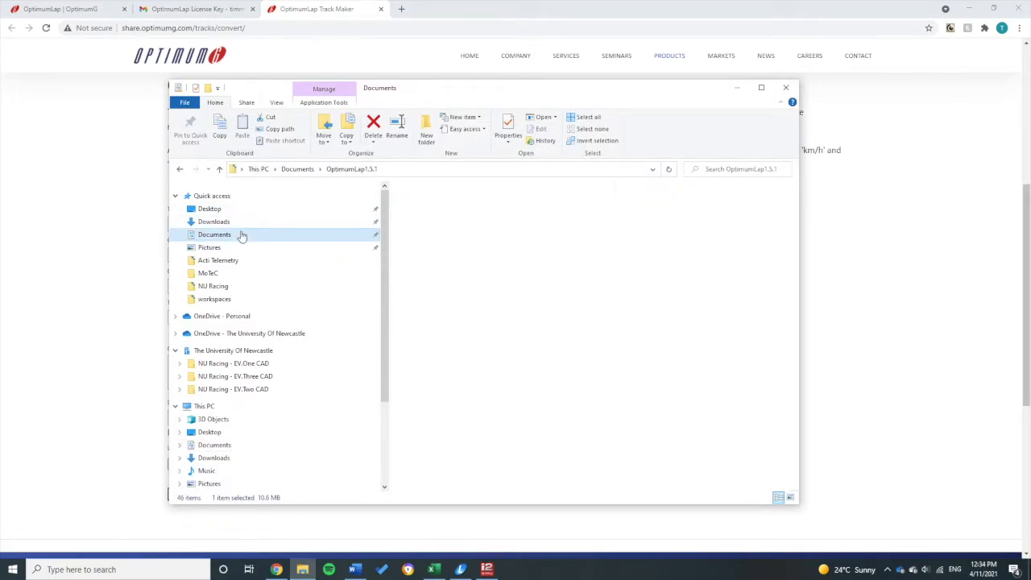
click(215, 234)
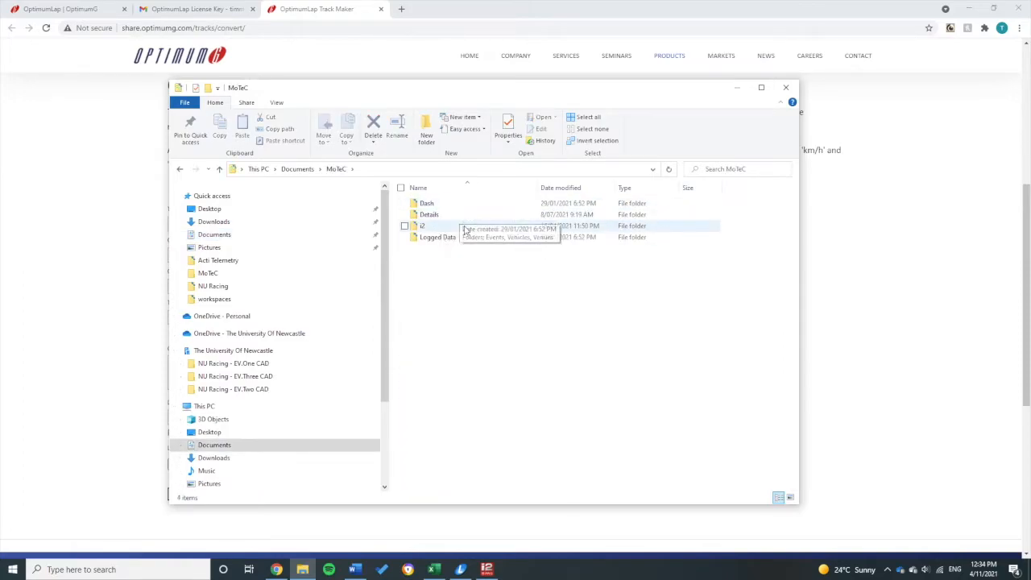
double_click(437, 237)
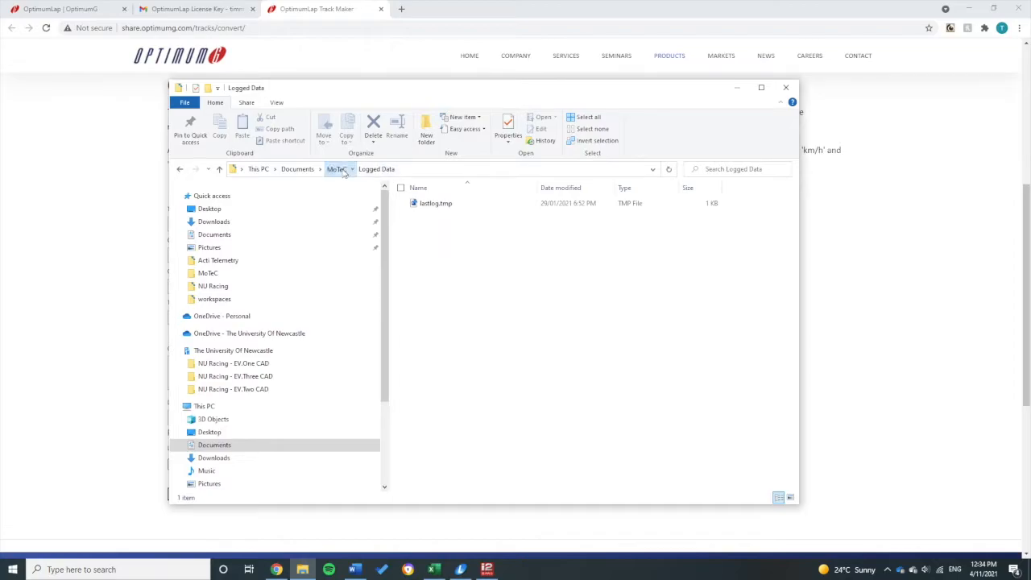
click(336, 170)
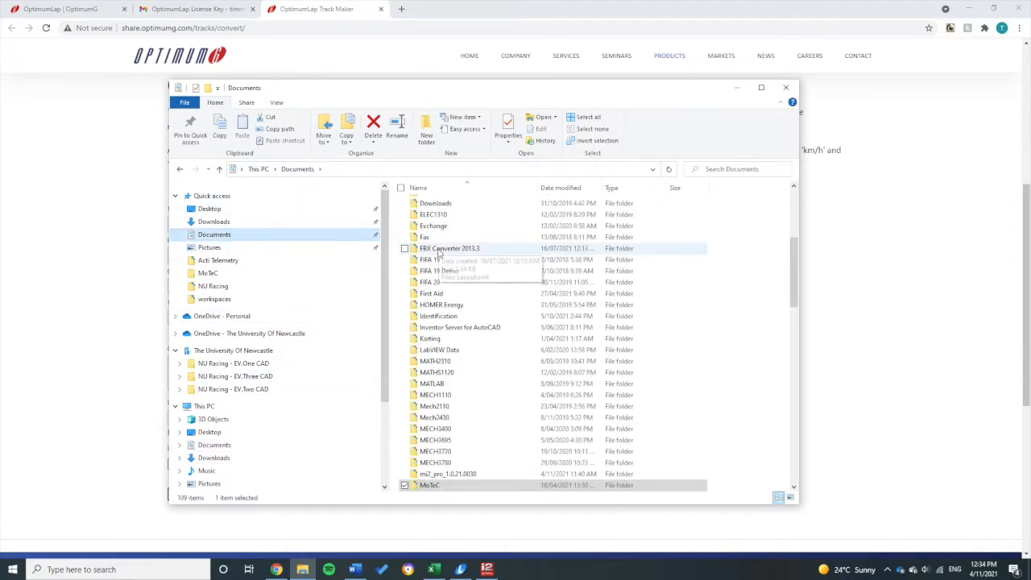
double_click(429, 485)
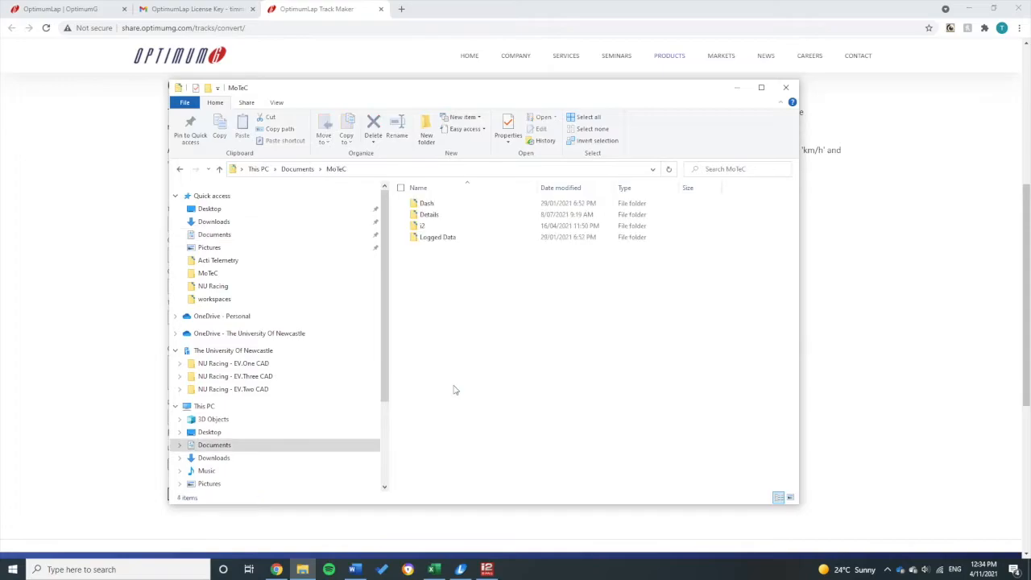
double_click(421, 226)
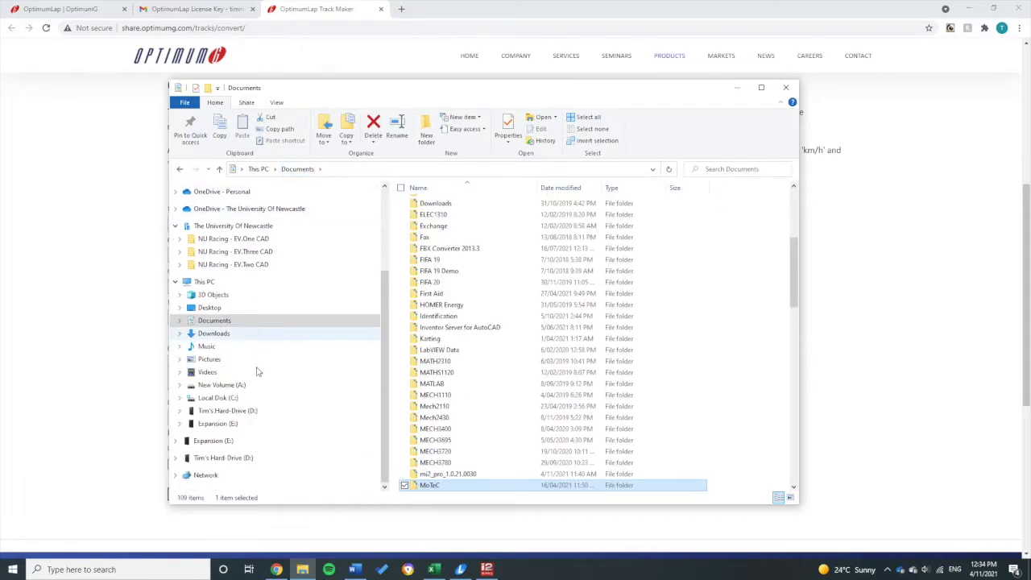
Open Newcastle Kart.csv from Local Disk (C:)\MoTeC in Excel.
click(218, 397)
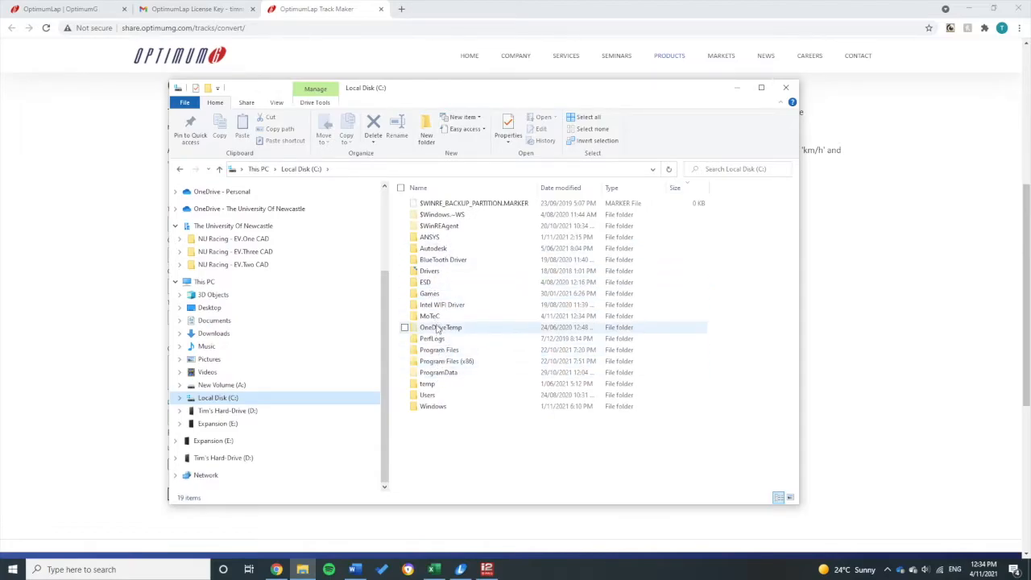
double_click(430, 315)
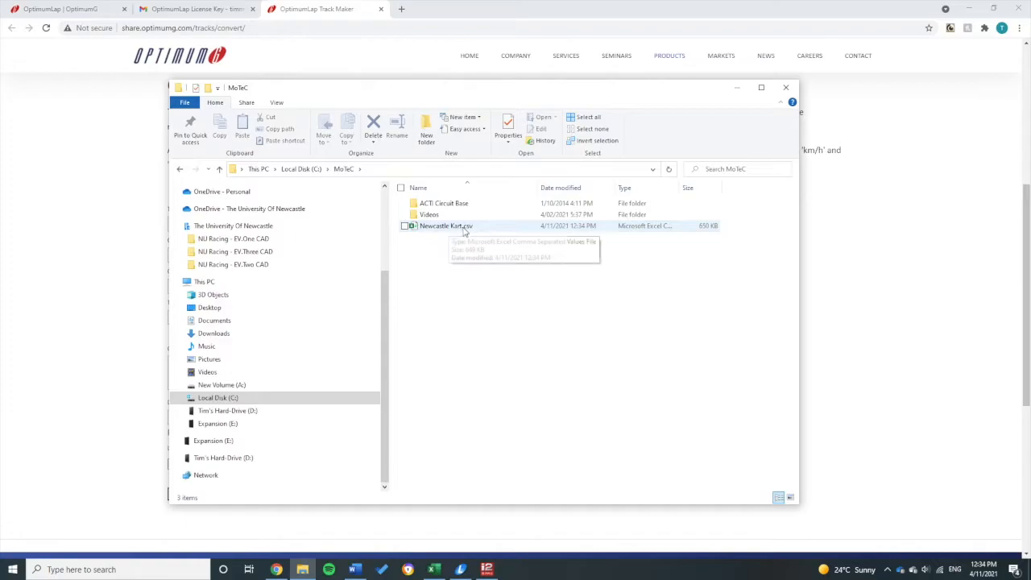
click(445, 226)
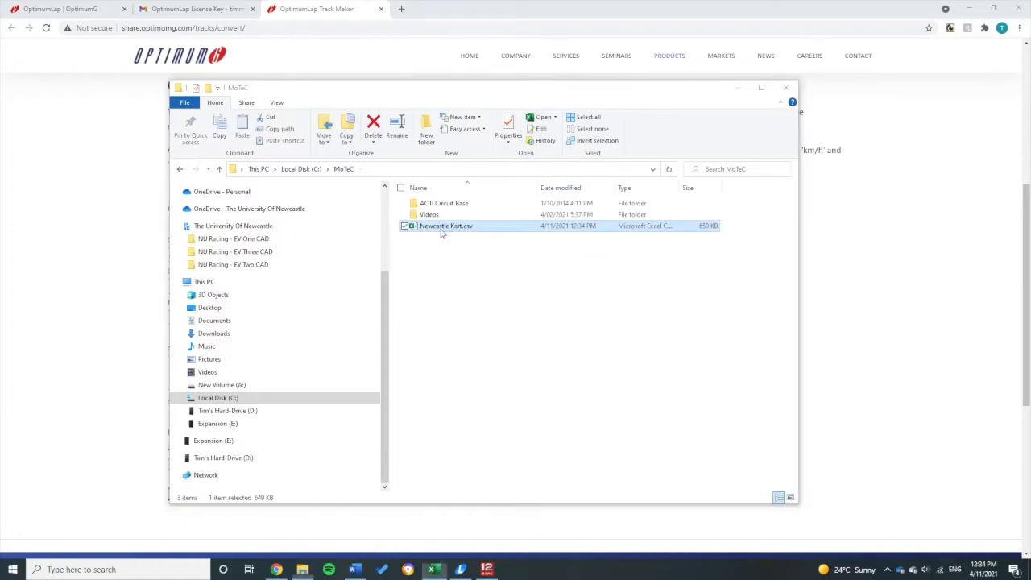
double_click(446, 226)
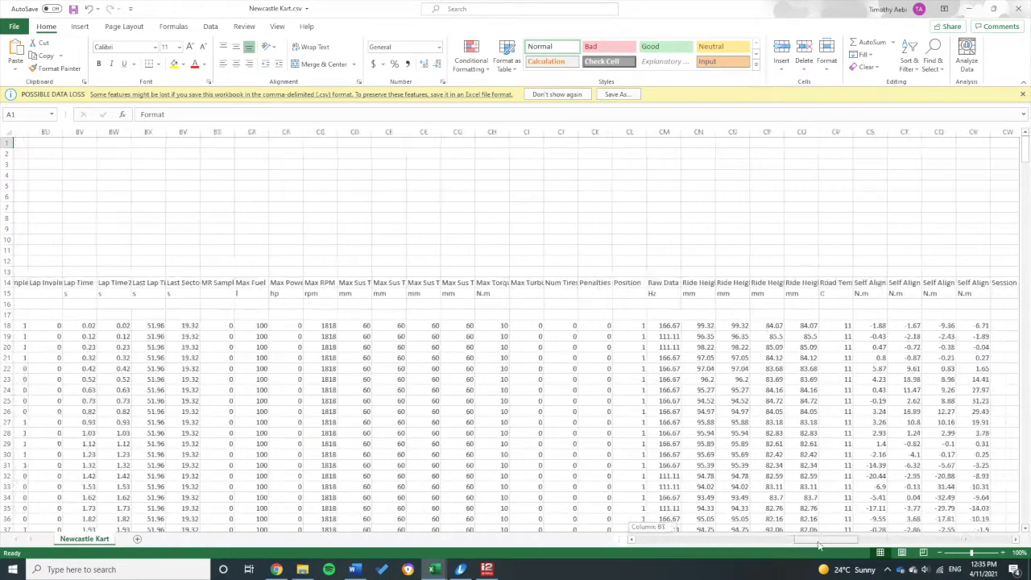
Scroll across the Newcastle Kart CSV to compare it with the example import file.
scroll(right, 3)
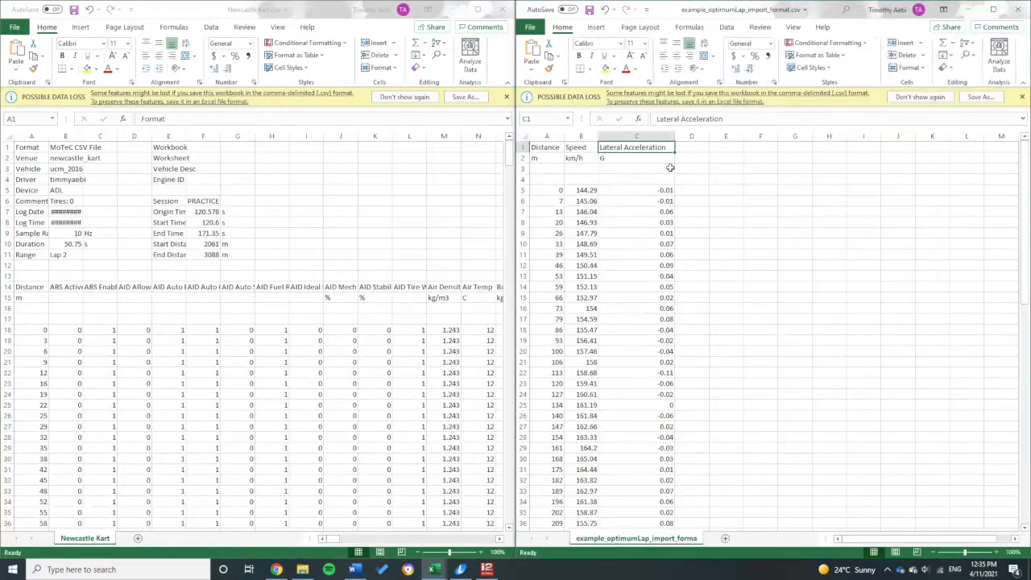
Delete the MoTeC header rows so Distance and the channel names start in row 1.
click(581, 147)
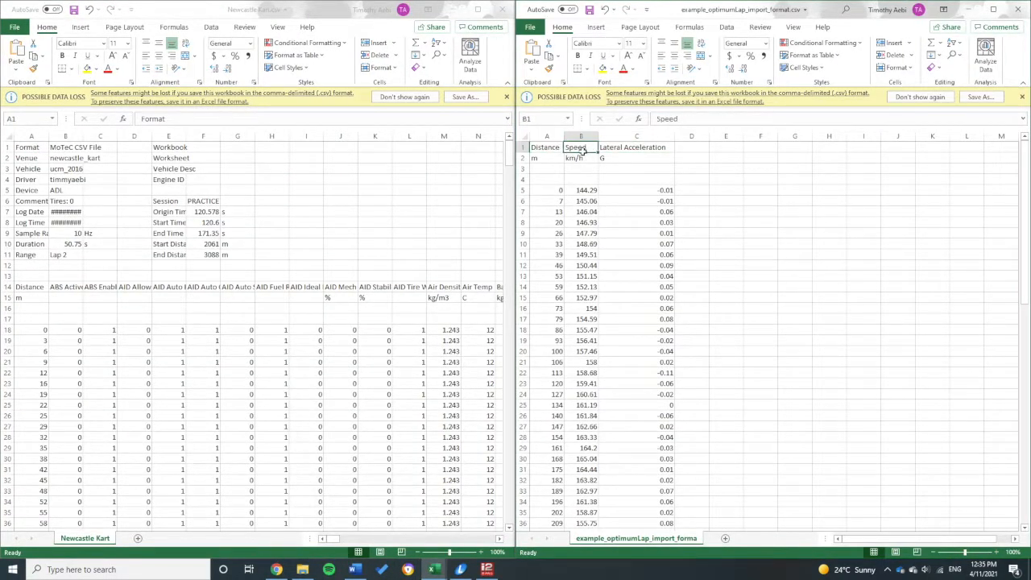
click(636, 147)
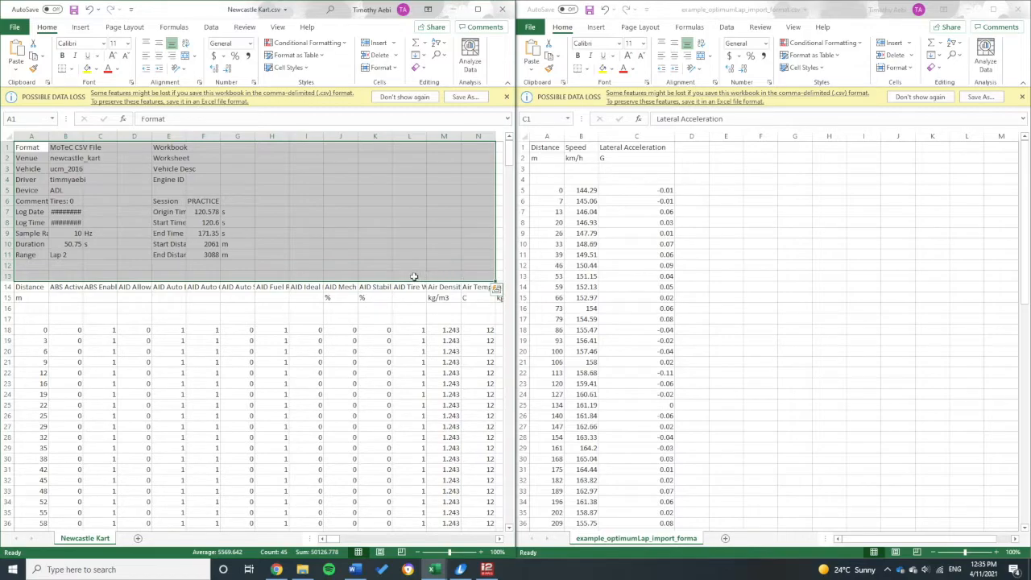
right_click(8, 147)
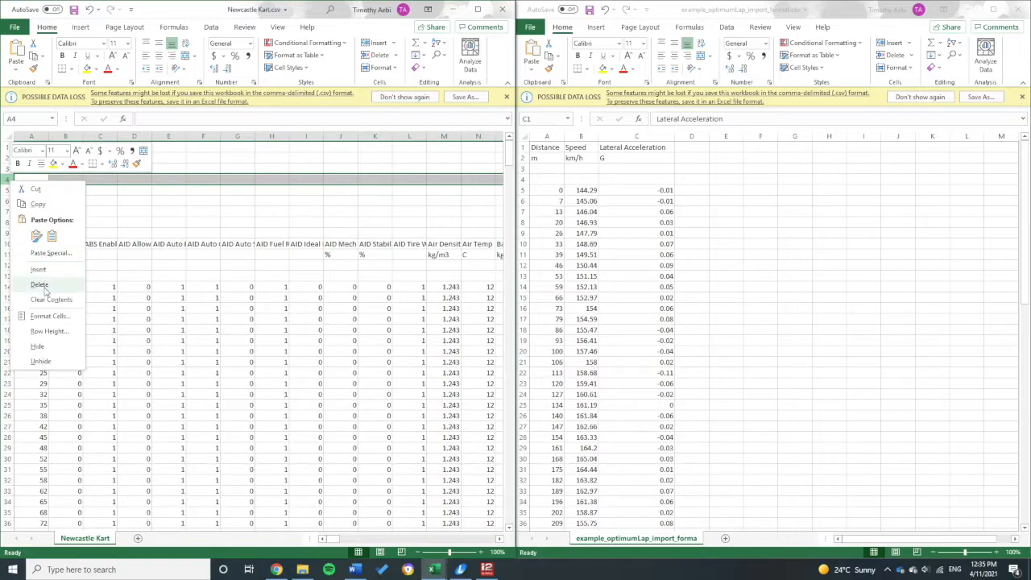
click(39, 284)
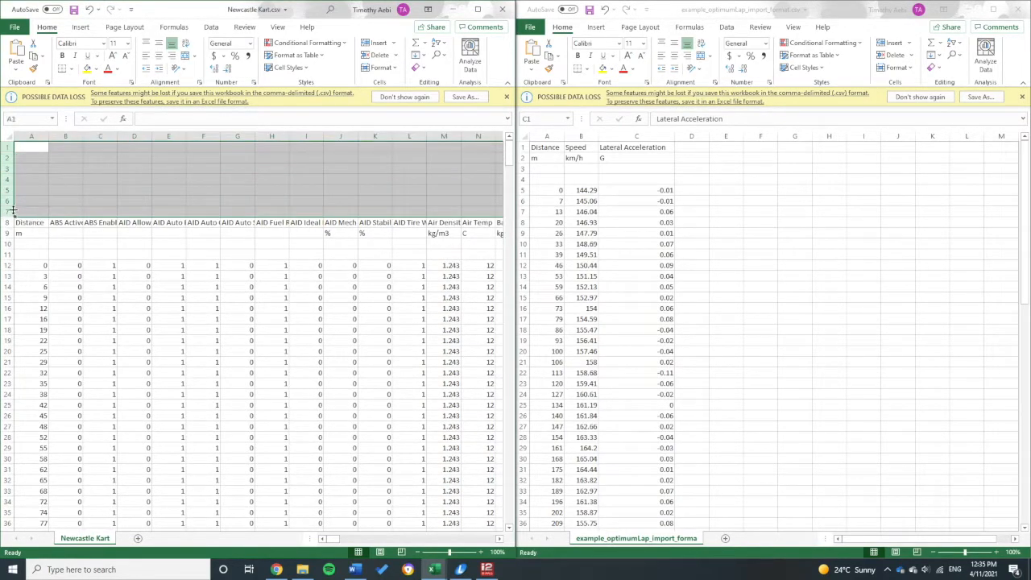
right_click(12, 211)
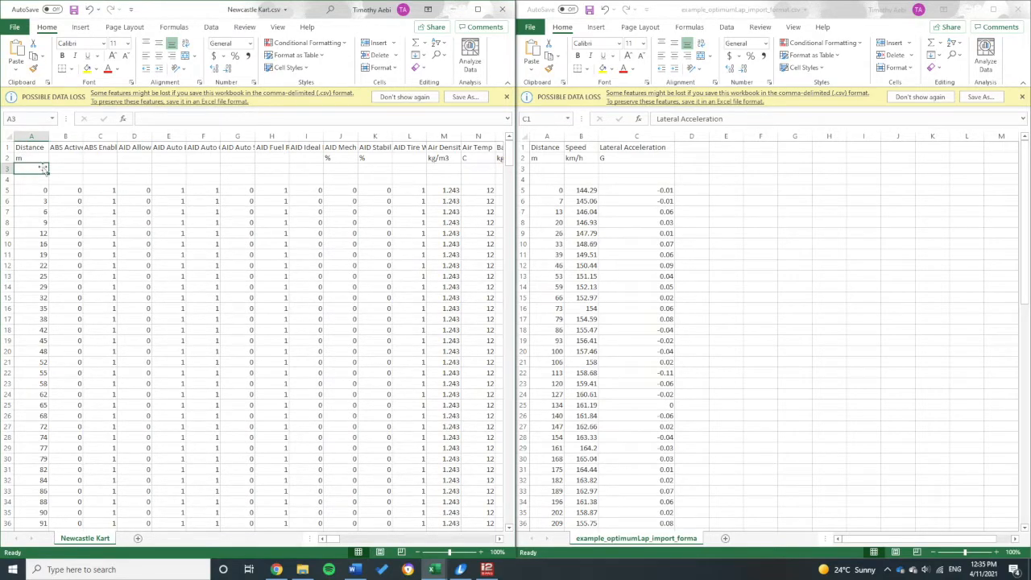
Delete the telemetry columns between Distance and CG Accel Lateral.
click(66, 148)
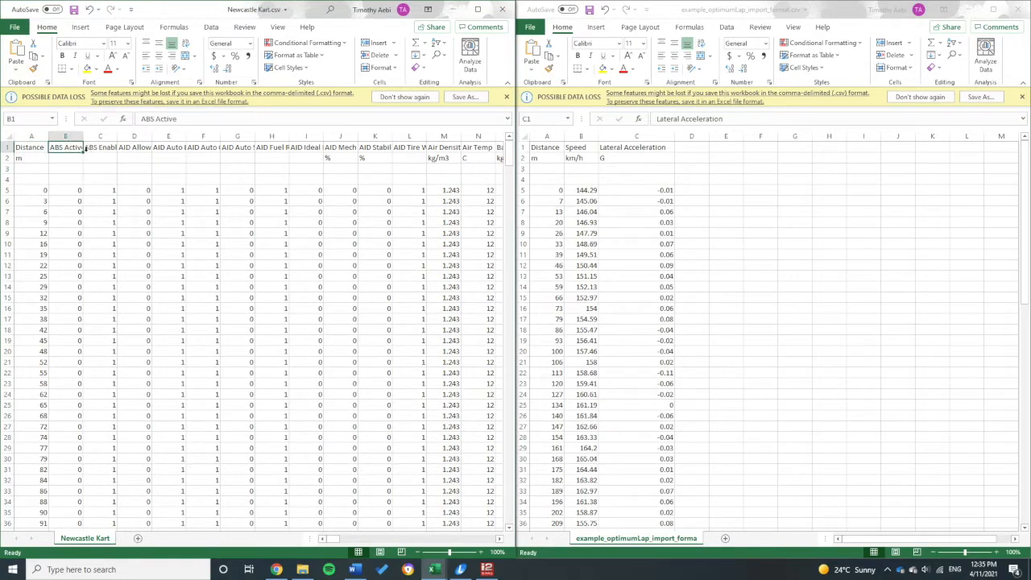
drag(65, 135, 203, 135)
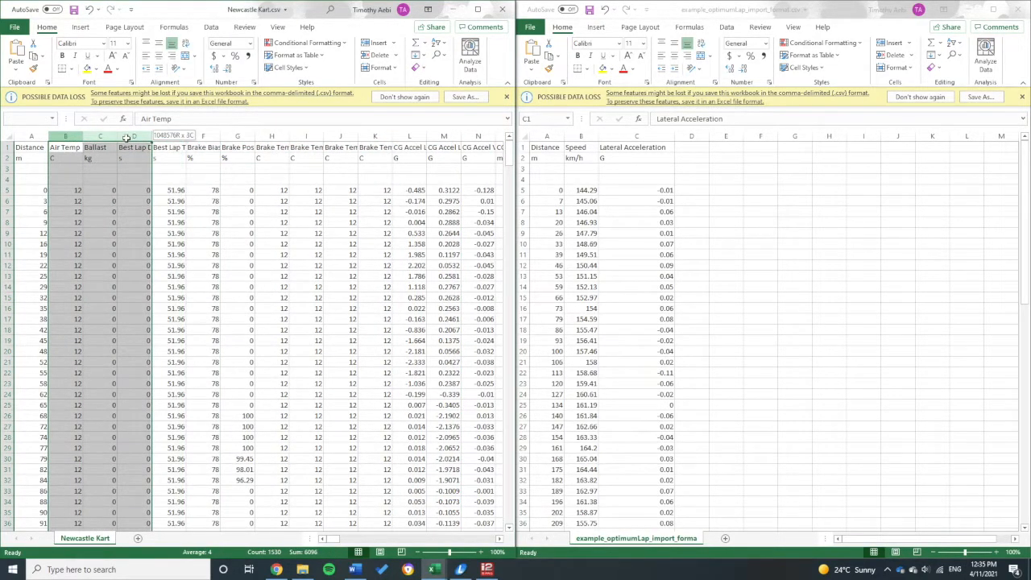
drag(131, 135, 430, 135)
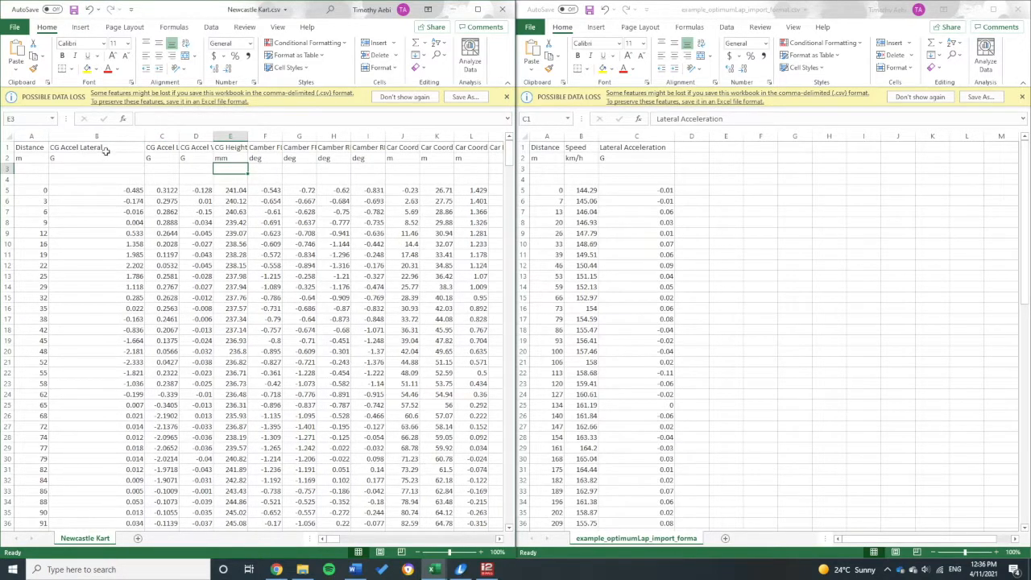
Insert a new column B before CG Accel Lateral and head it Speed.
click(97, 146)
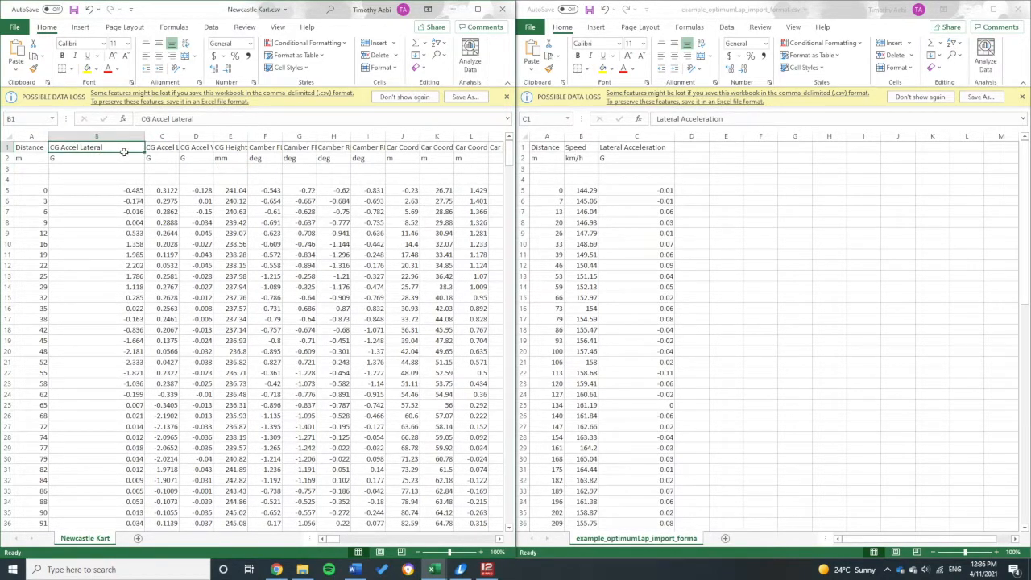
click(96, 136)
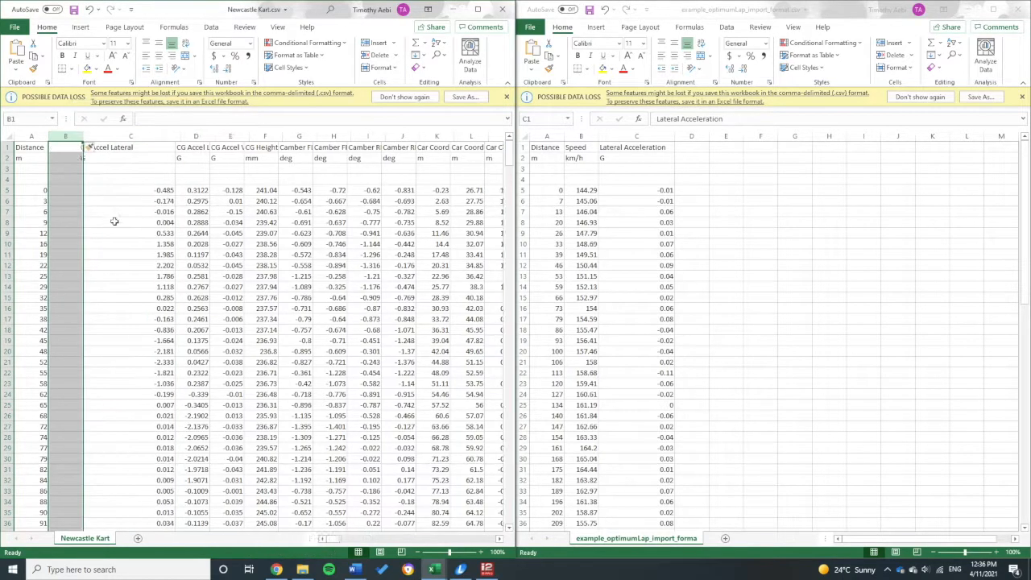
text(Speed)
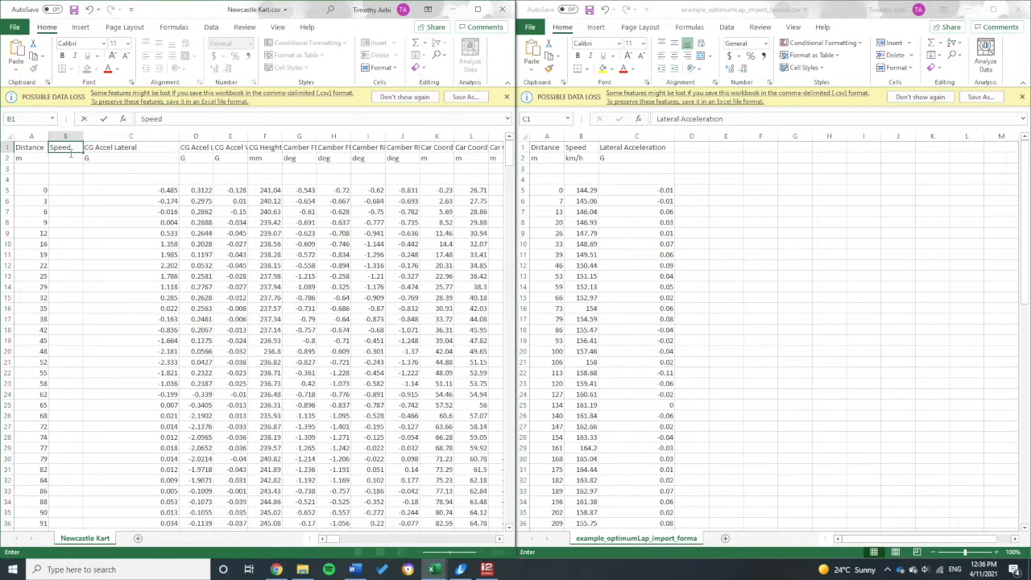
click(65, 169)
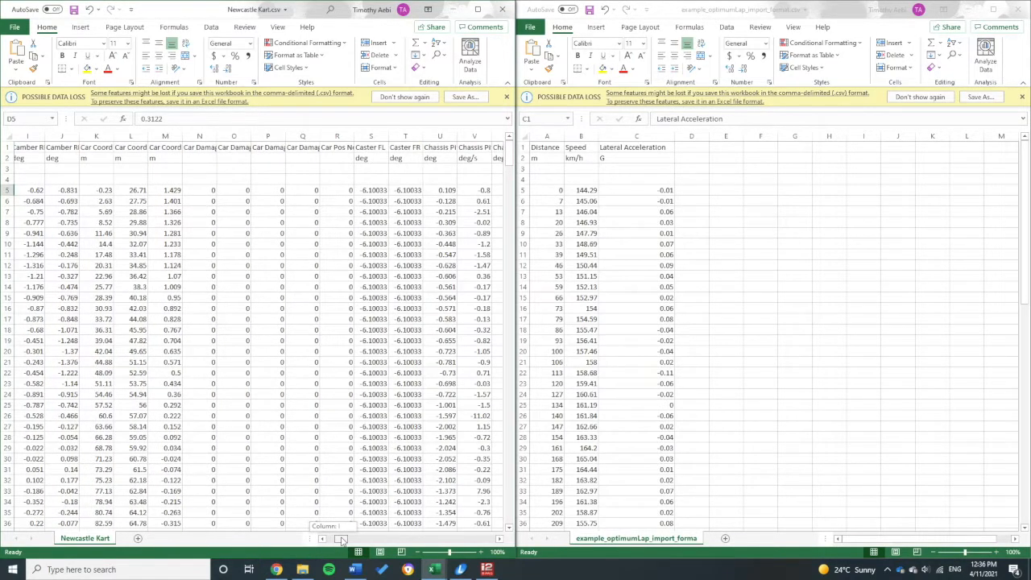
Copy the Ground Speed readings into the Speed column and delete the remaining extra columns.
scroll(right, 3)
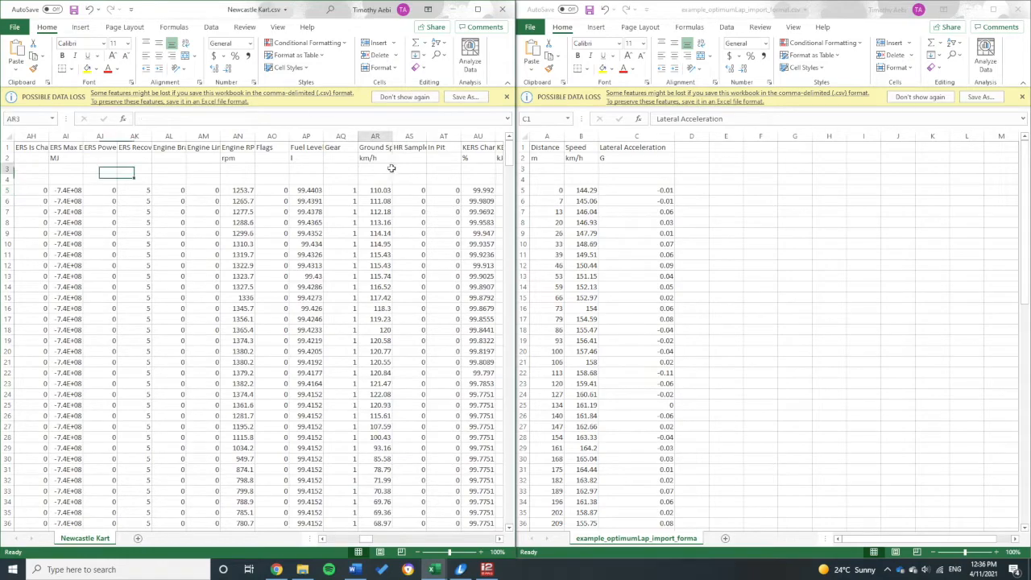
click(395, 135)
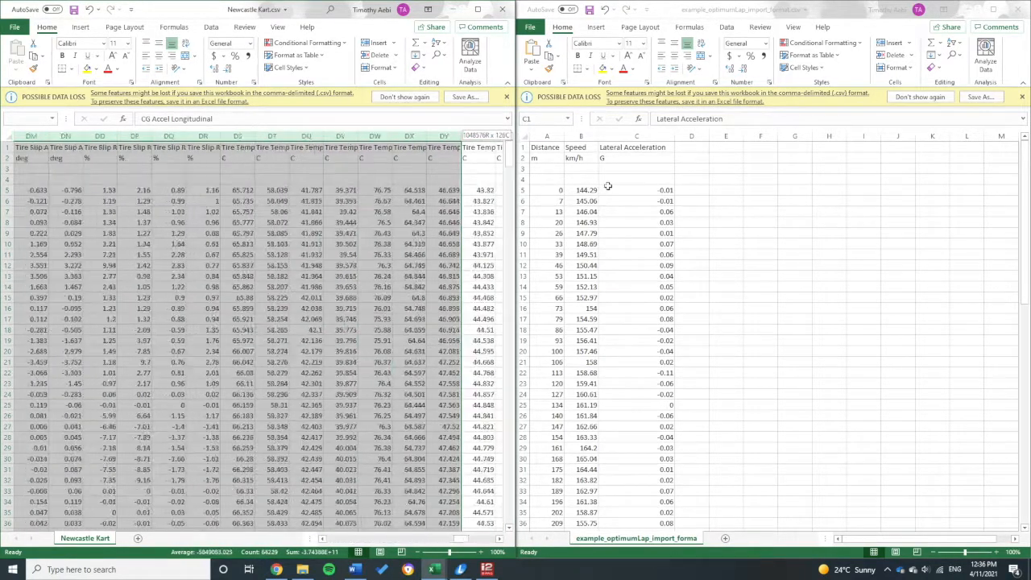
scroll(right, 3)
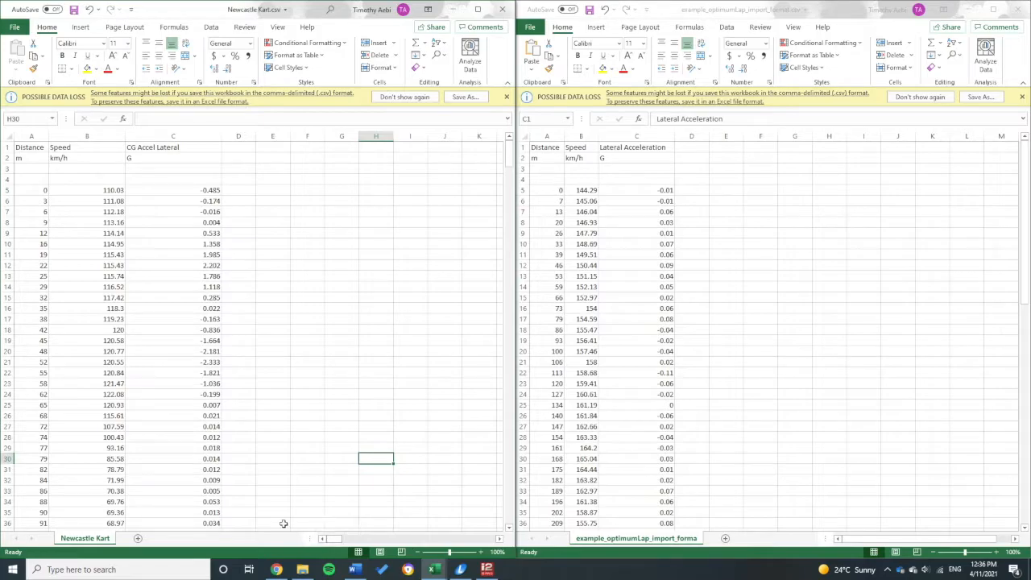
Rename the CG Accel Lateral header to Lateral Acceleration.
click(30, 146)
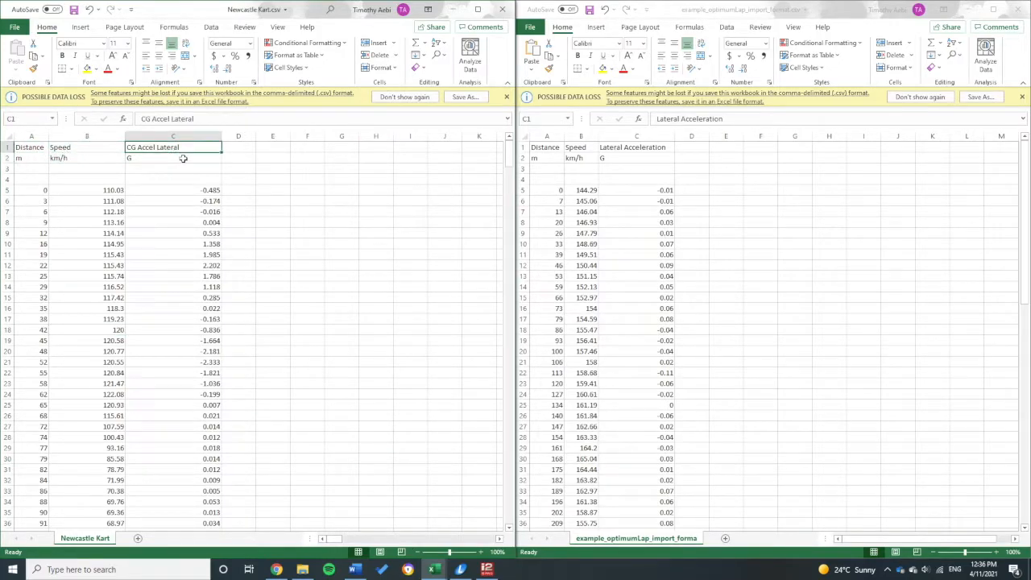
double_click(173, 146)
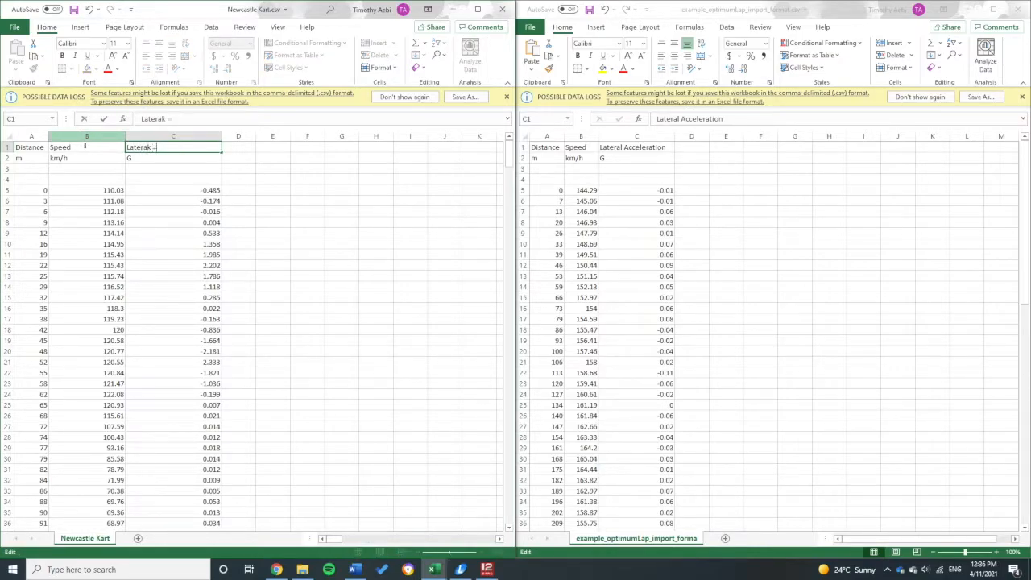
text(Lateral Acceler)
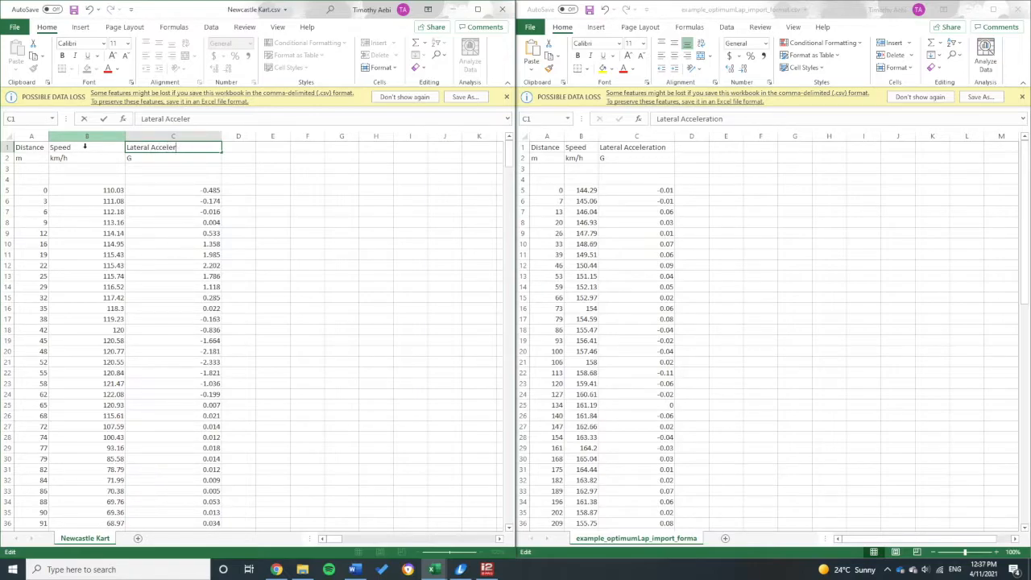
click(86, 179)
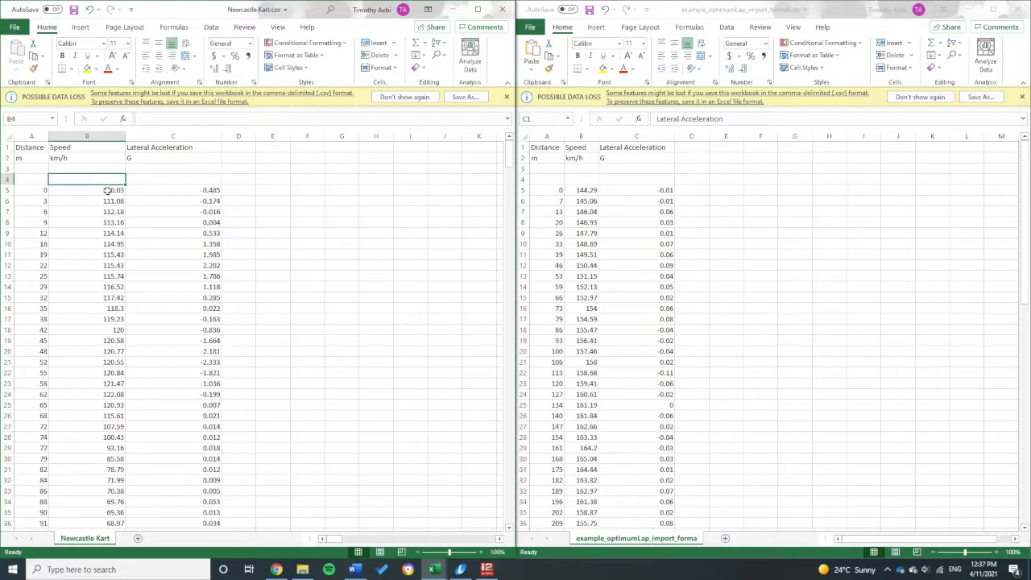
Check the trimmed data rows and save the Newcastle Kart CSV.
scroll(down, 3)
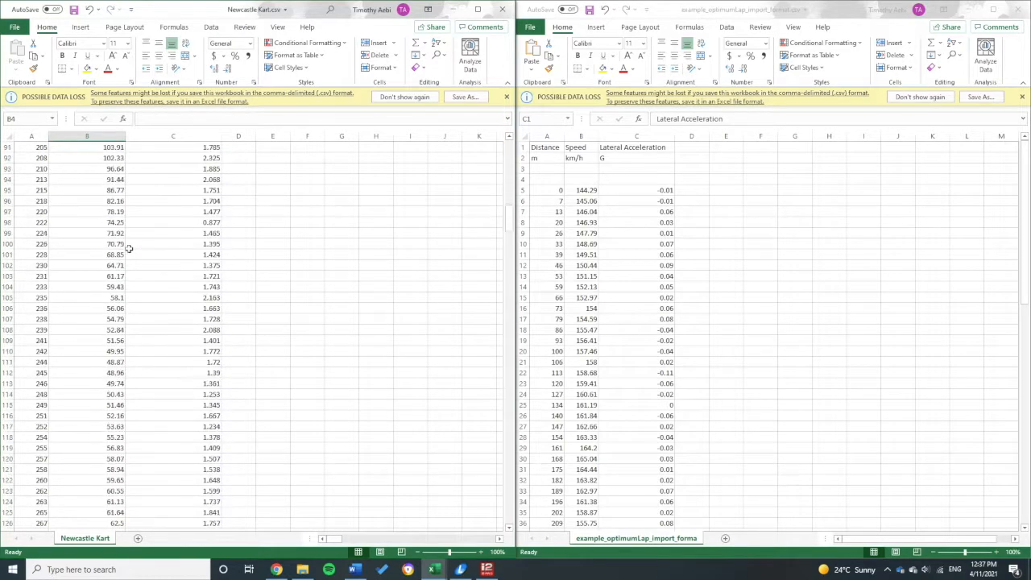
drag(509, 225, 509, 507)
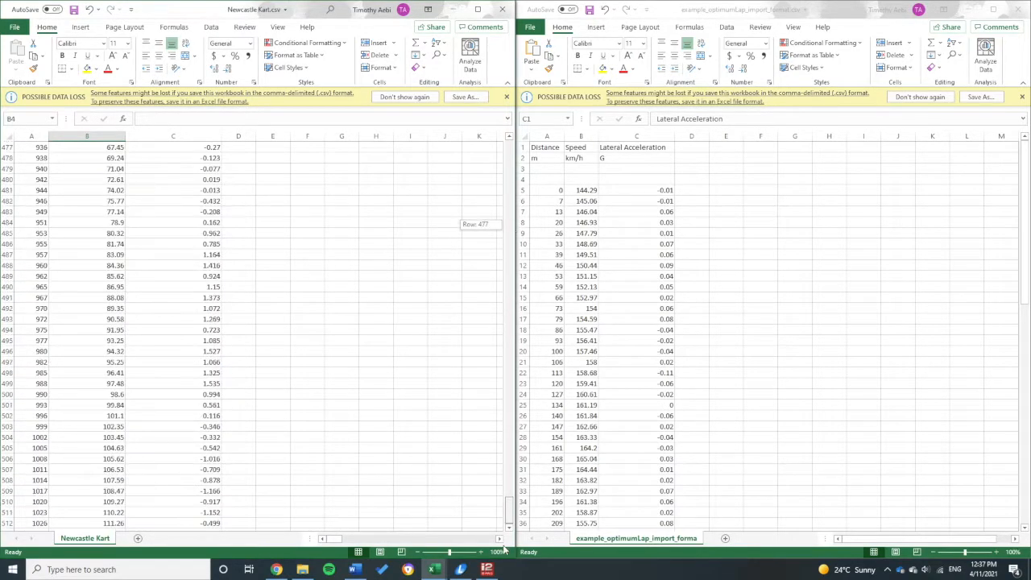
scroll(up, 3)
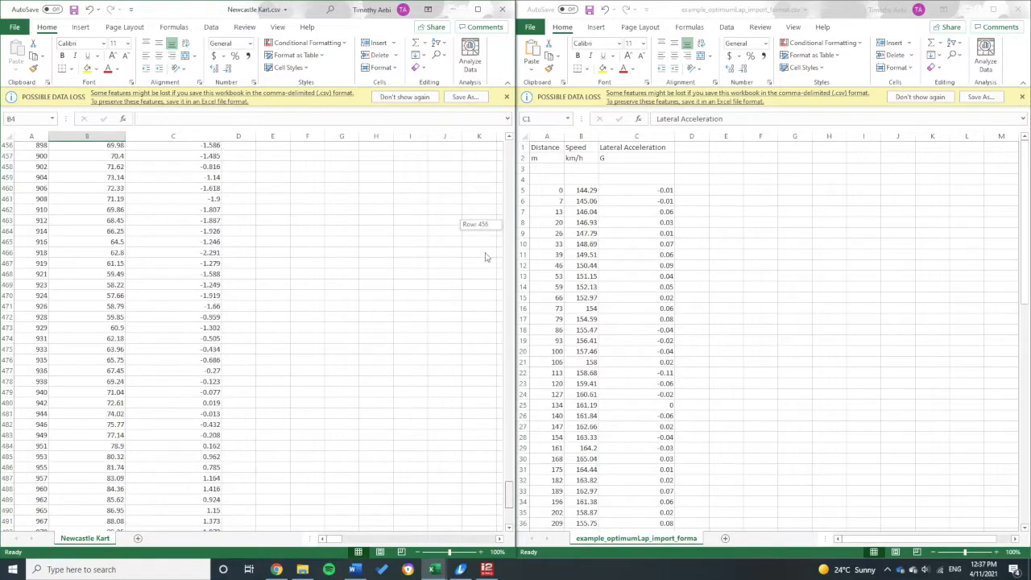
click(14, 27)
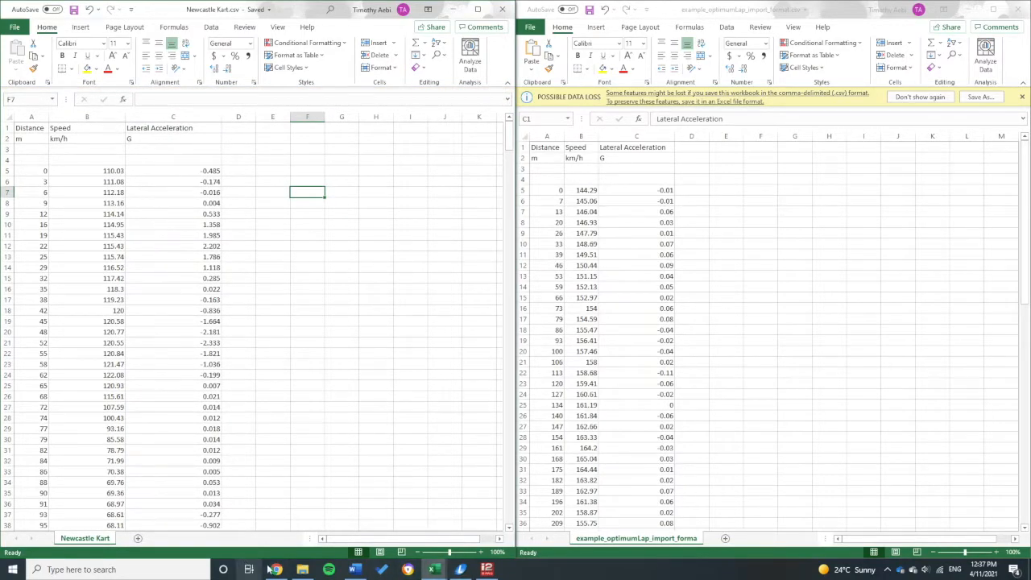
Attach C:\MoTeC\Newcastle Kart.csv as the logged data in Track Maker.
click(190, 463)
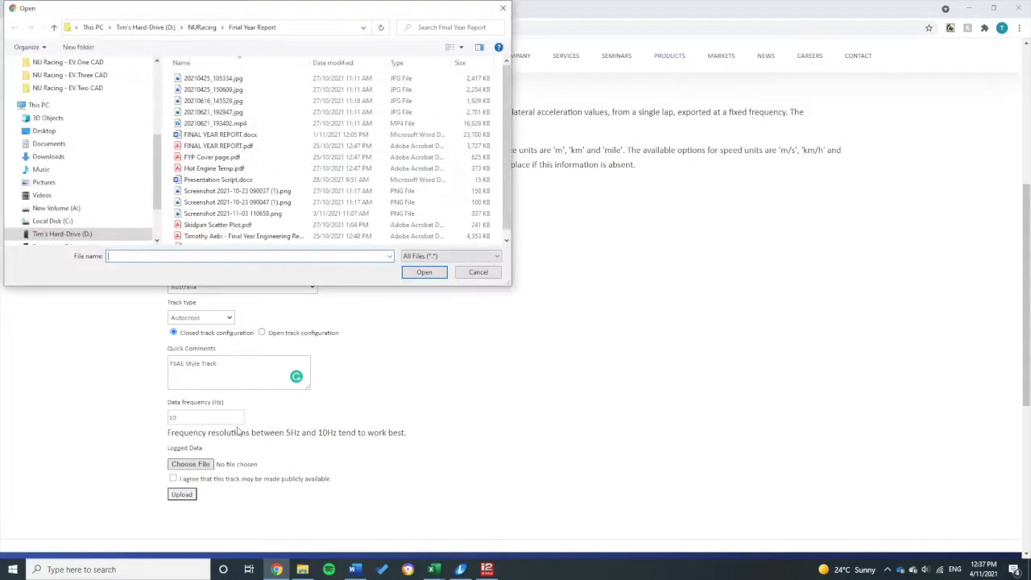
click(52, 182)
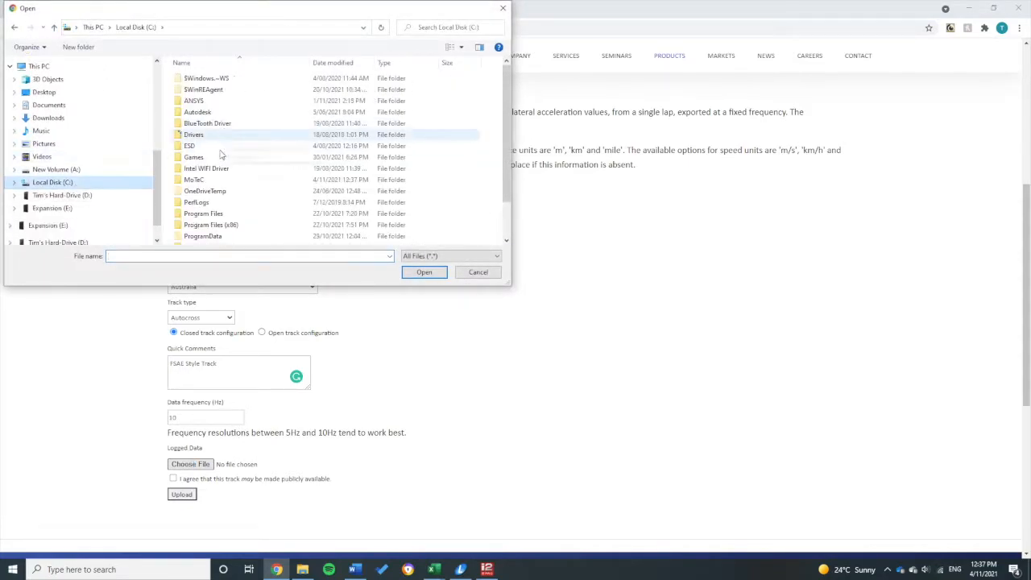
double_click(193, 178)
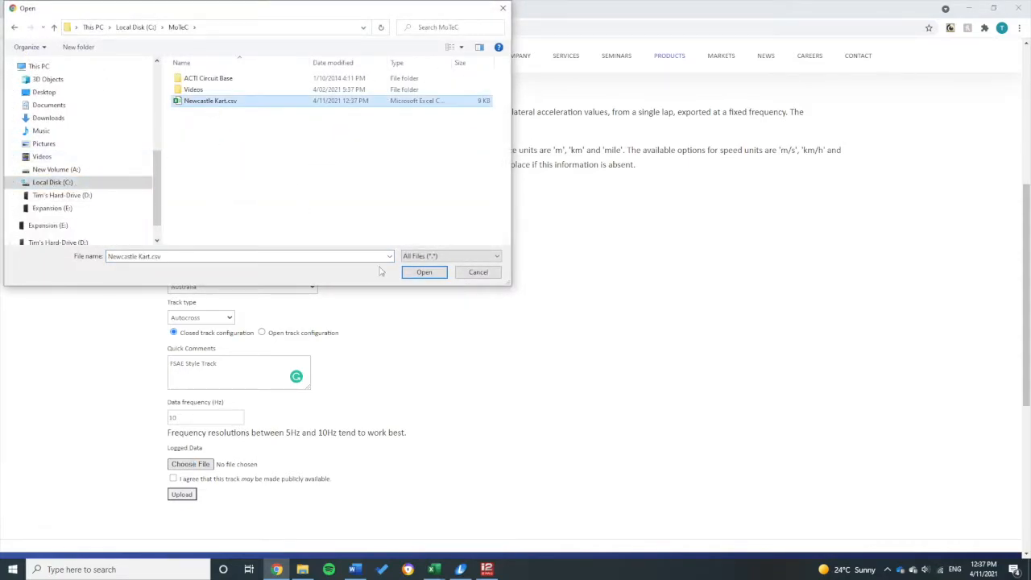
click(423, 271)
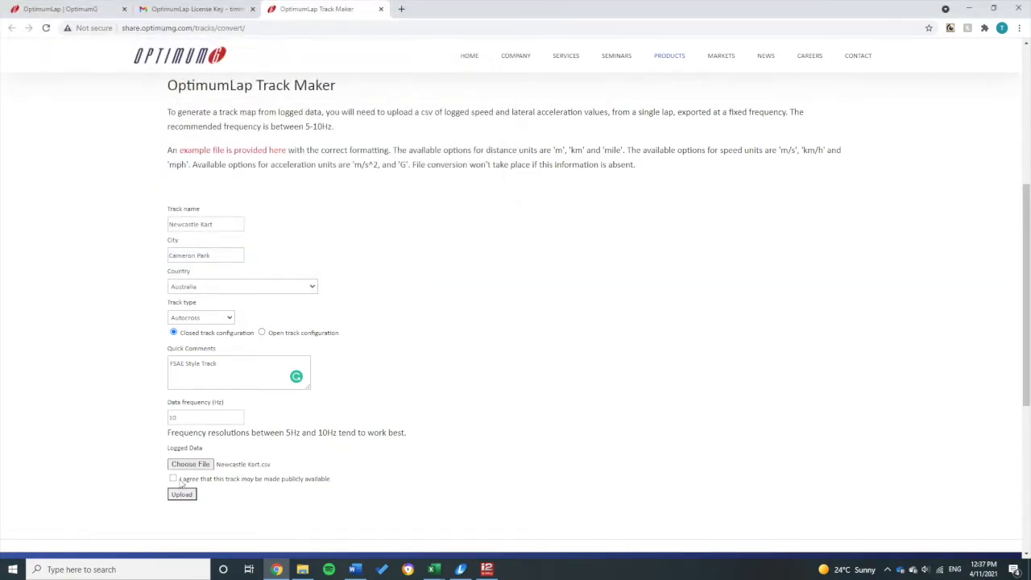
Agree to public availability and upload, downloading the Newcastle Kart.OLTra track file.
click(173, 478)
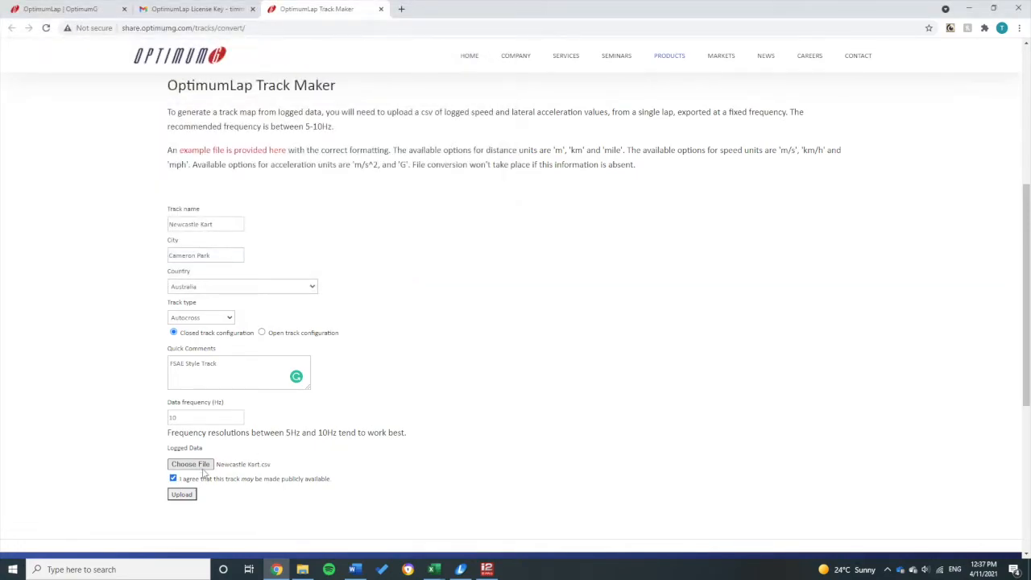
click(181, 494)
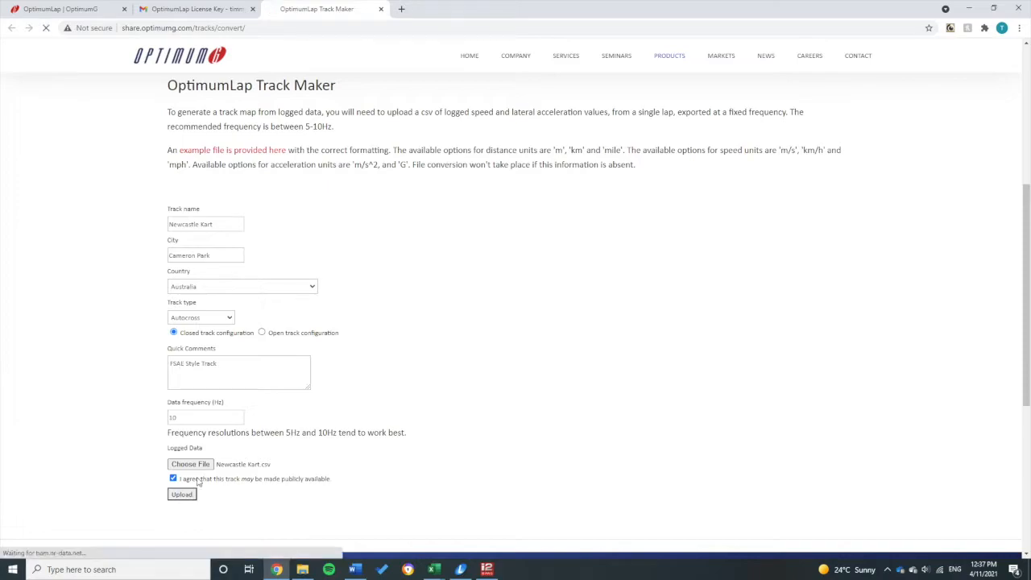
click(181, 494)
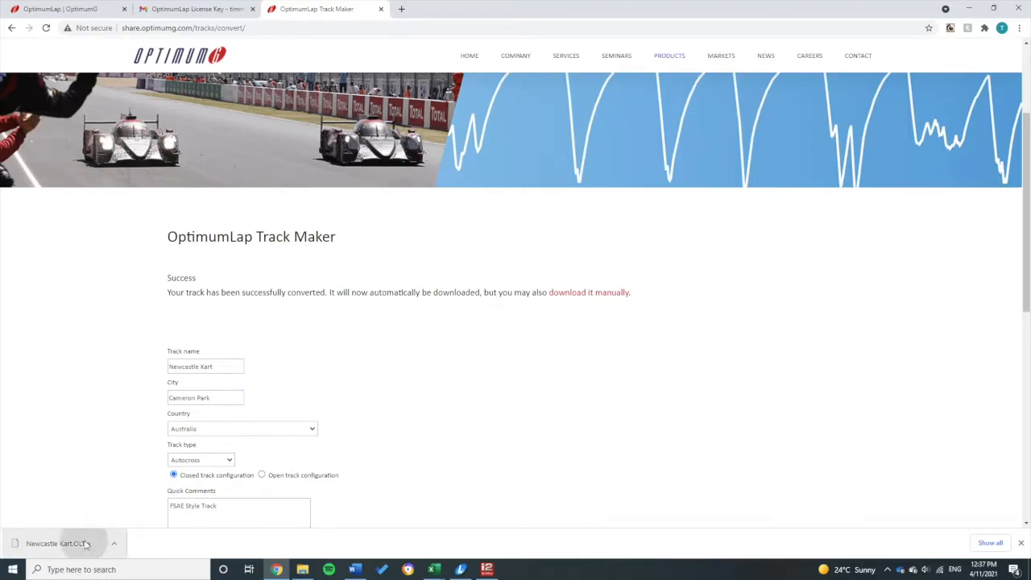
click(58, 543)
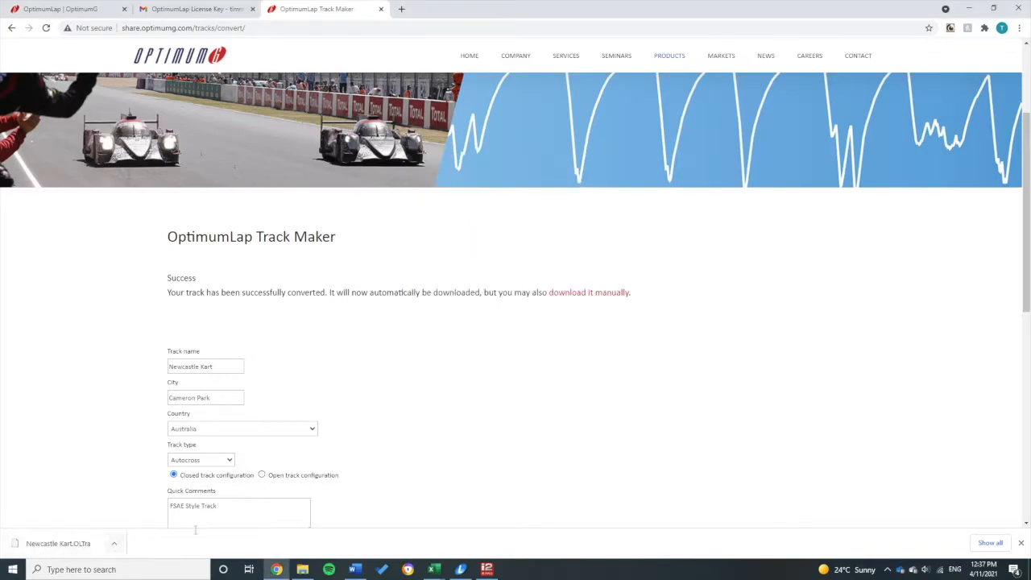
mouse_move(460, 570)
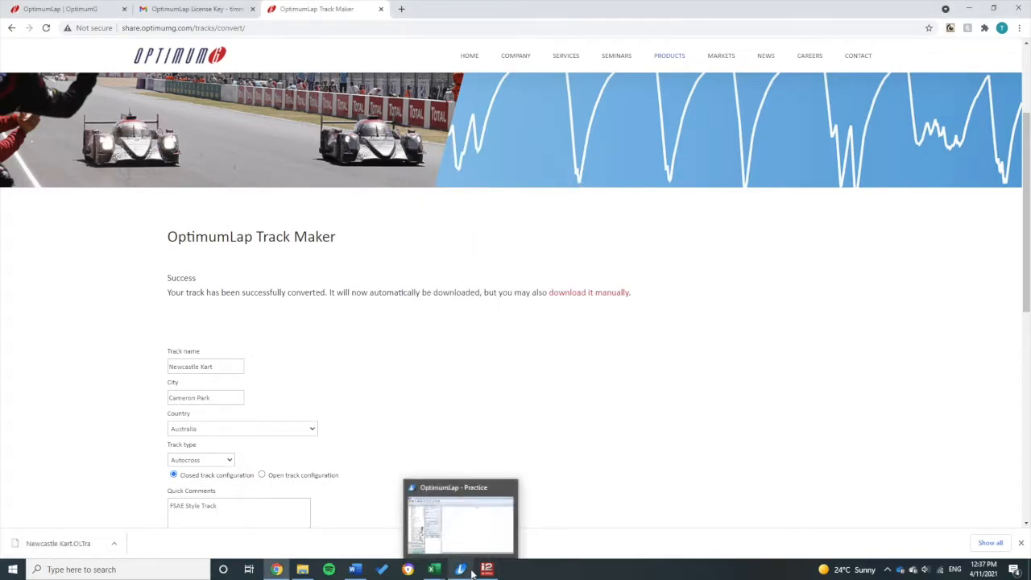
Import the Newcastle Kart.OLTra track file into the OptimumLap project.
click(459, 519)
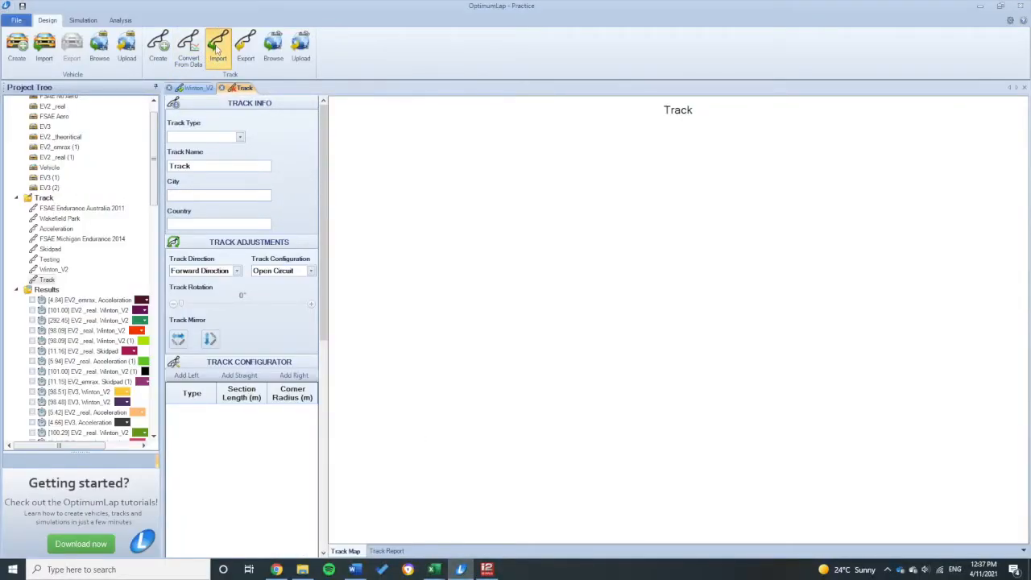
click(218, 48)
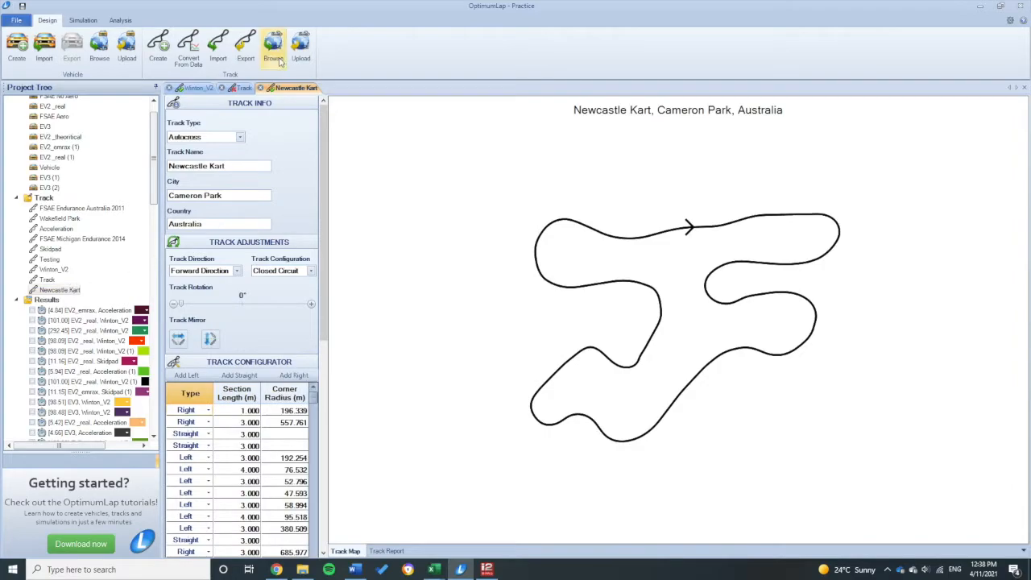
click(193, 87)
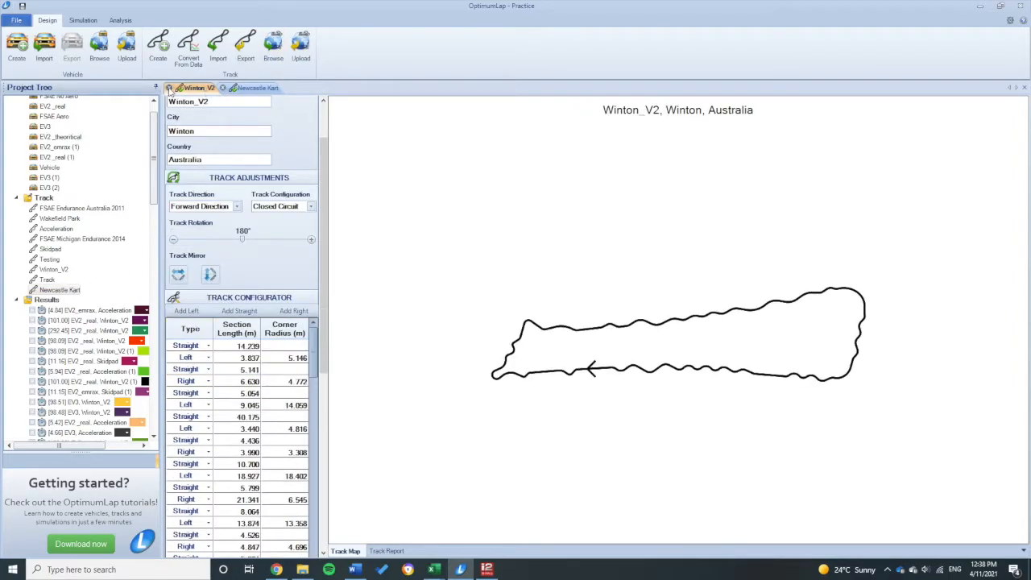
Close the Winton_V2 track and keep Newcastle Kart on Forward Direction.
click(257, 87)
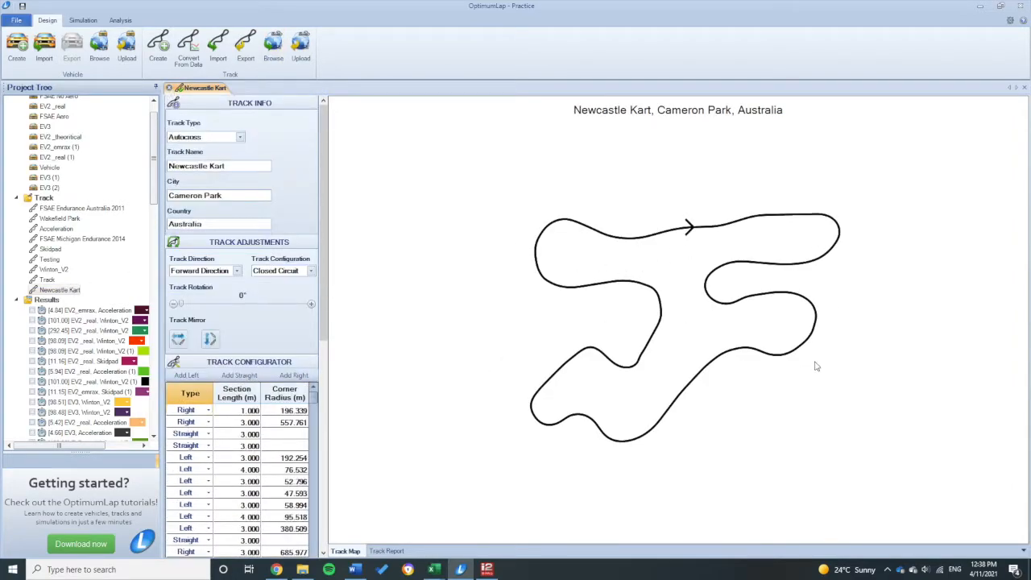
mouse_move(631, 294)
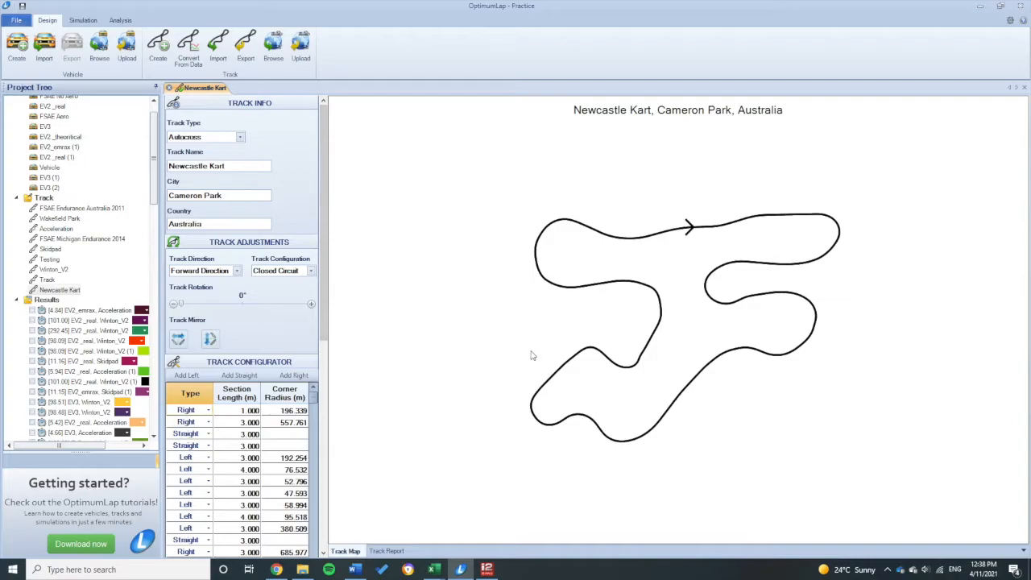
mouse_move(538, 345)
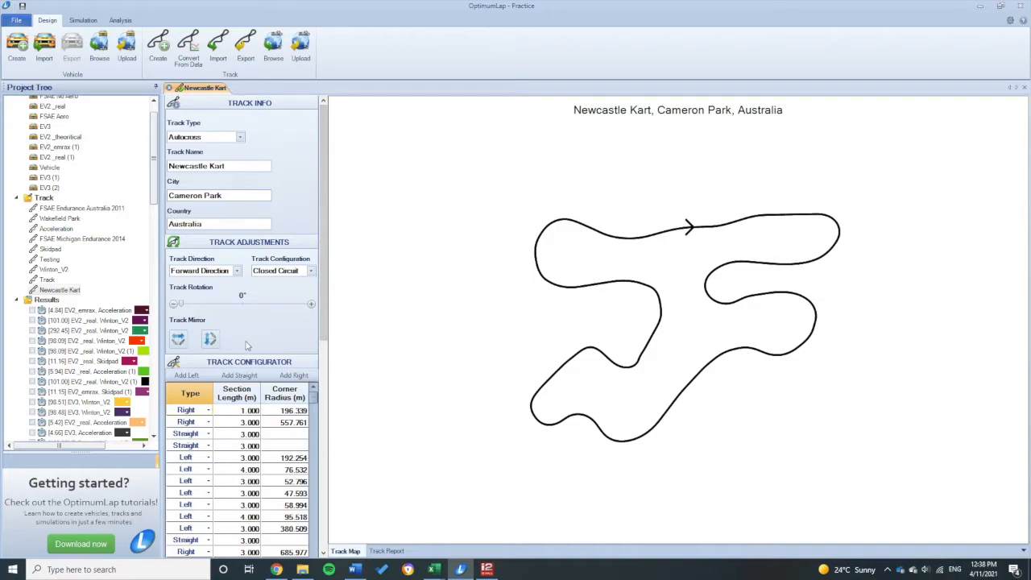
mouse_move(286, 441)
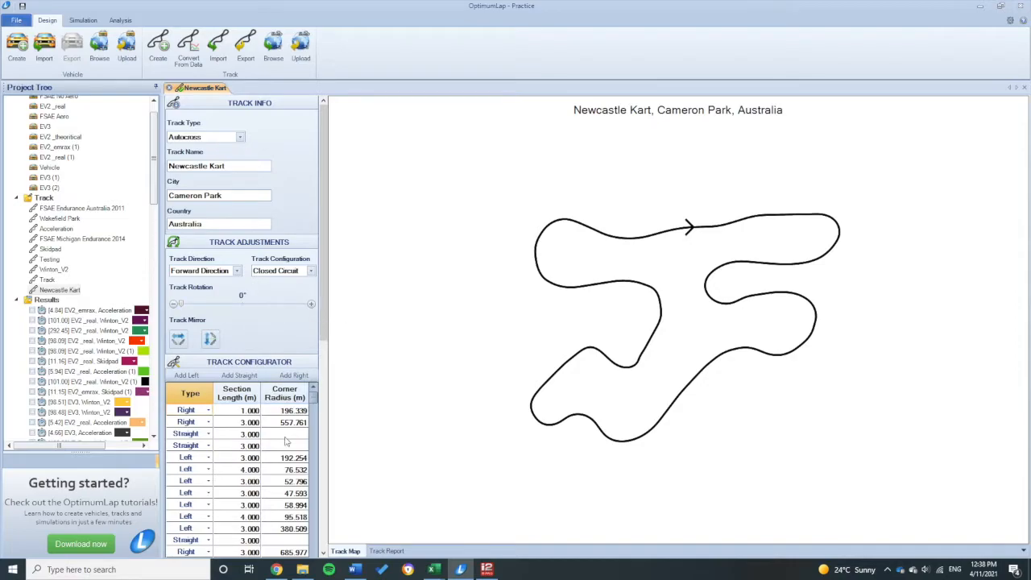
scroll(down, 3)
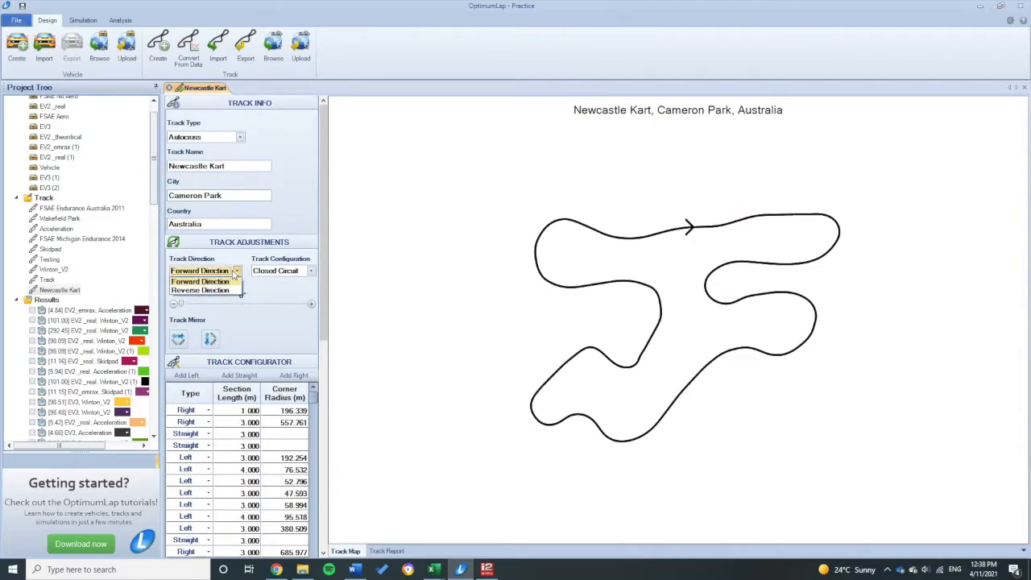
click(199, 281)
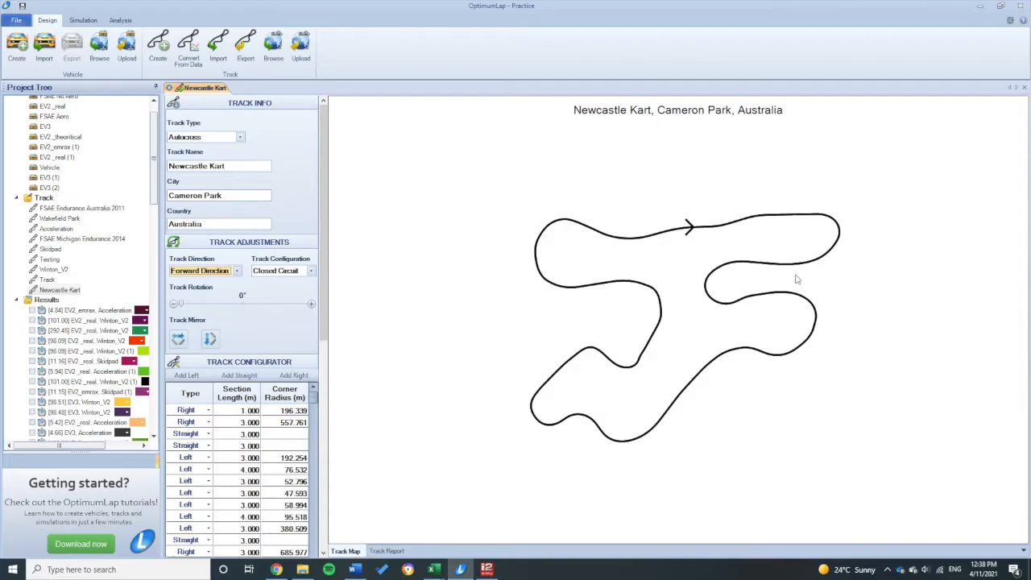
mouse_move(266, 322)
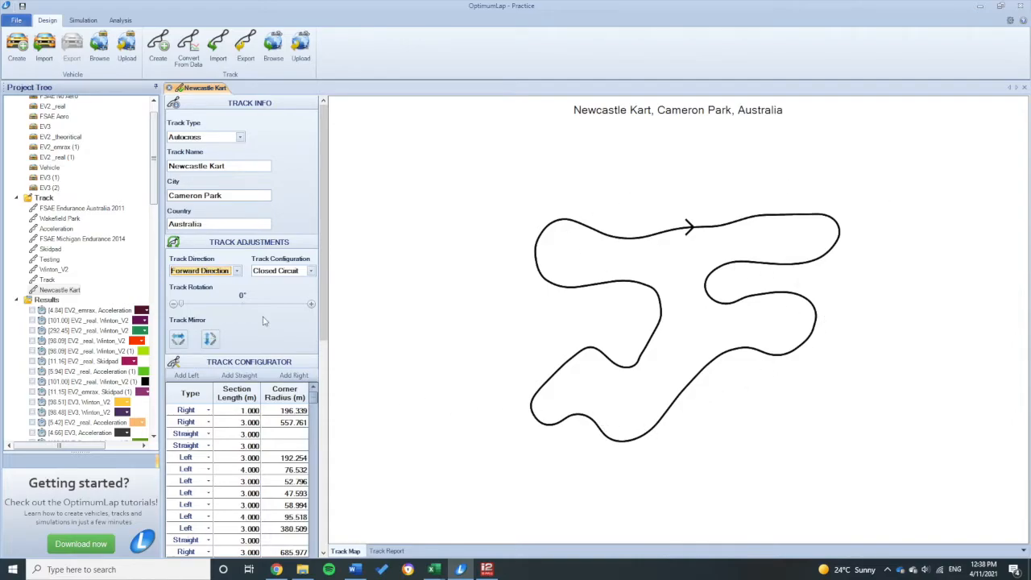
mouse_move(214, 112)
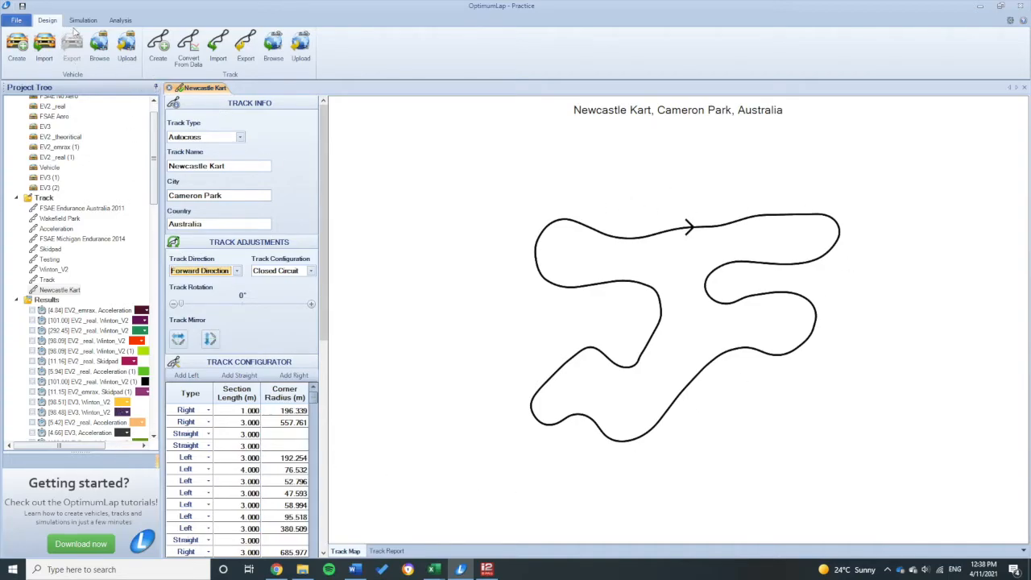
Simulate EV2_real (1) on Newcastle Kart and chart the result's lateral acceleration versus distance.
click(83, 20)
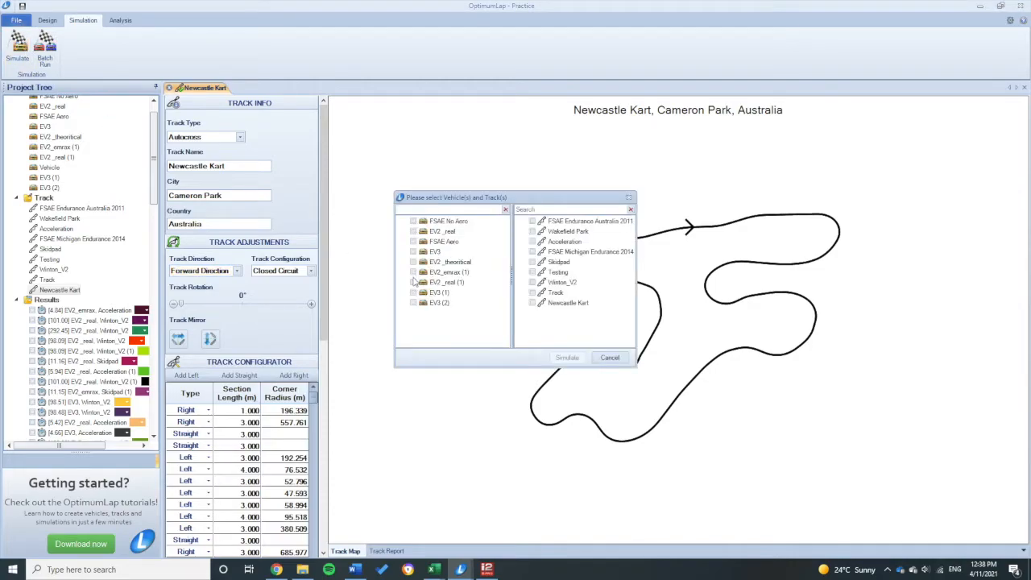
click(446, 282)
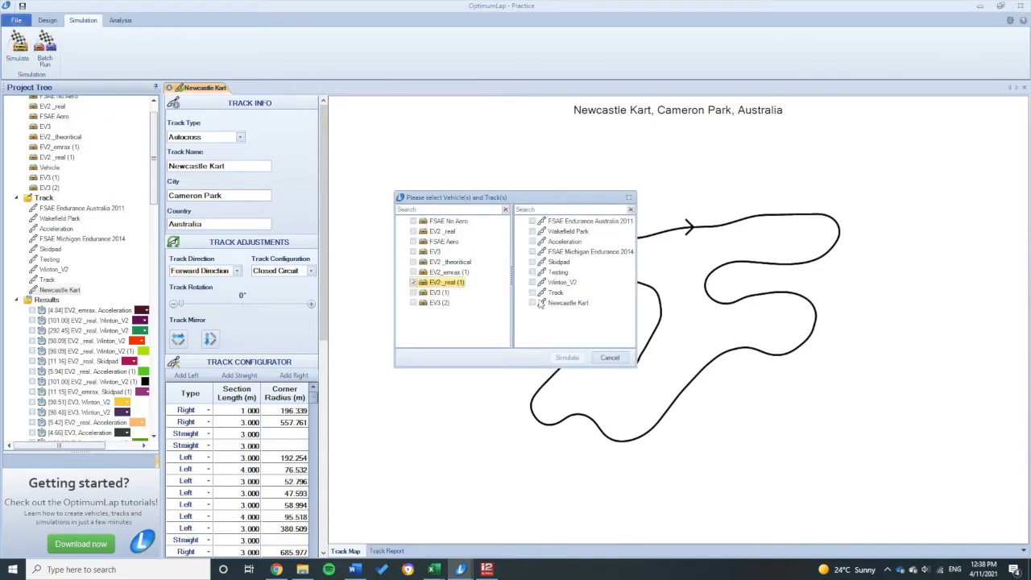
click(609, 357)
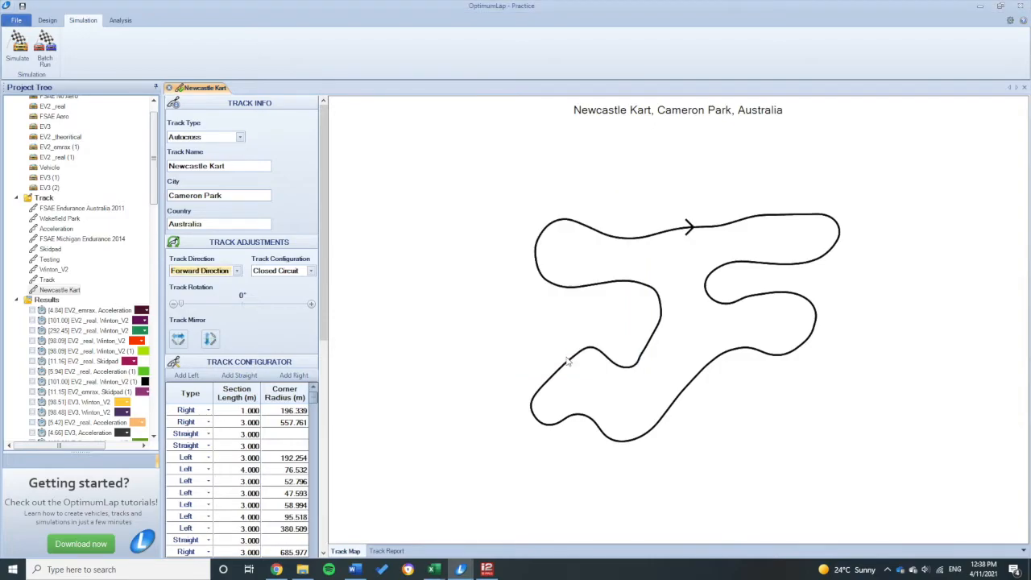
scroll(down, 3)
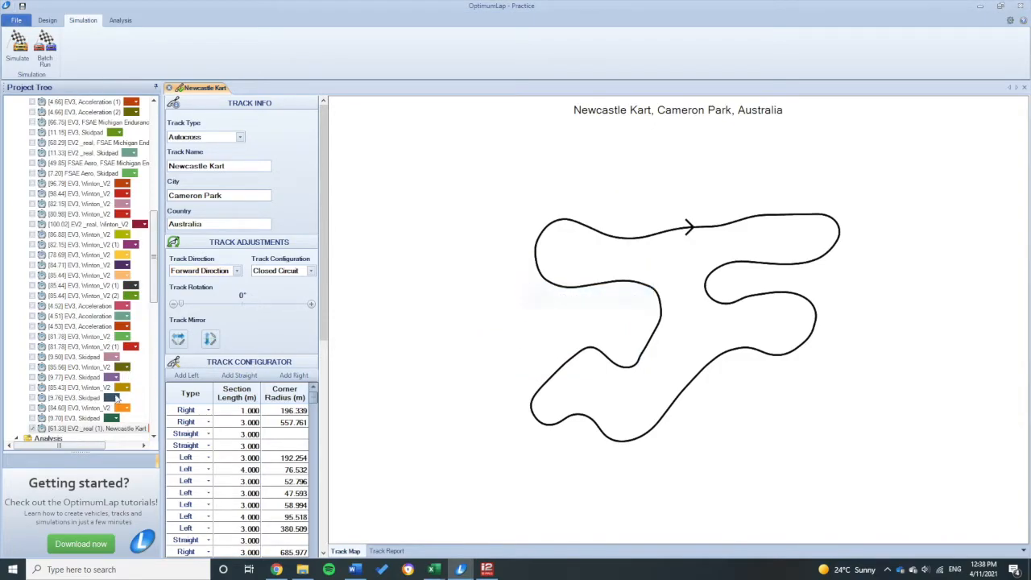
click(120, 20)
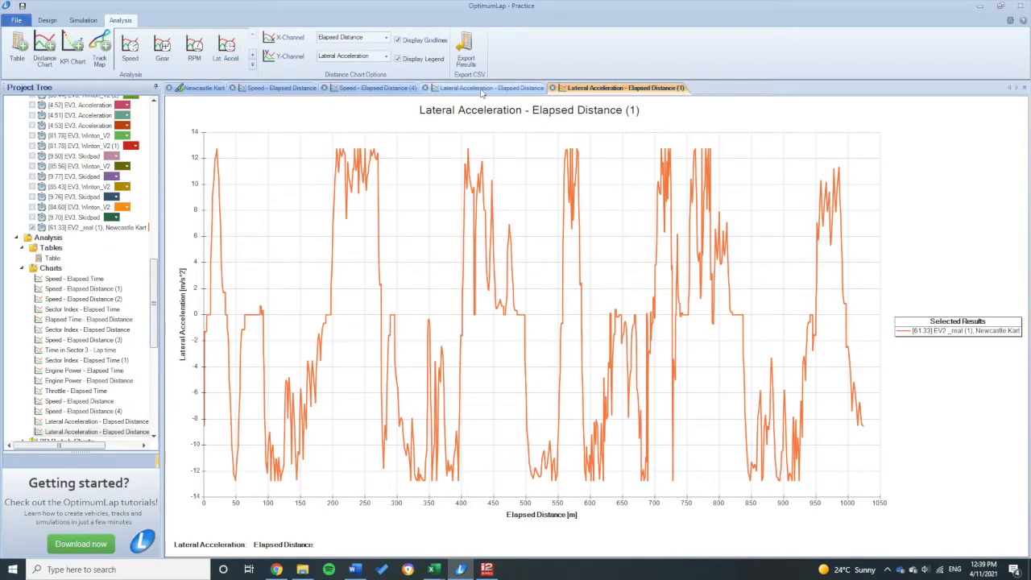
View the Speed - Elapsed Distance (4) chart, then close a duplicate lateral acceleration chart.
click(375, 88)
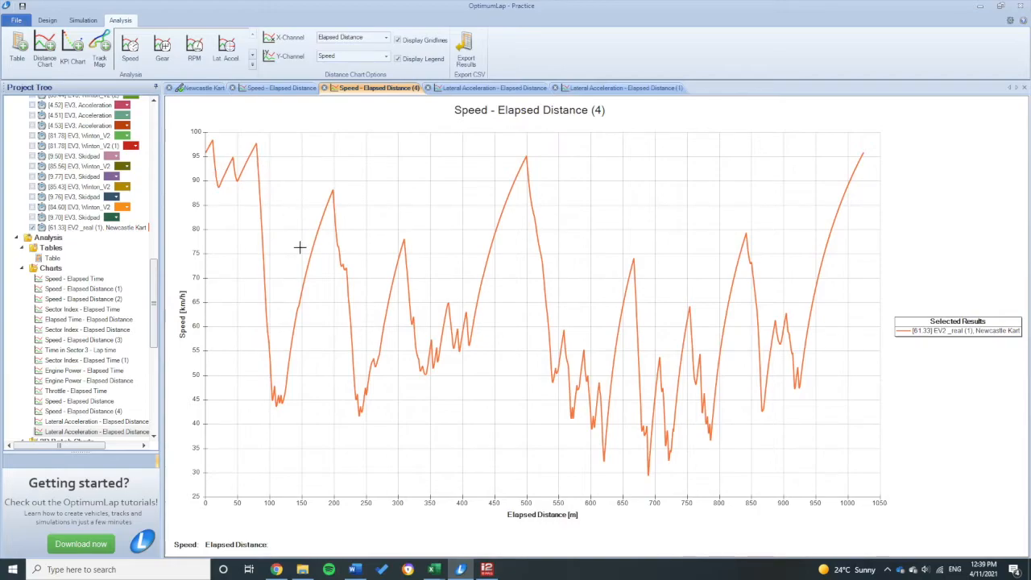
mouse_move(329, 247)
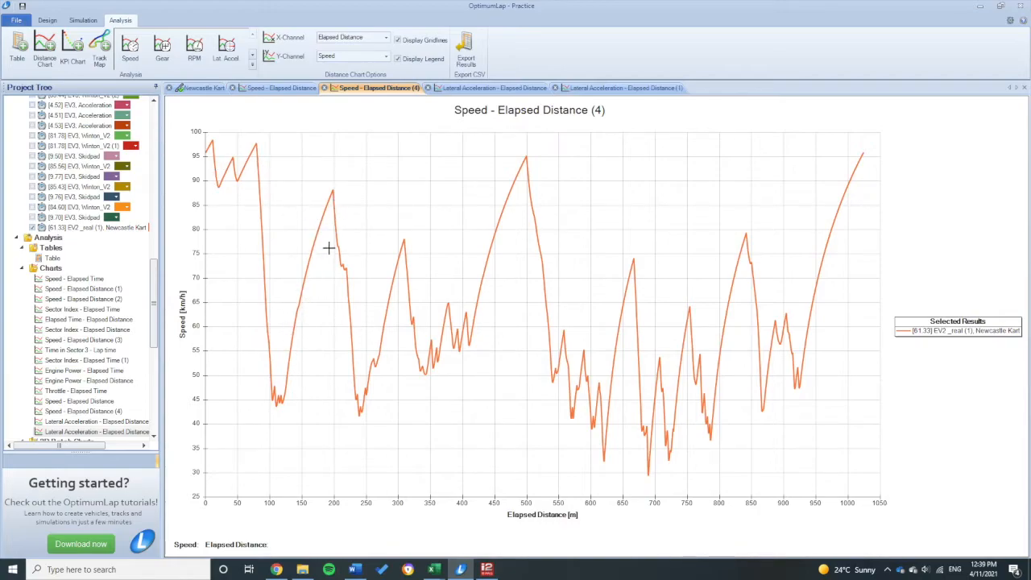
mouse_move(345, 210)
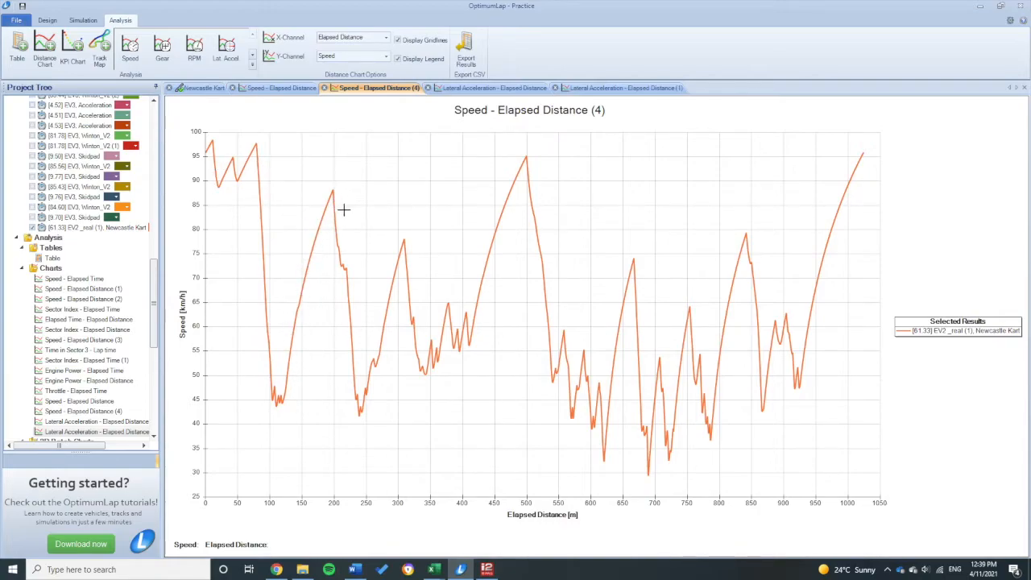
mouse_move(411, 239)
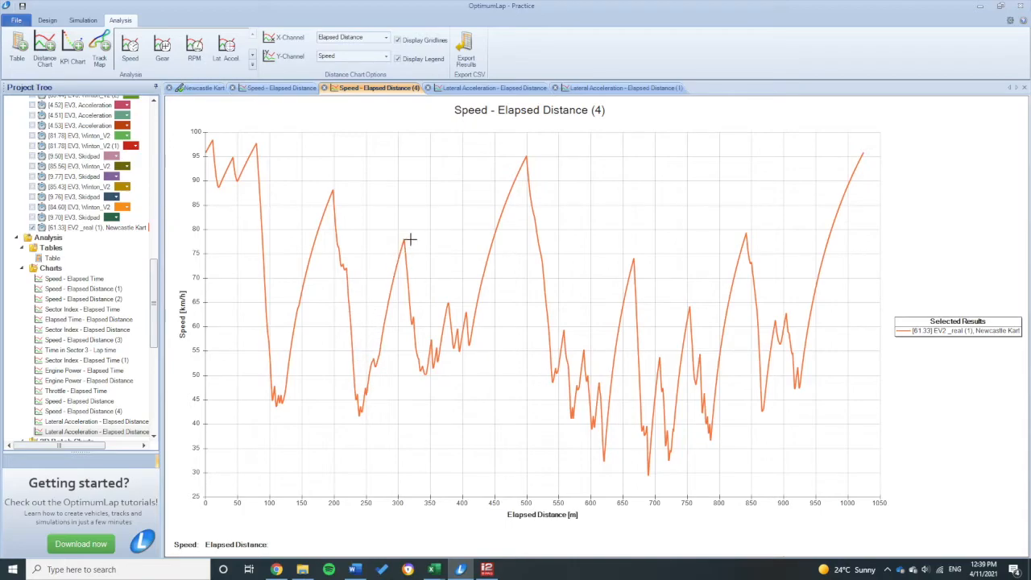
mouse_move(439, 355)
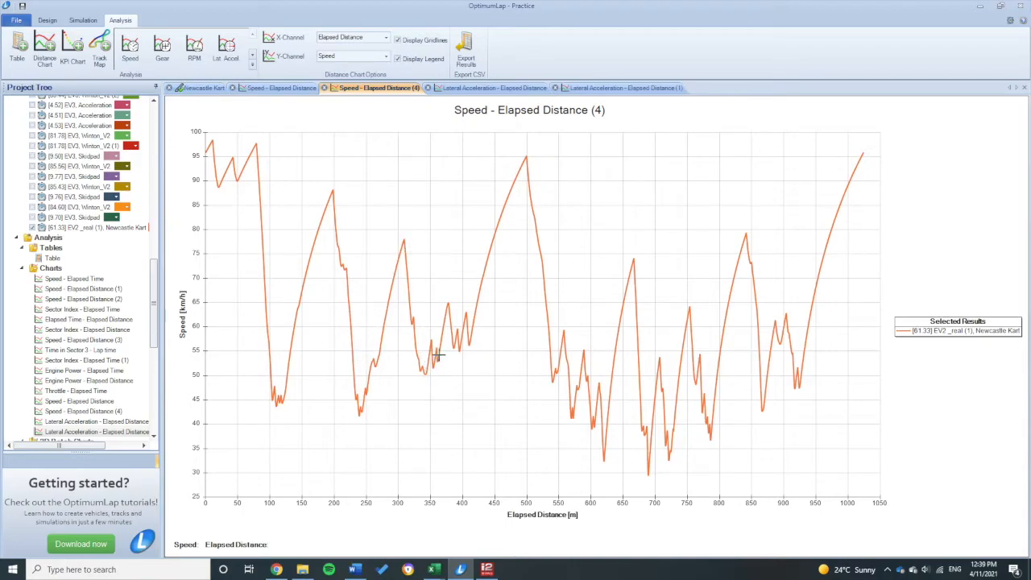
mouse_move(470, 361)
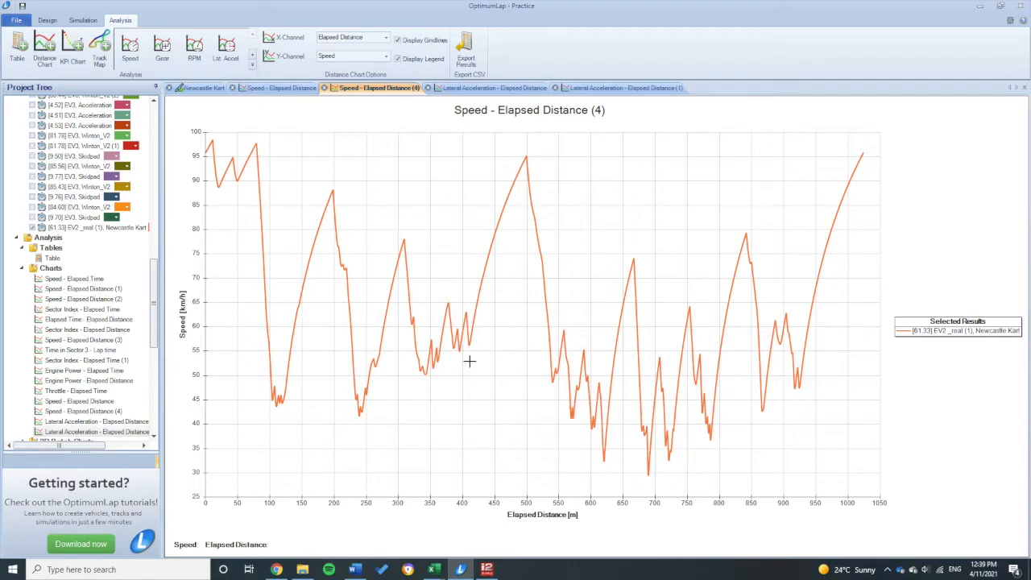
mouse_move(598, 370)
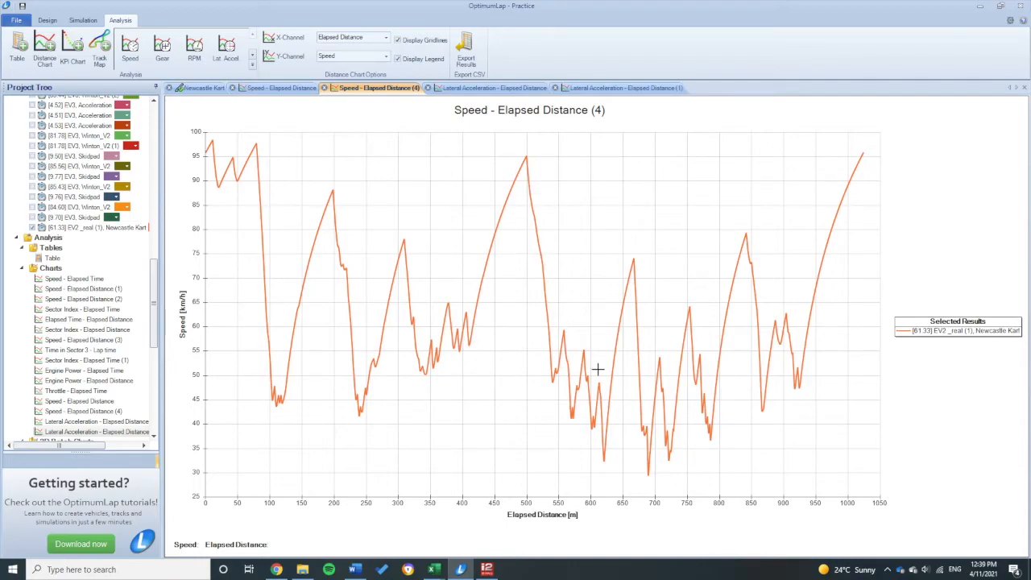
mouse_move(610, 400)
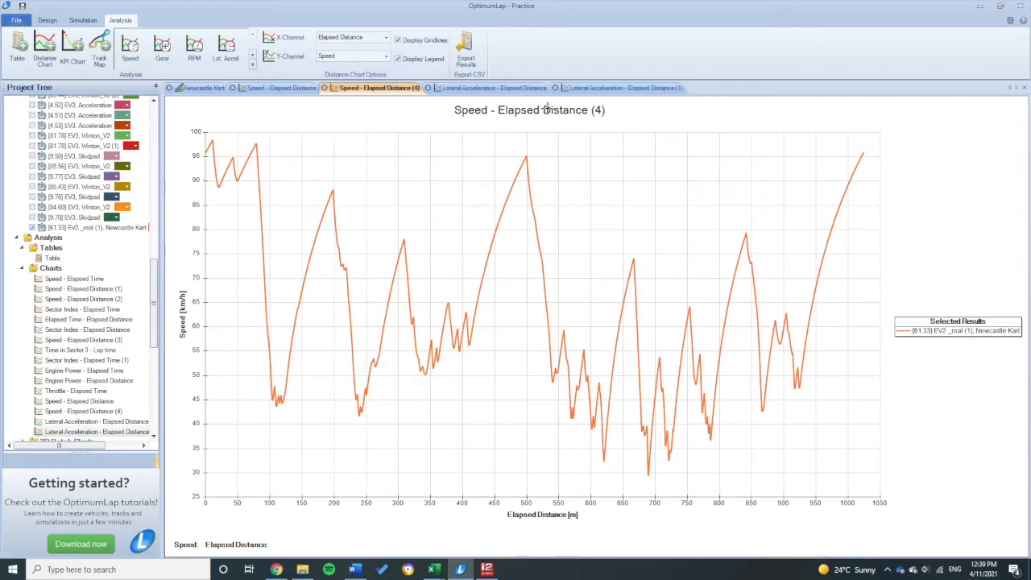
click(203, 87)
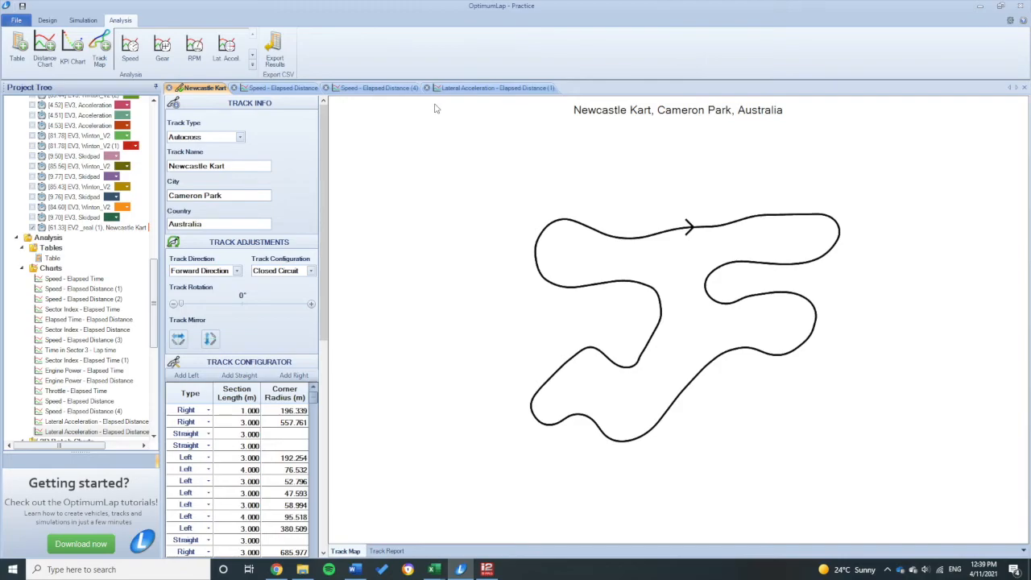
mouse_move(465, 159)
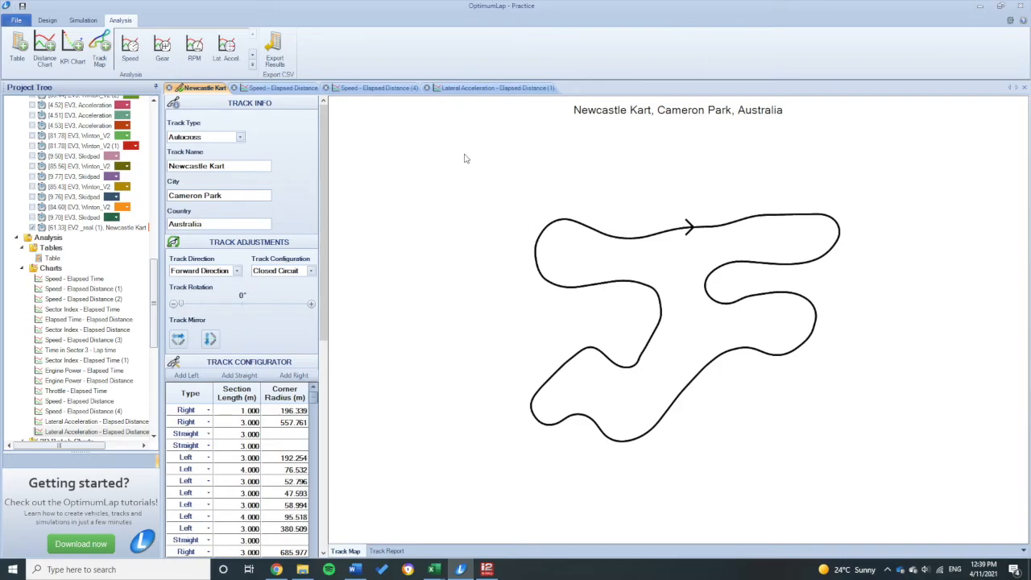
mouse_move(552, 183)
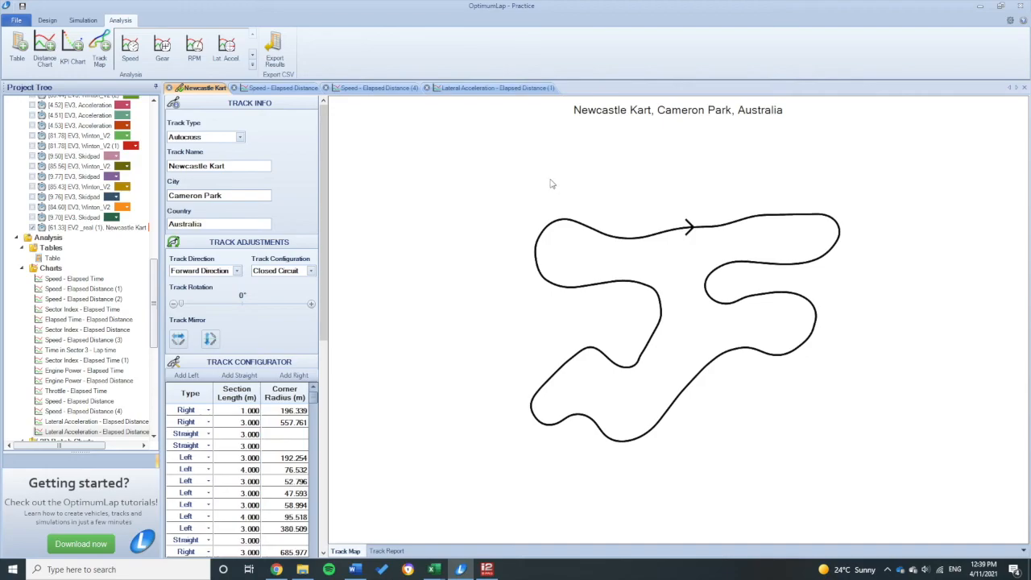